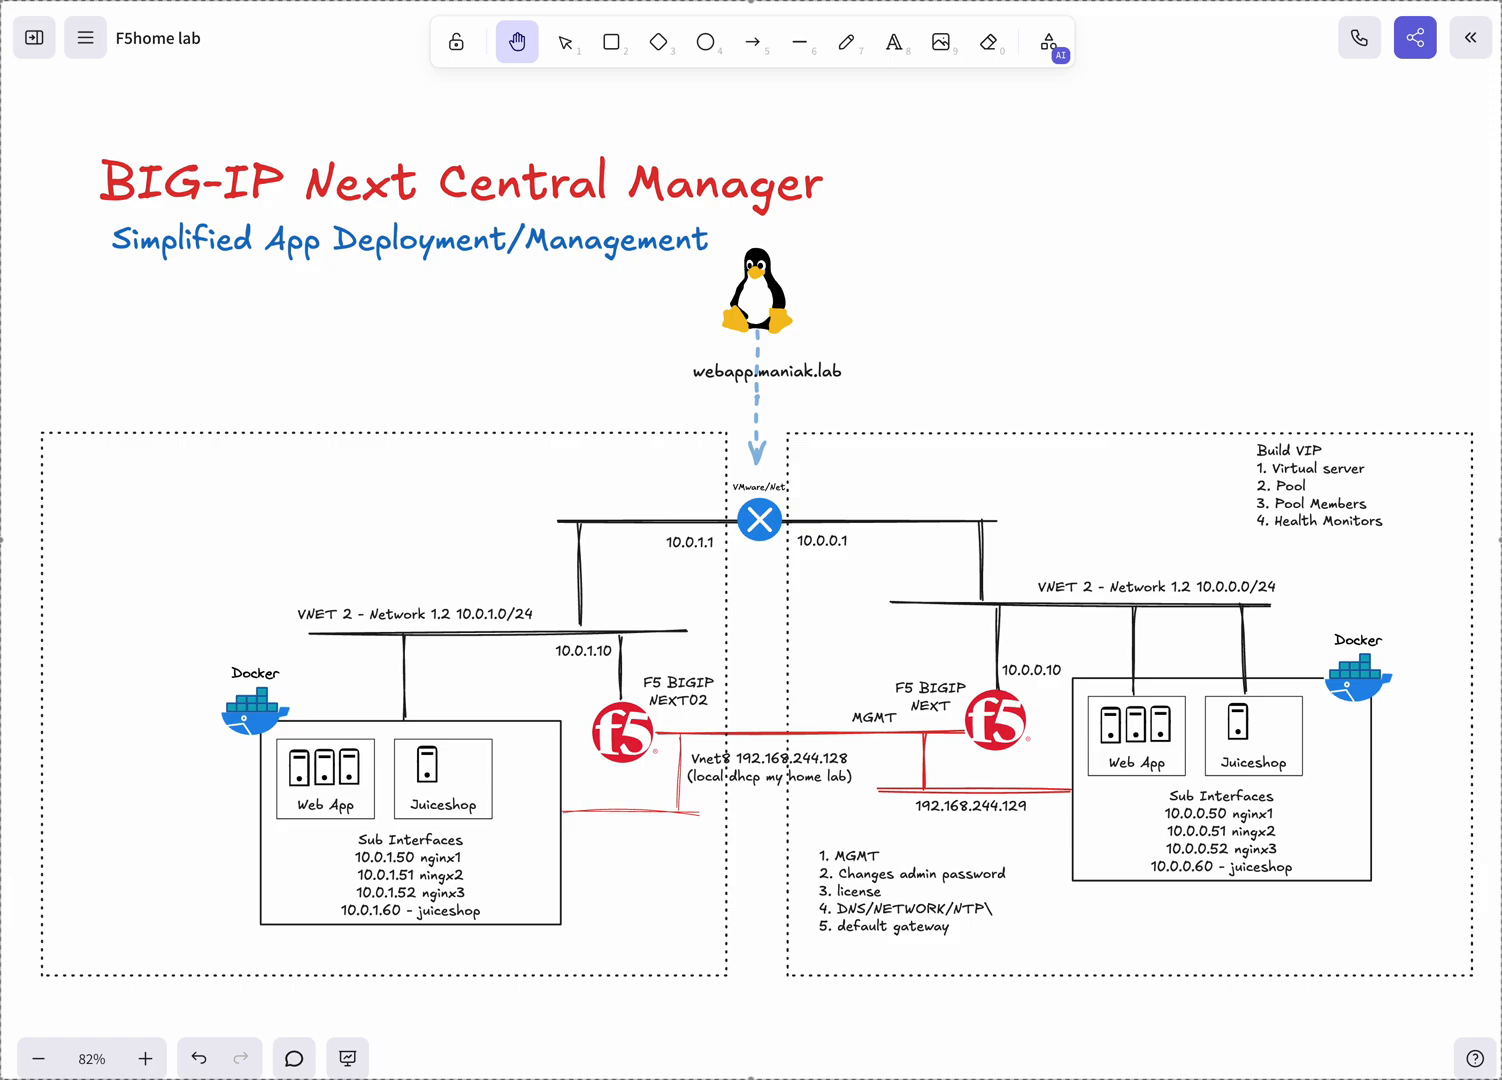
mouse_move(864, 648)
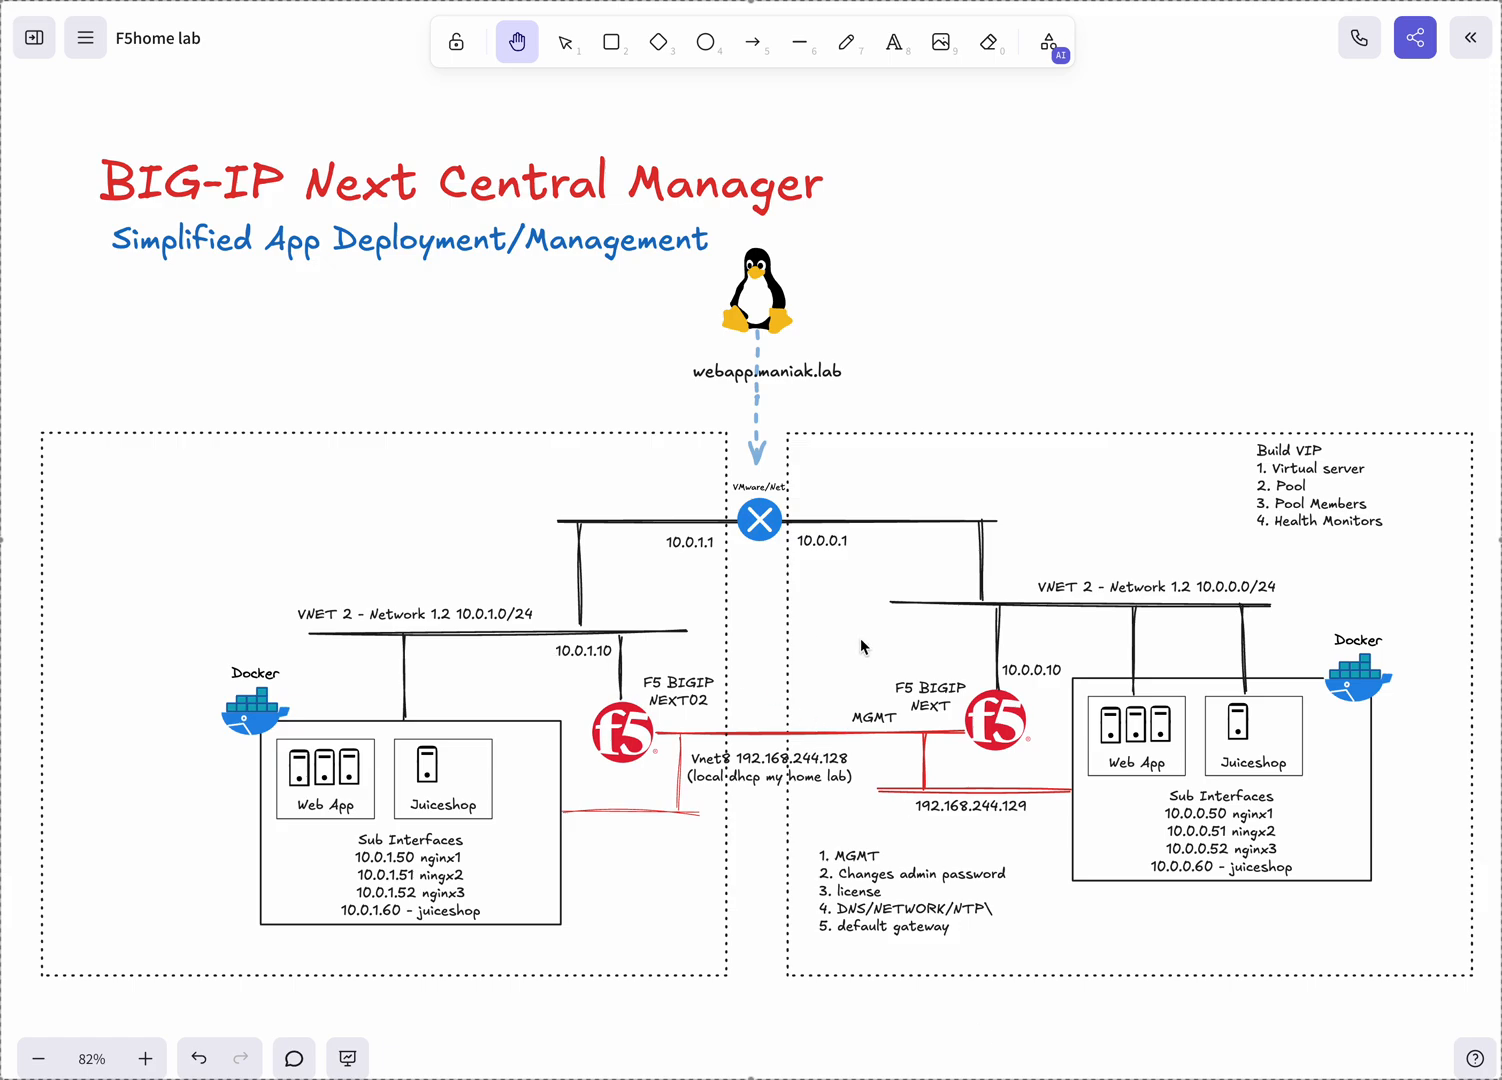
mouse_move(994, 727)
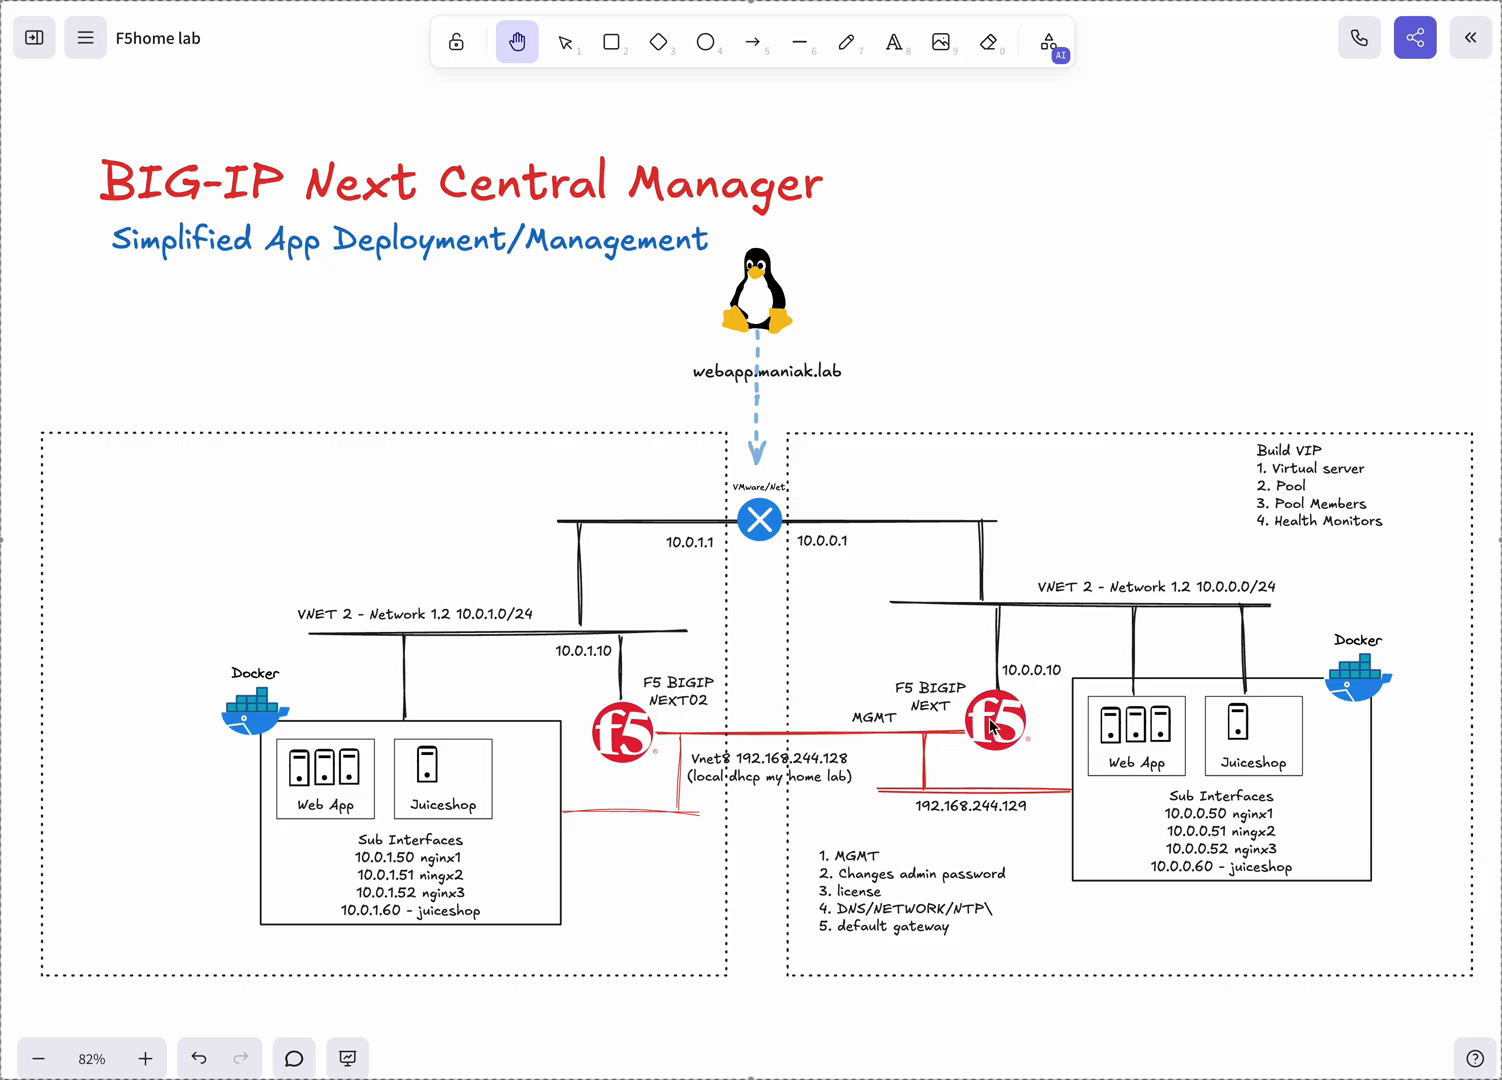
mouse_move(1060, 763)
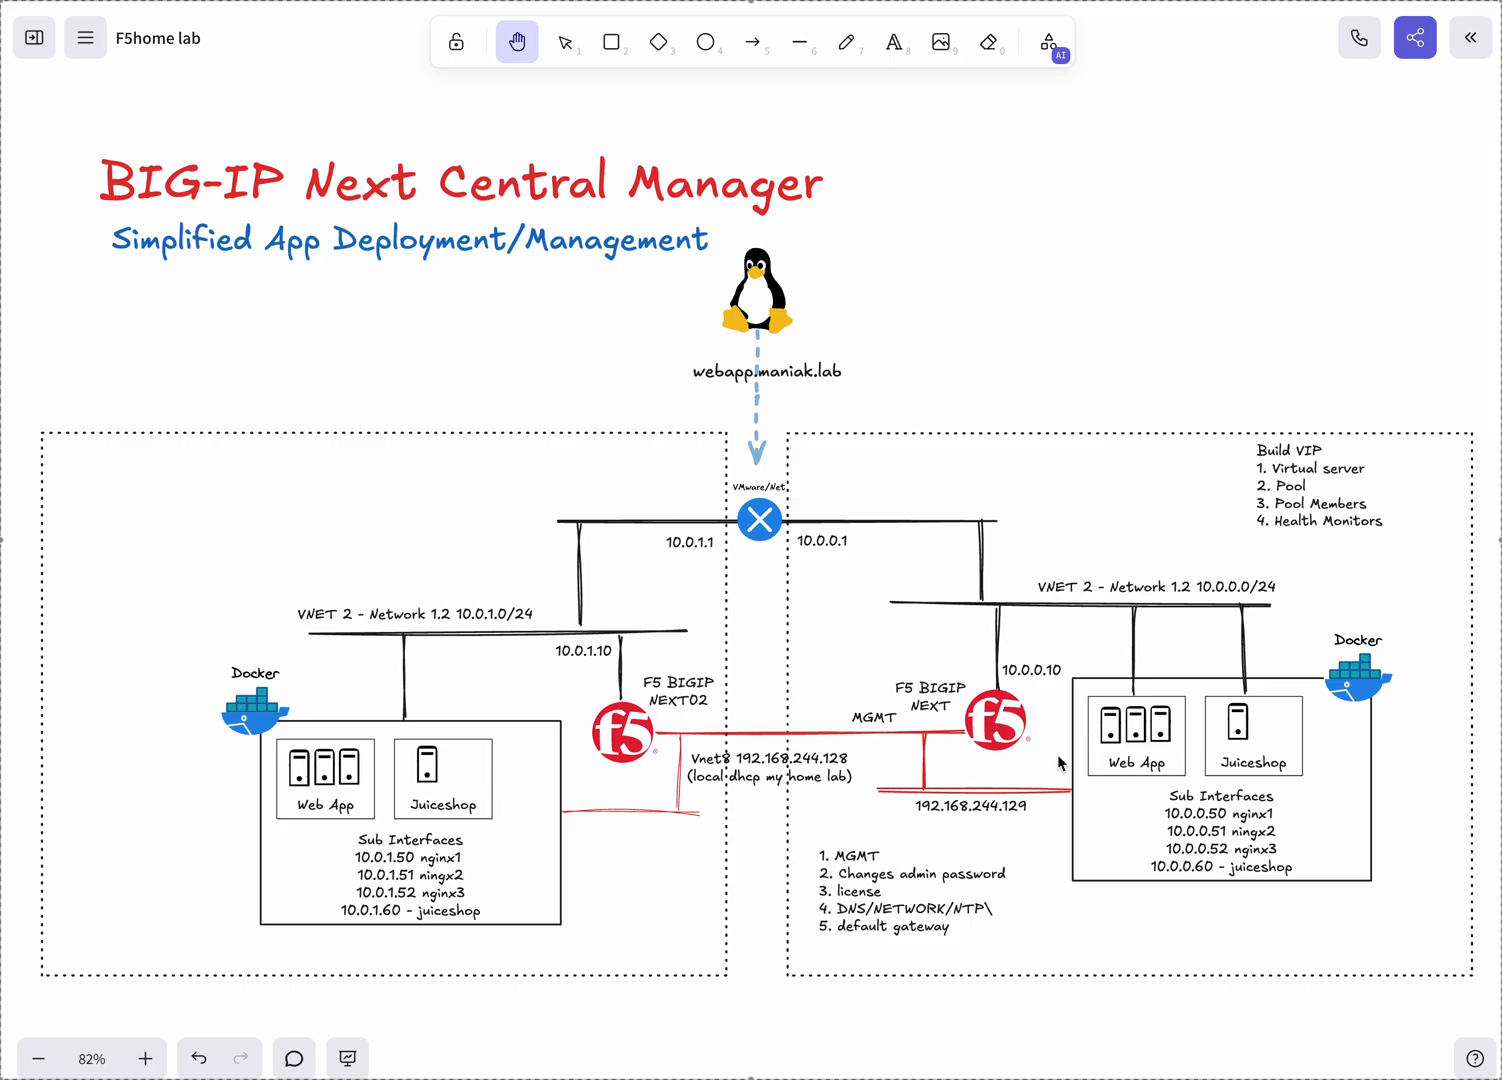
mouse_move(1208, 872)
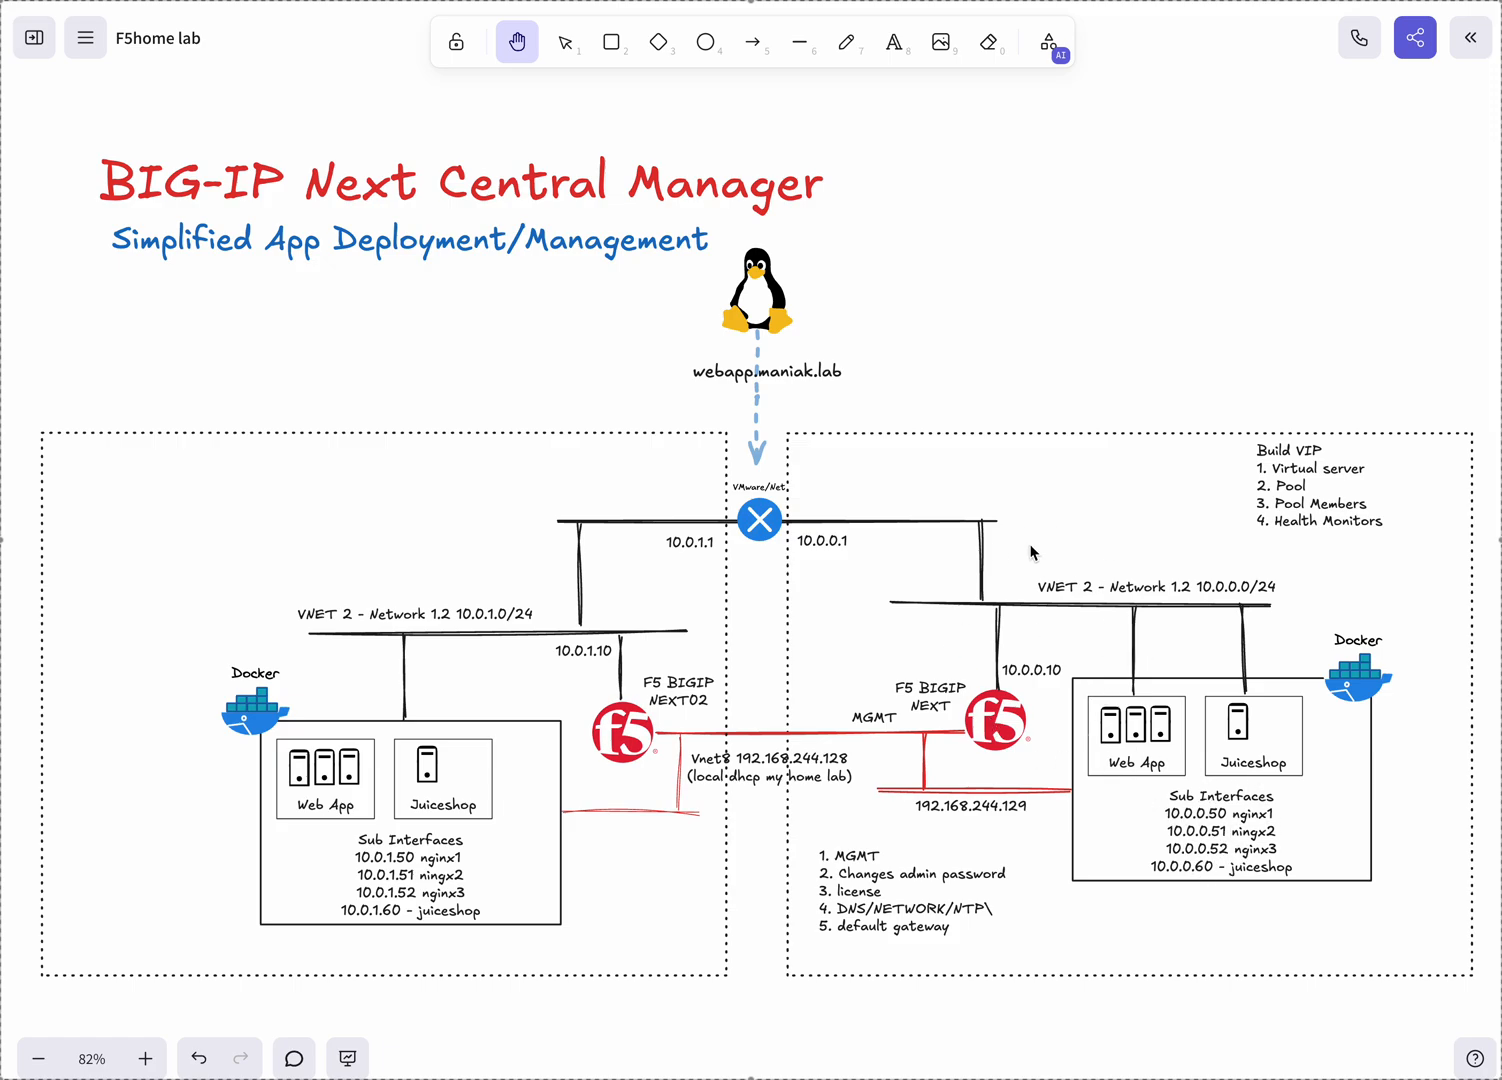
mouse_move(491, 643)
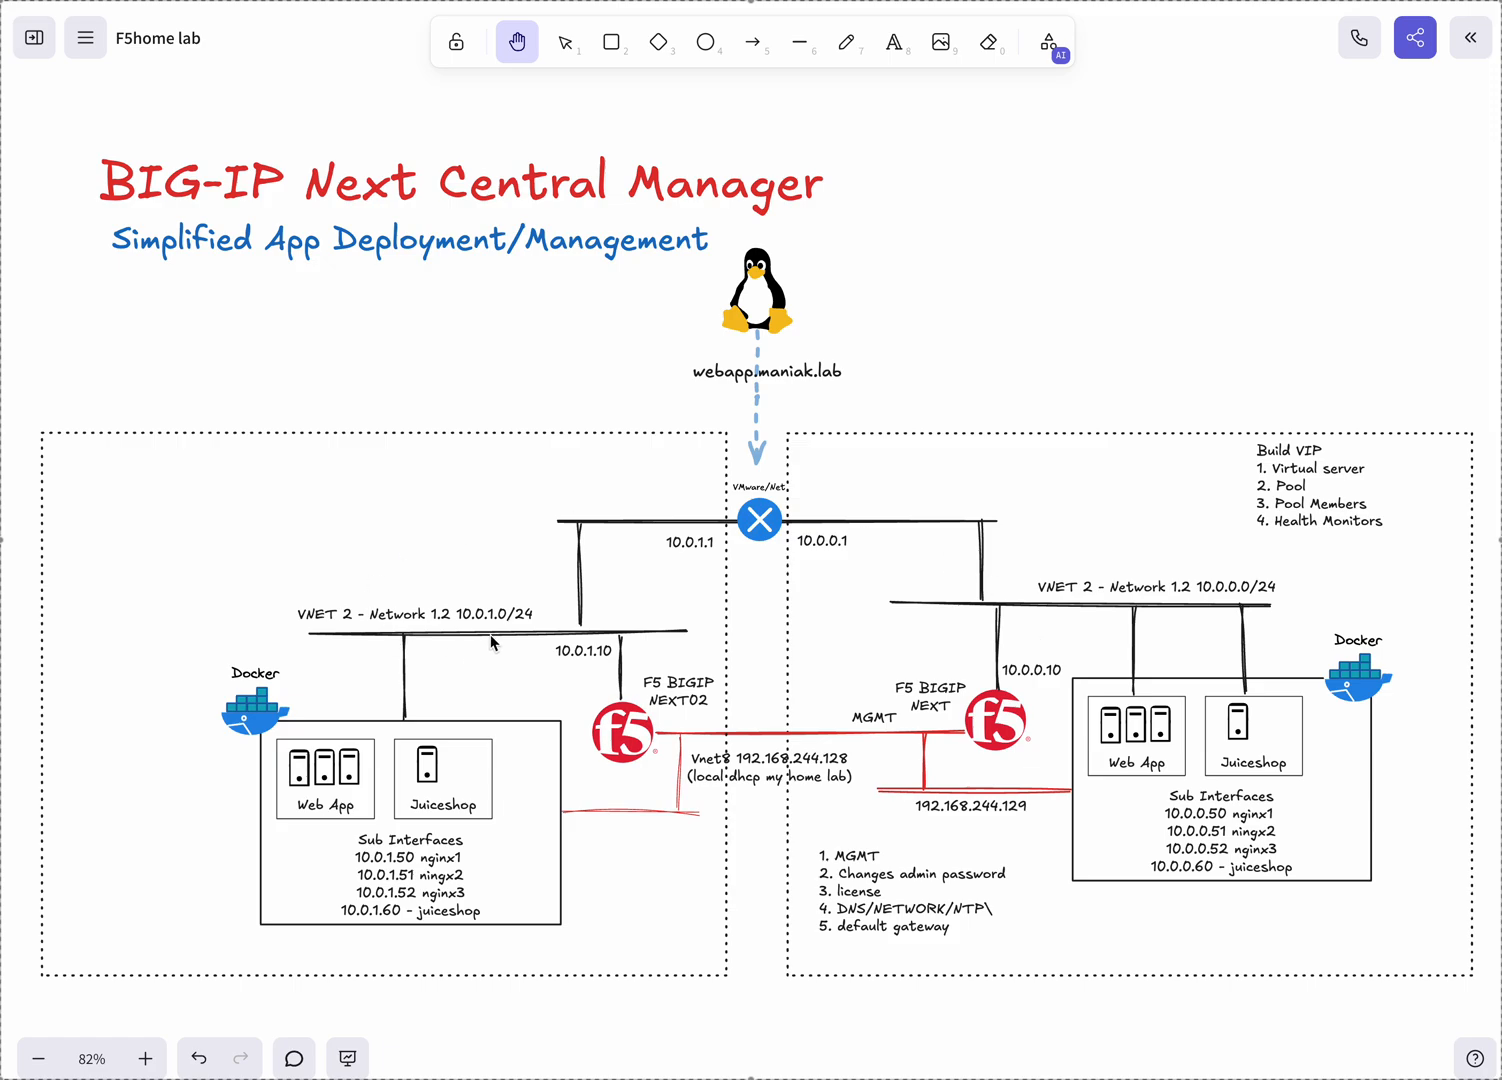
mouse_move(590, 675)
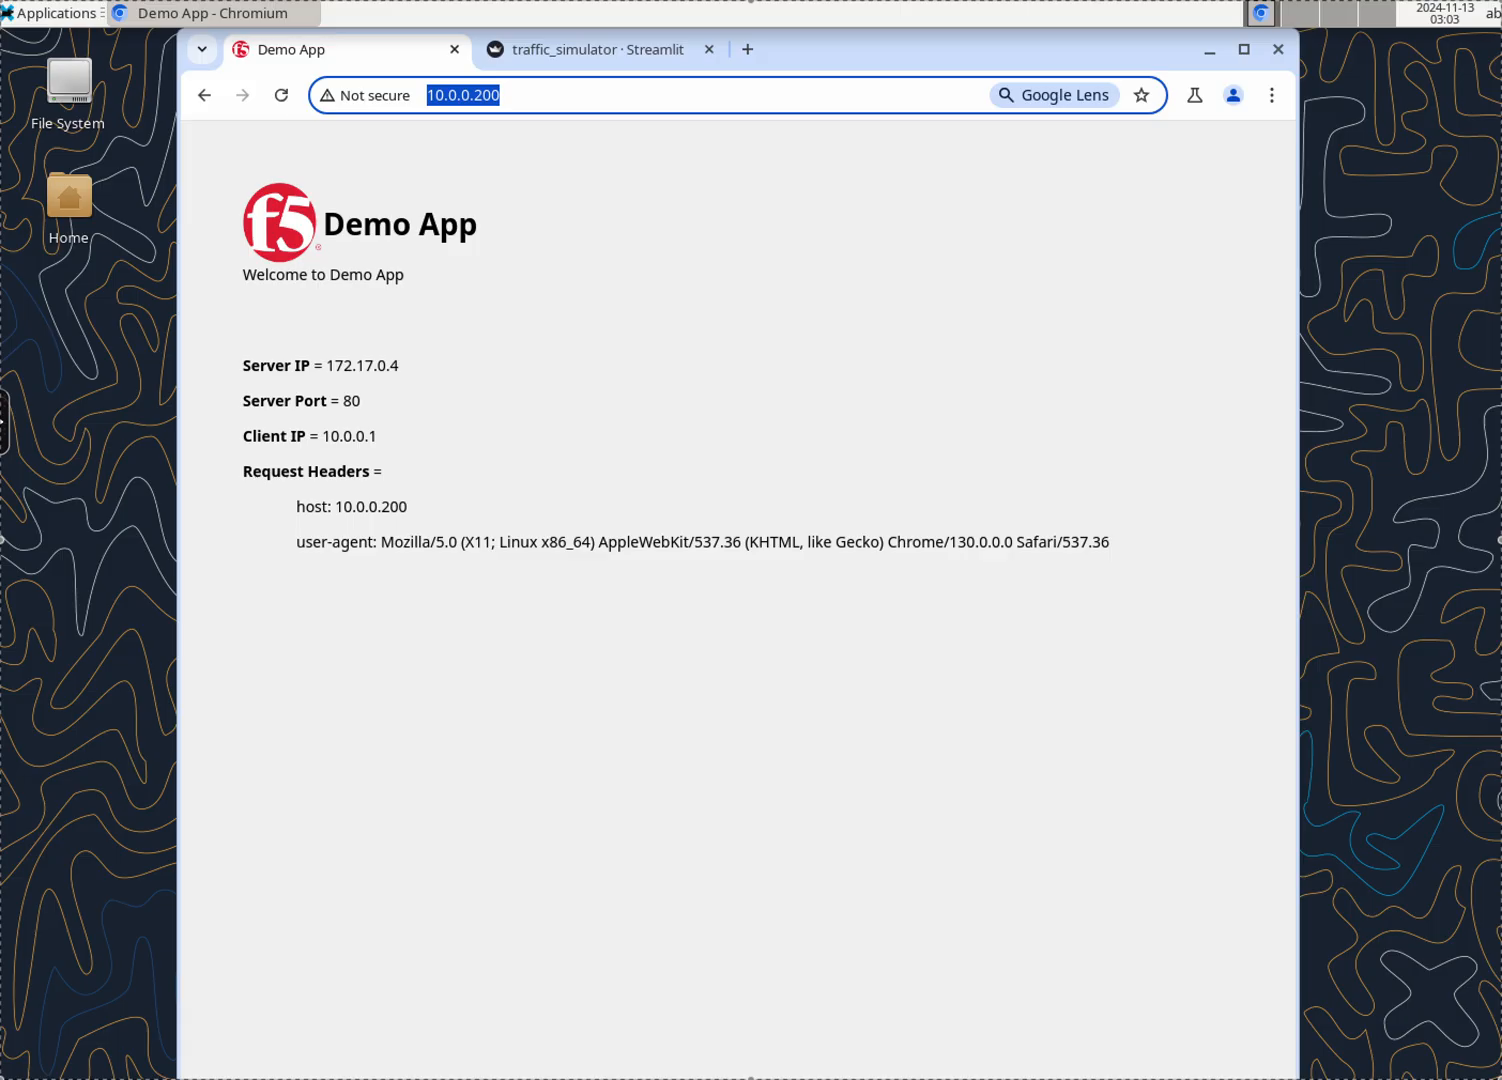
mouse_move(486, 137)
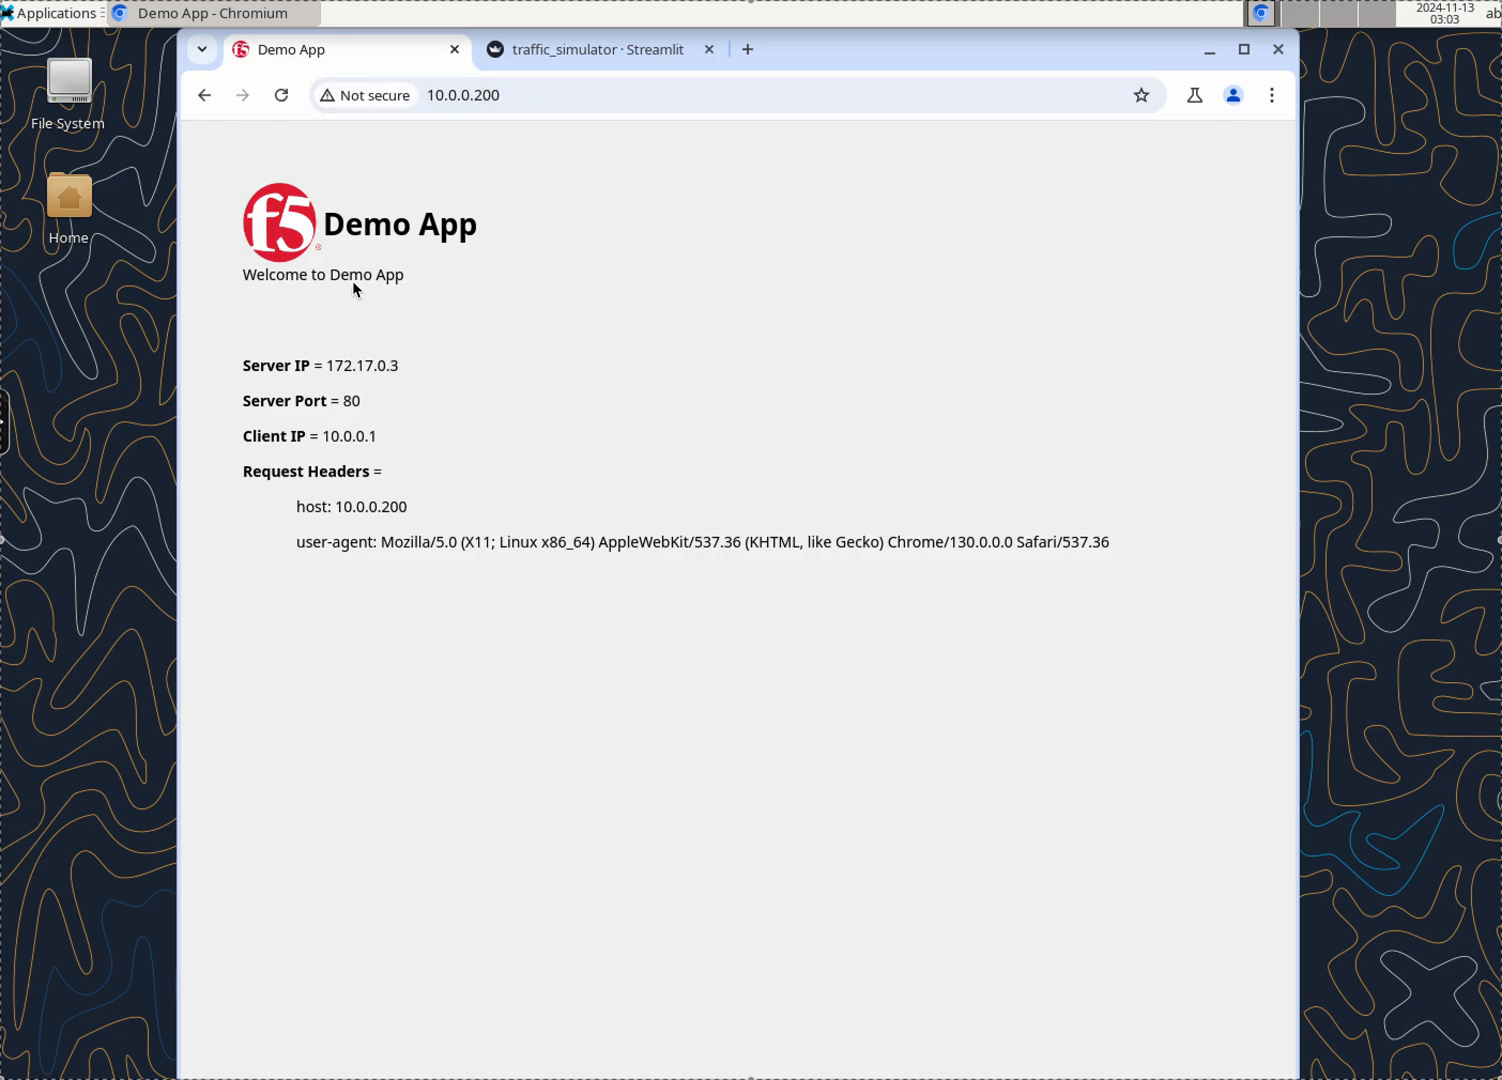
mouse_move(290, 50)
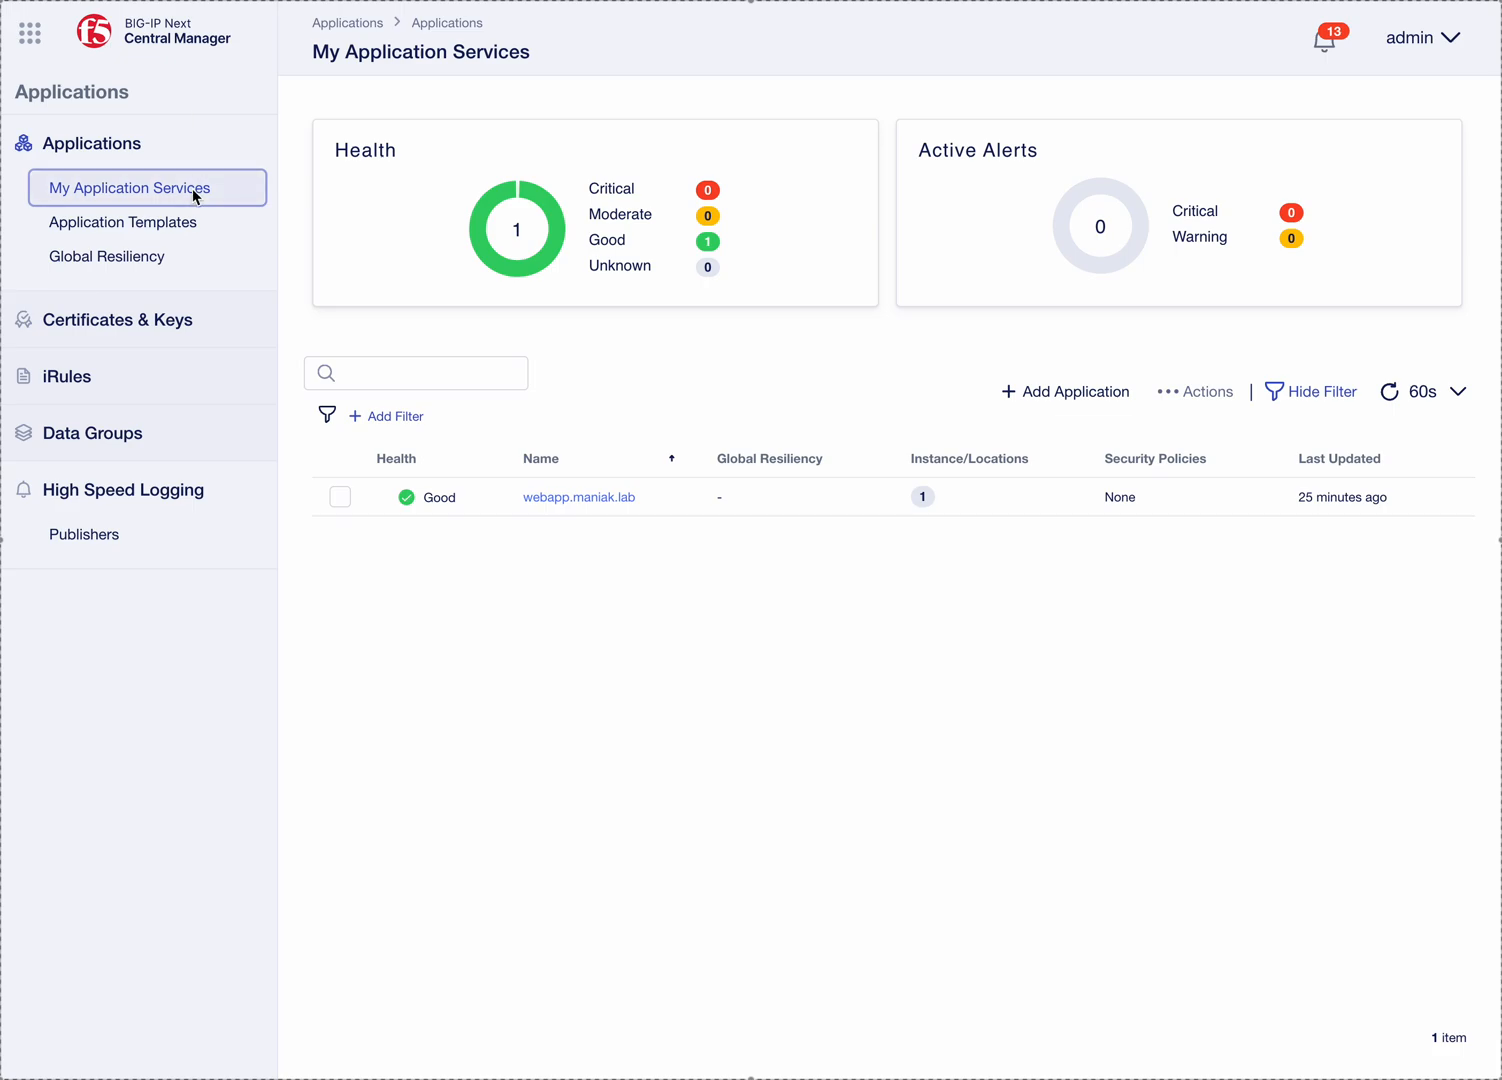
click(30, 33)
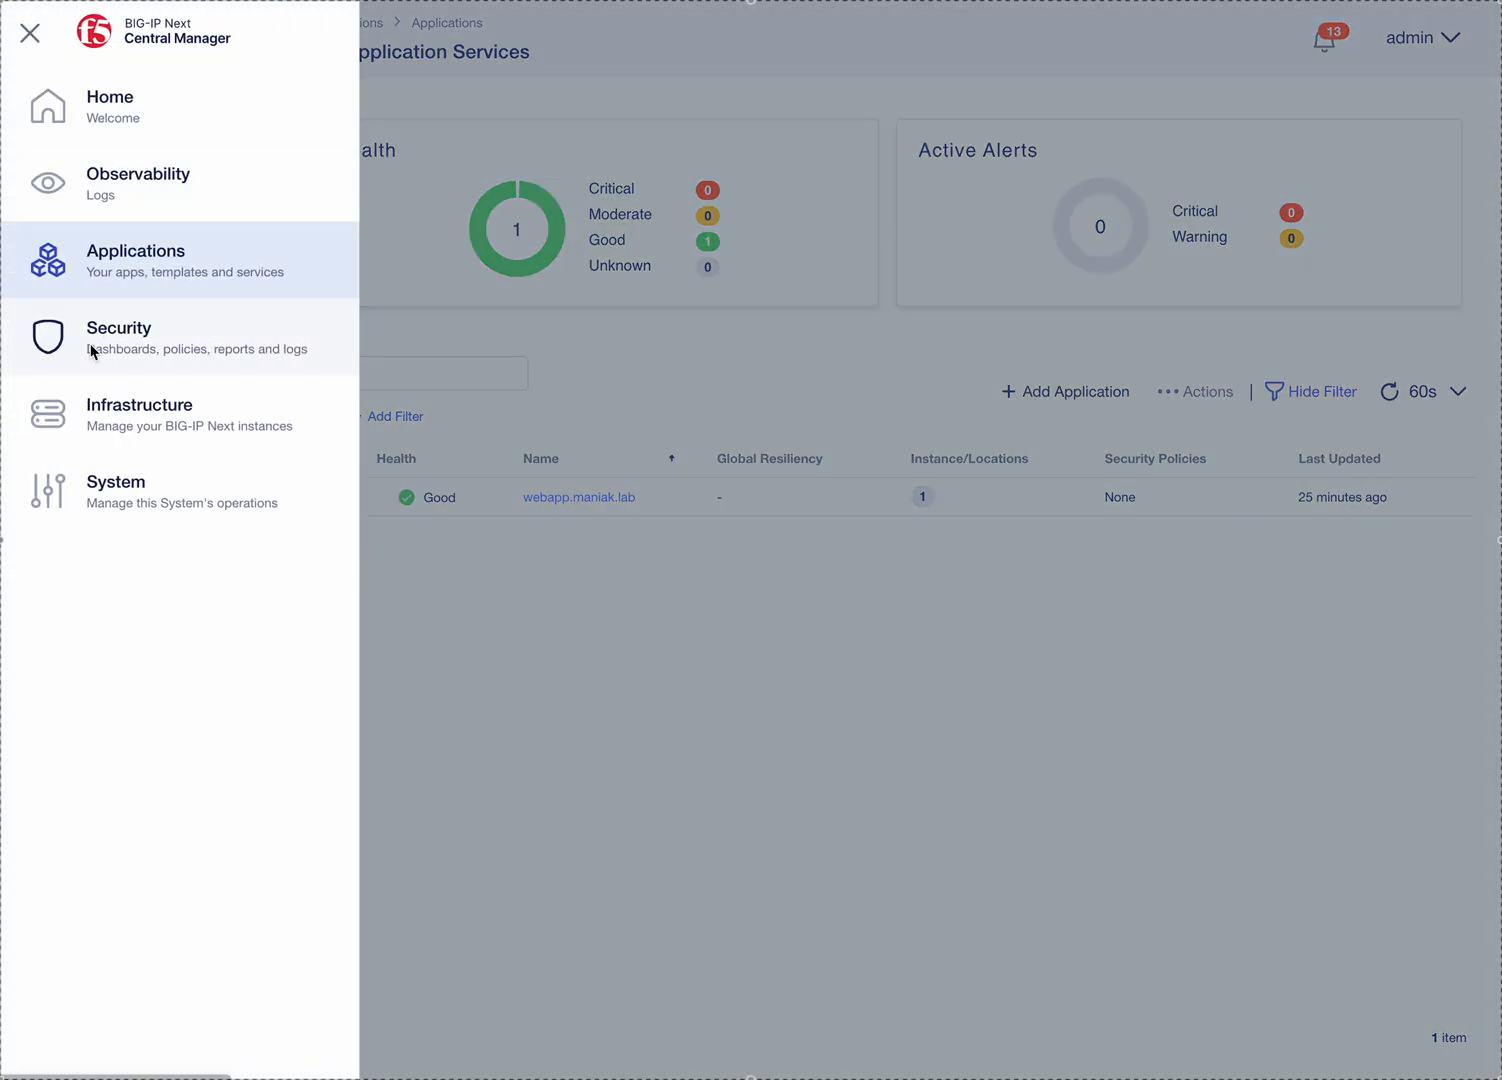
click(139, 414)
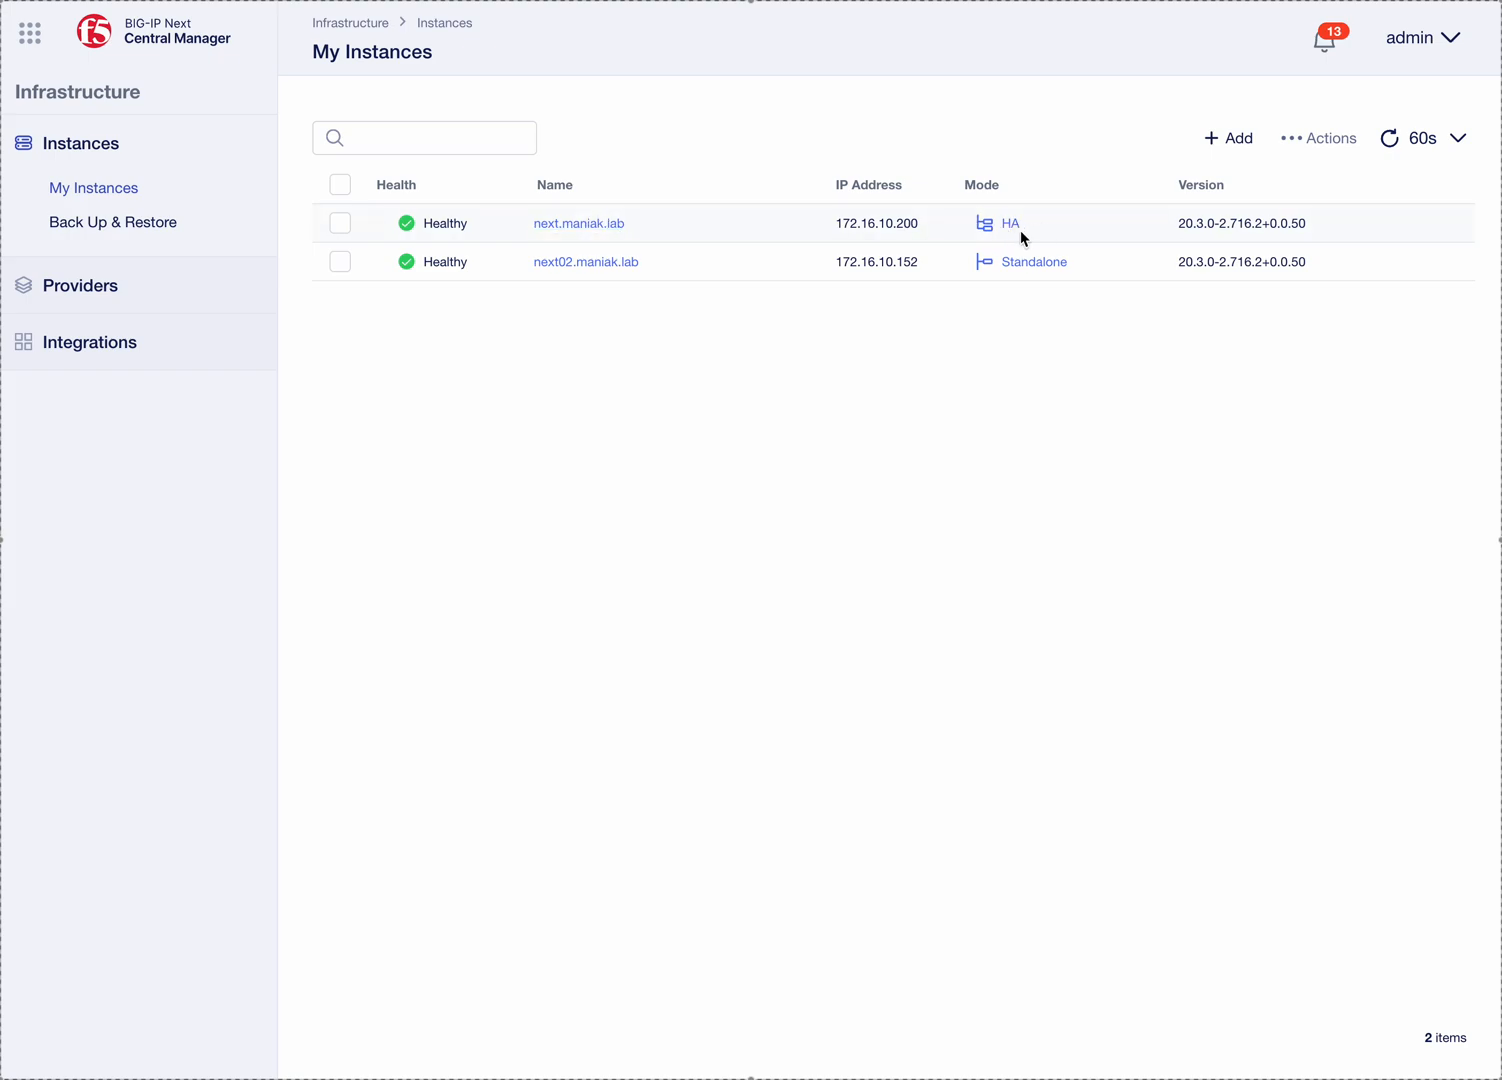
mouse_move(584, 317)
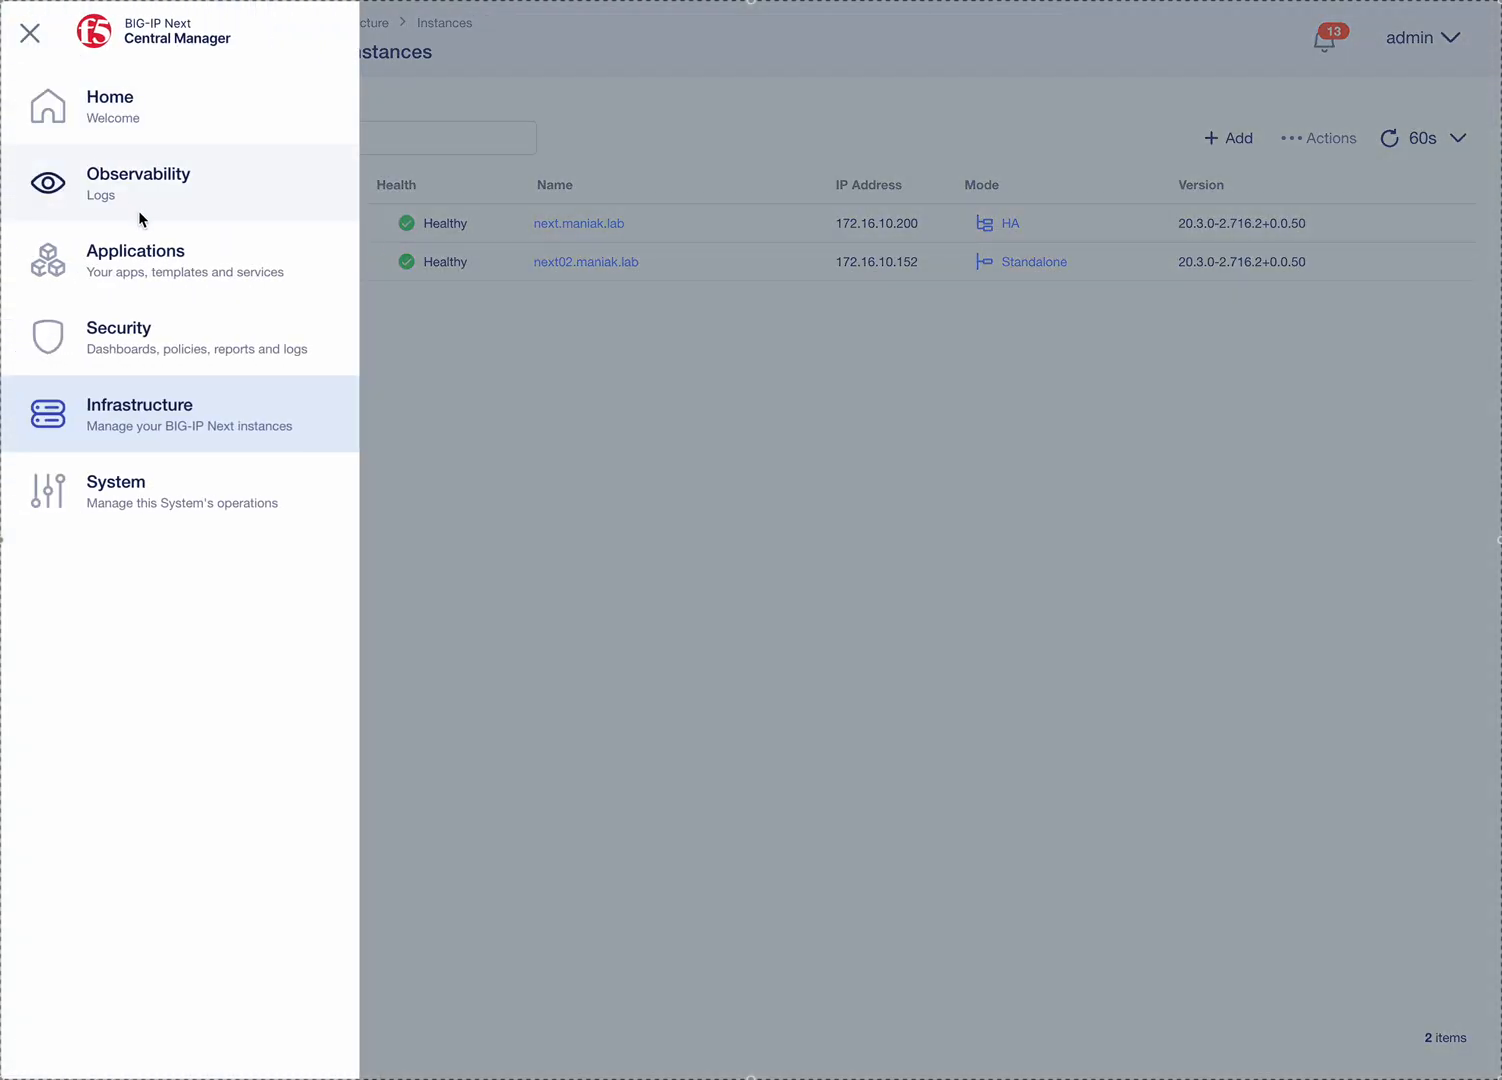
click(135, 260)
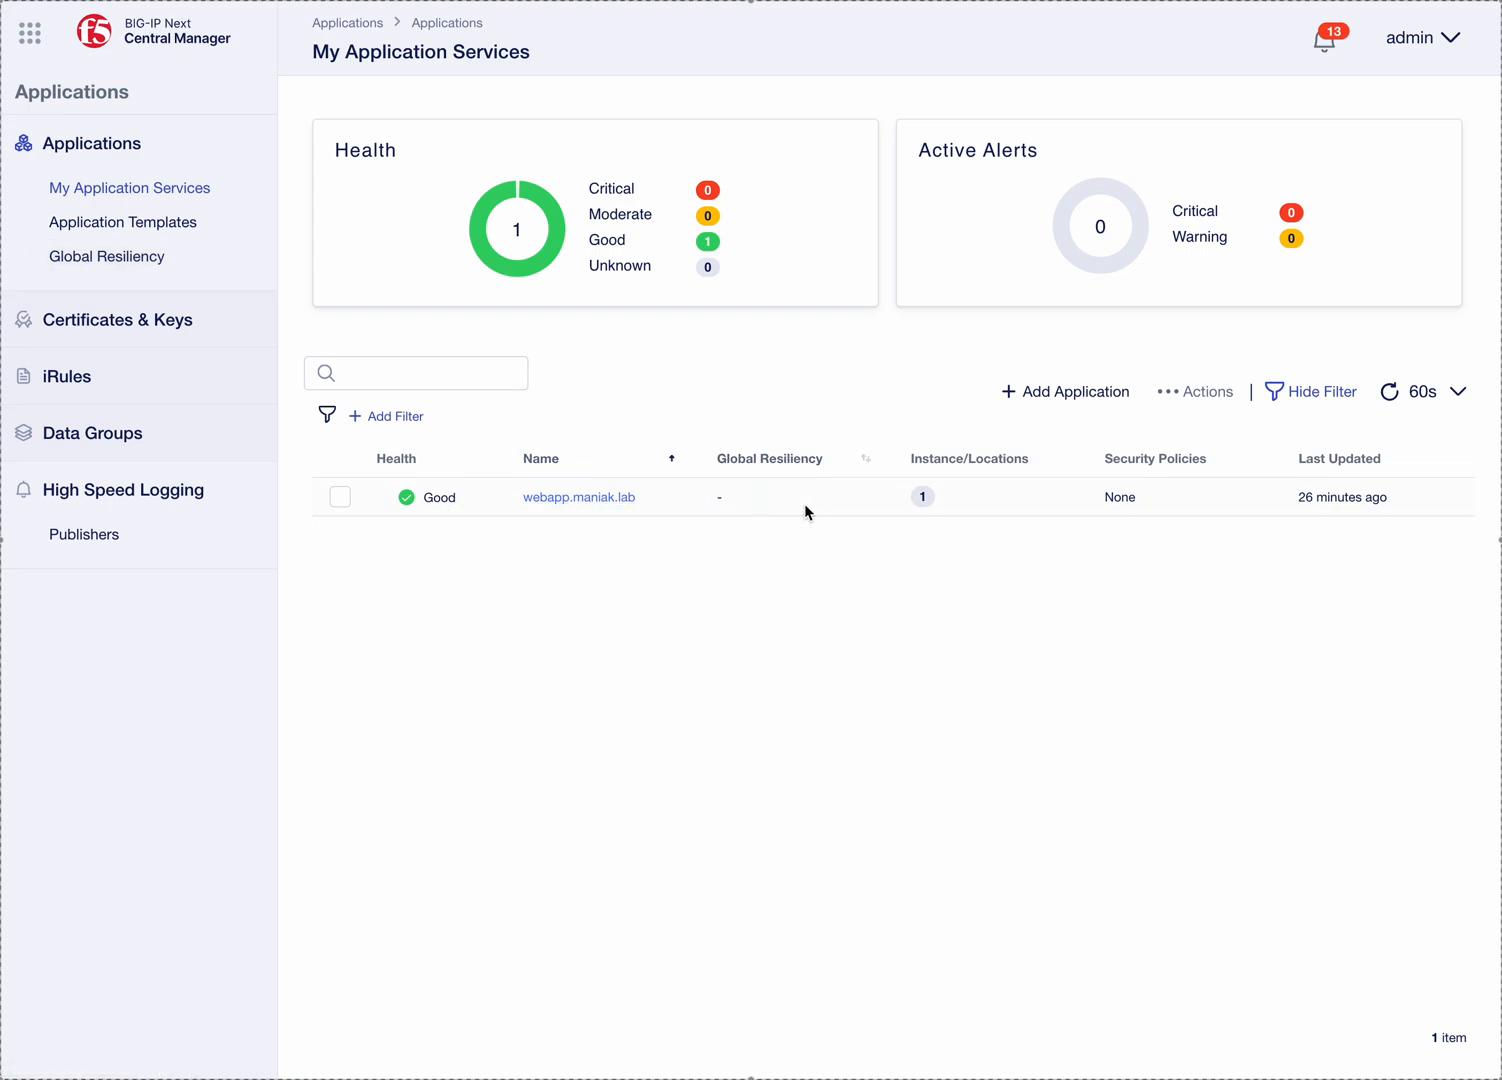
mouse_move(921, 497)
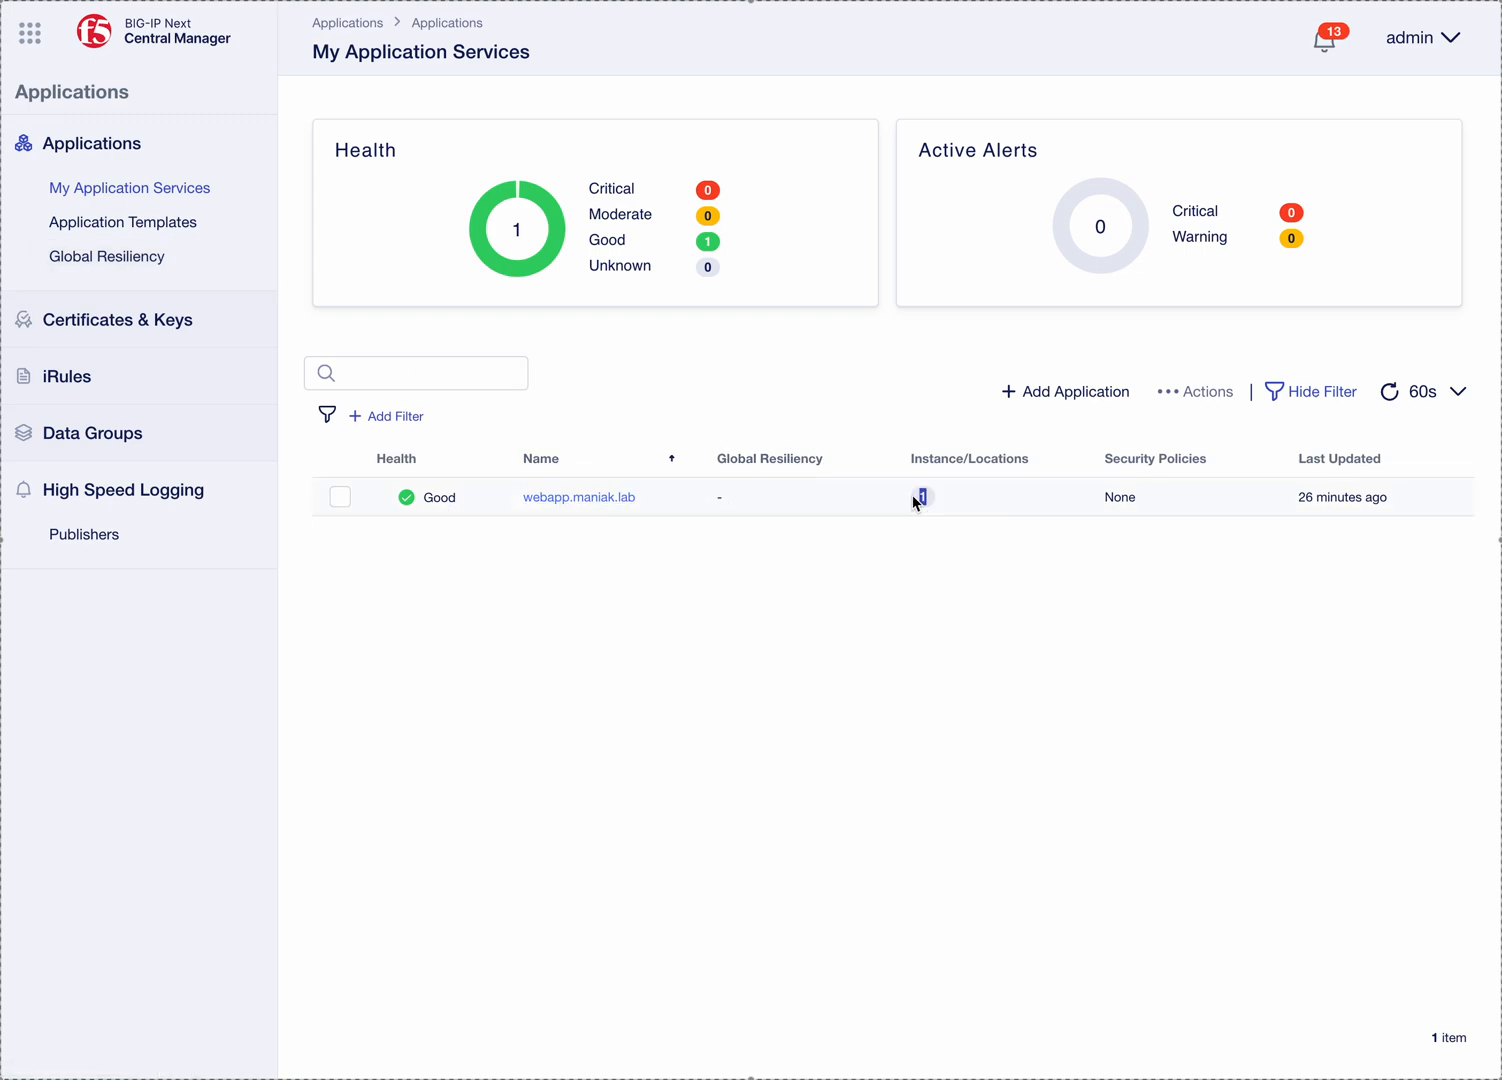
mouse_move(540, 504)
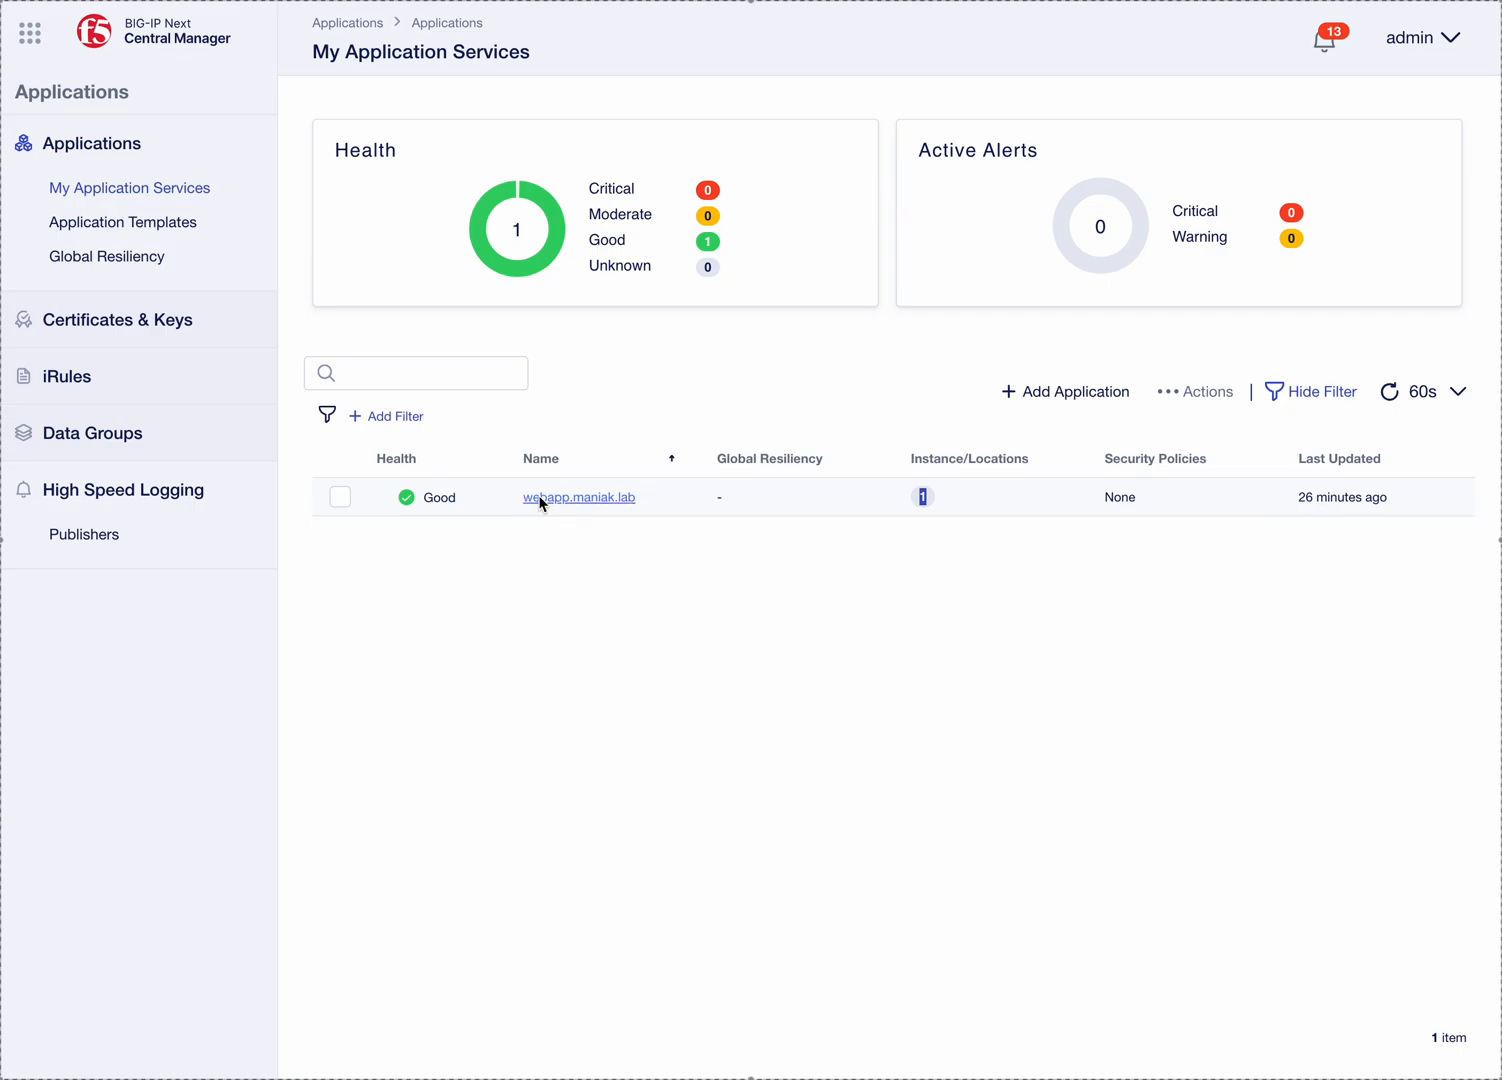
Step: Open webapp.maniak.lab's details and scope the overview to next.maniak.lab
click(578, 497)
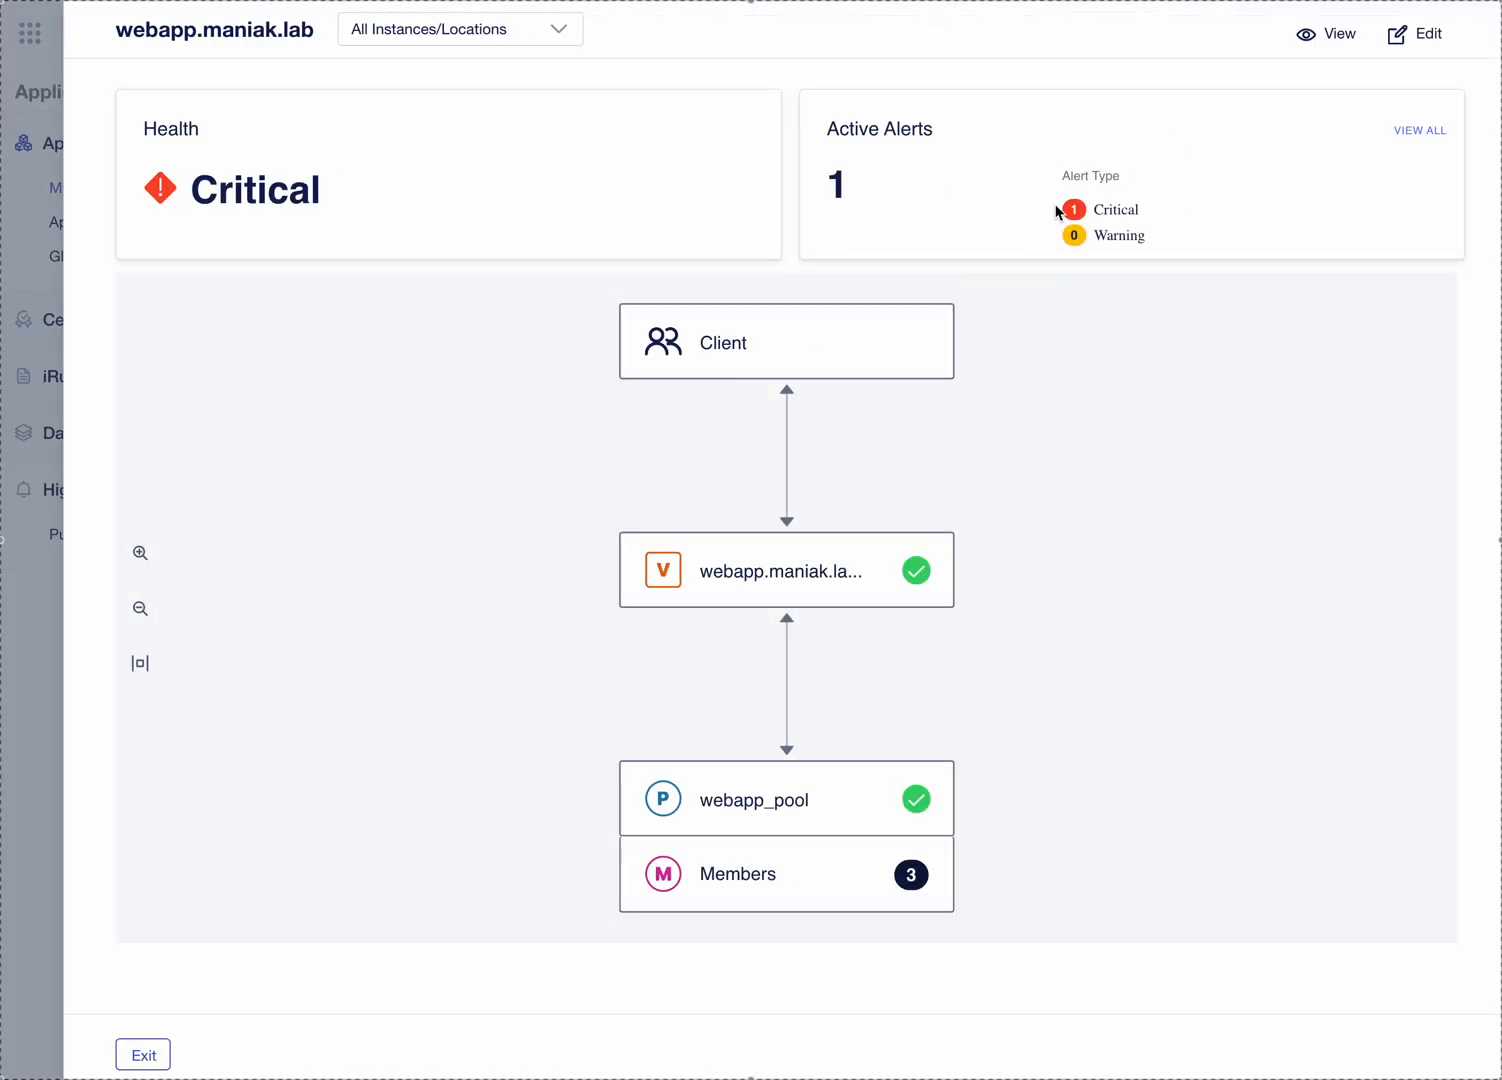
mouse_move(586, 266)
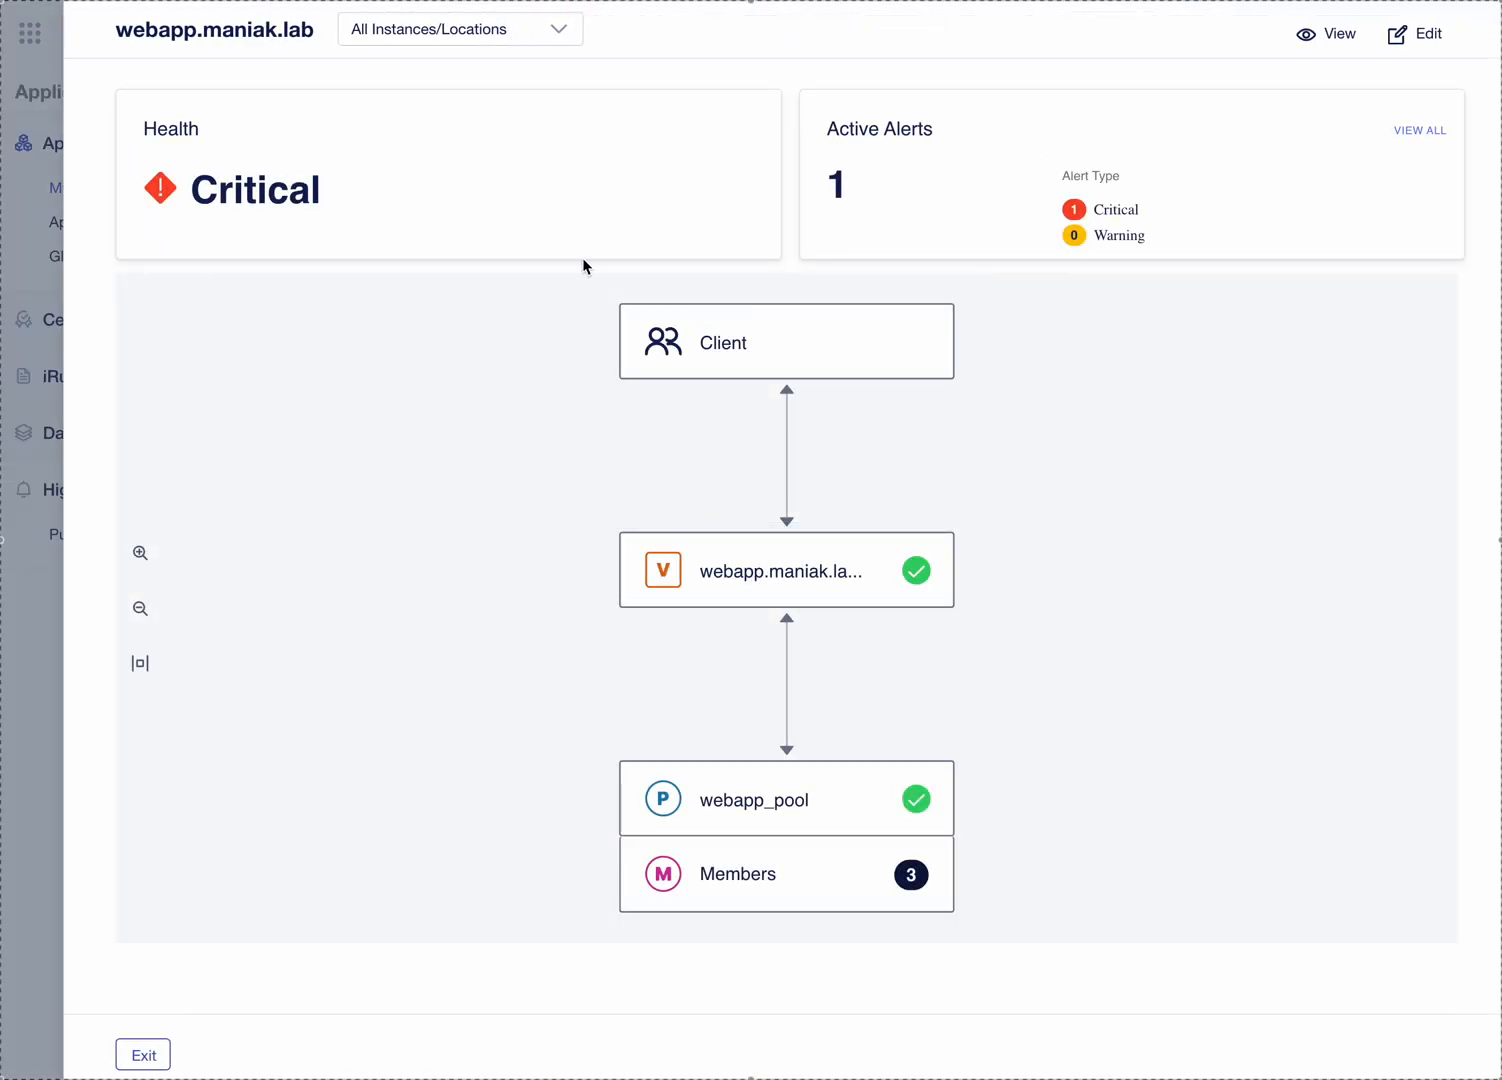
click(459, 28)
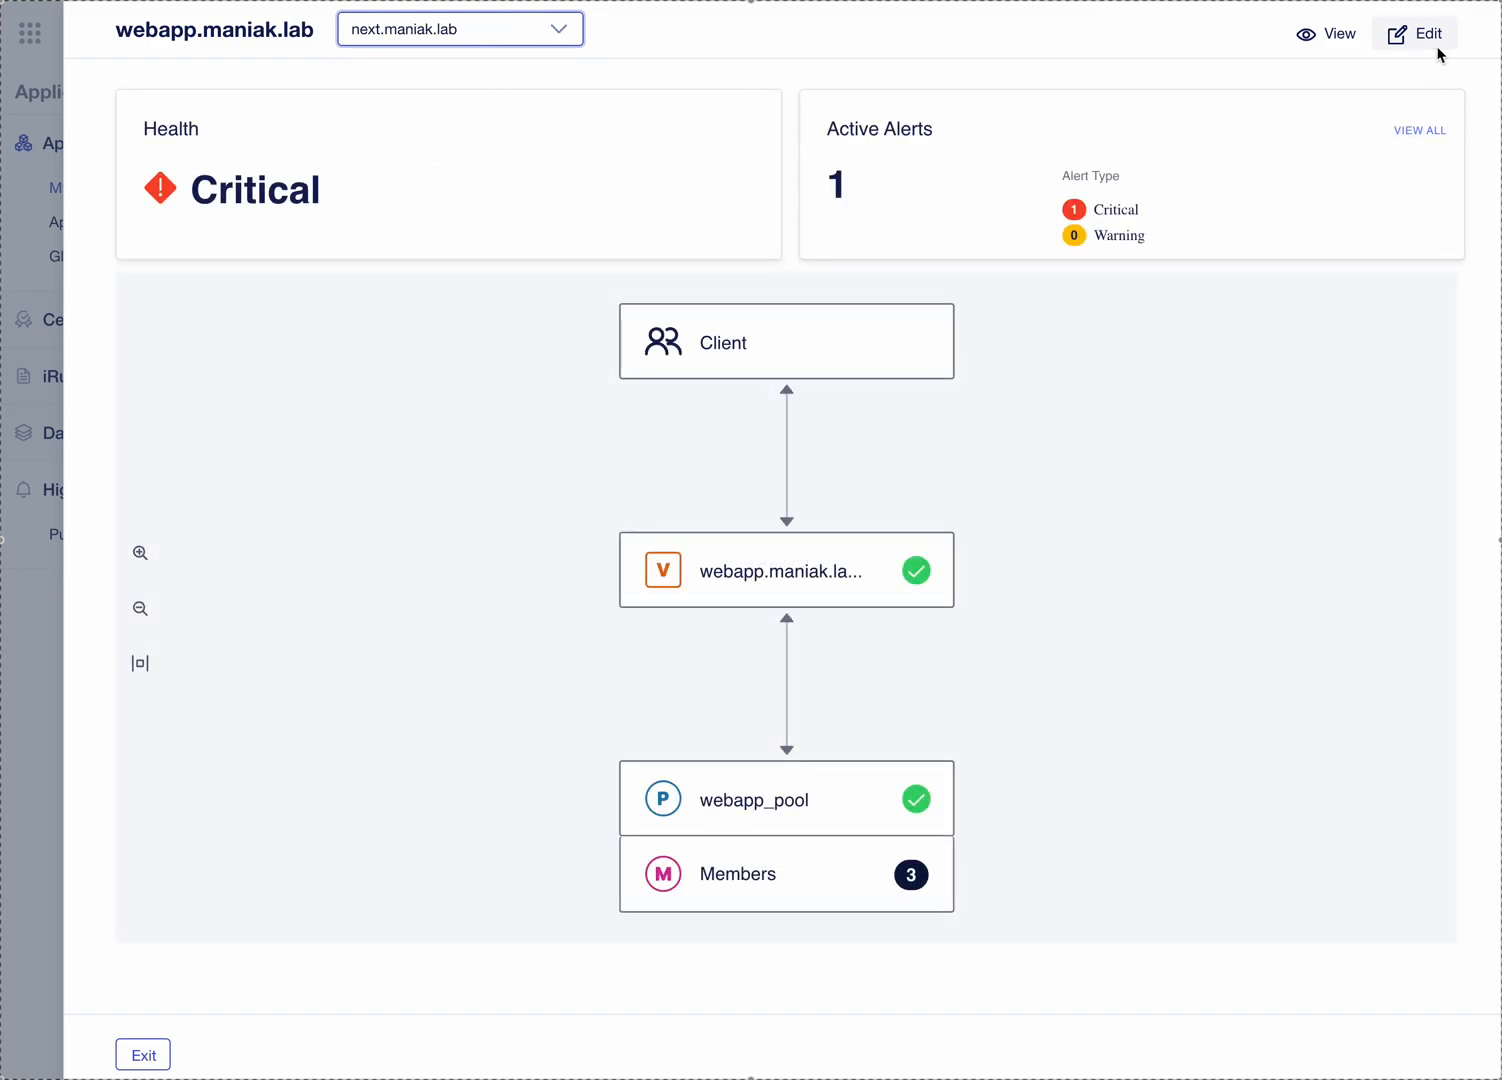
Step: Edit webapp.maniak.lab, review its virtual server and pool settings, and reach the Deploy page
click(1414, 33)
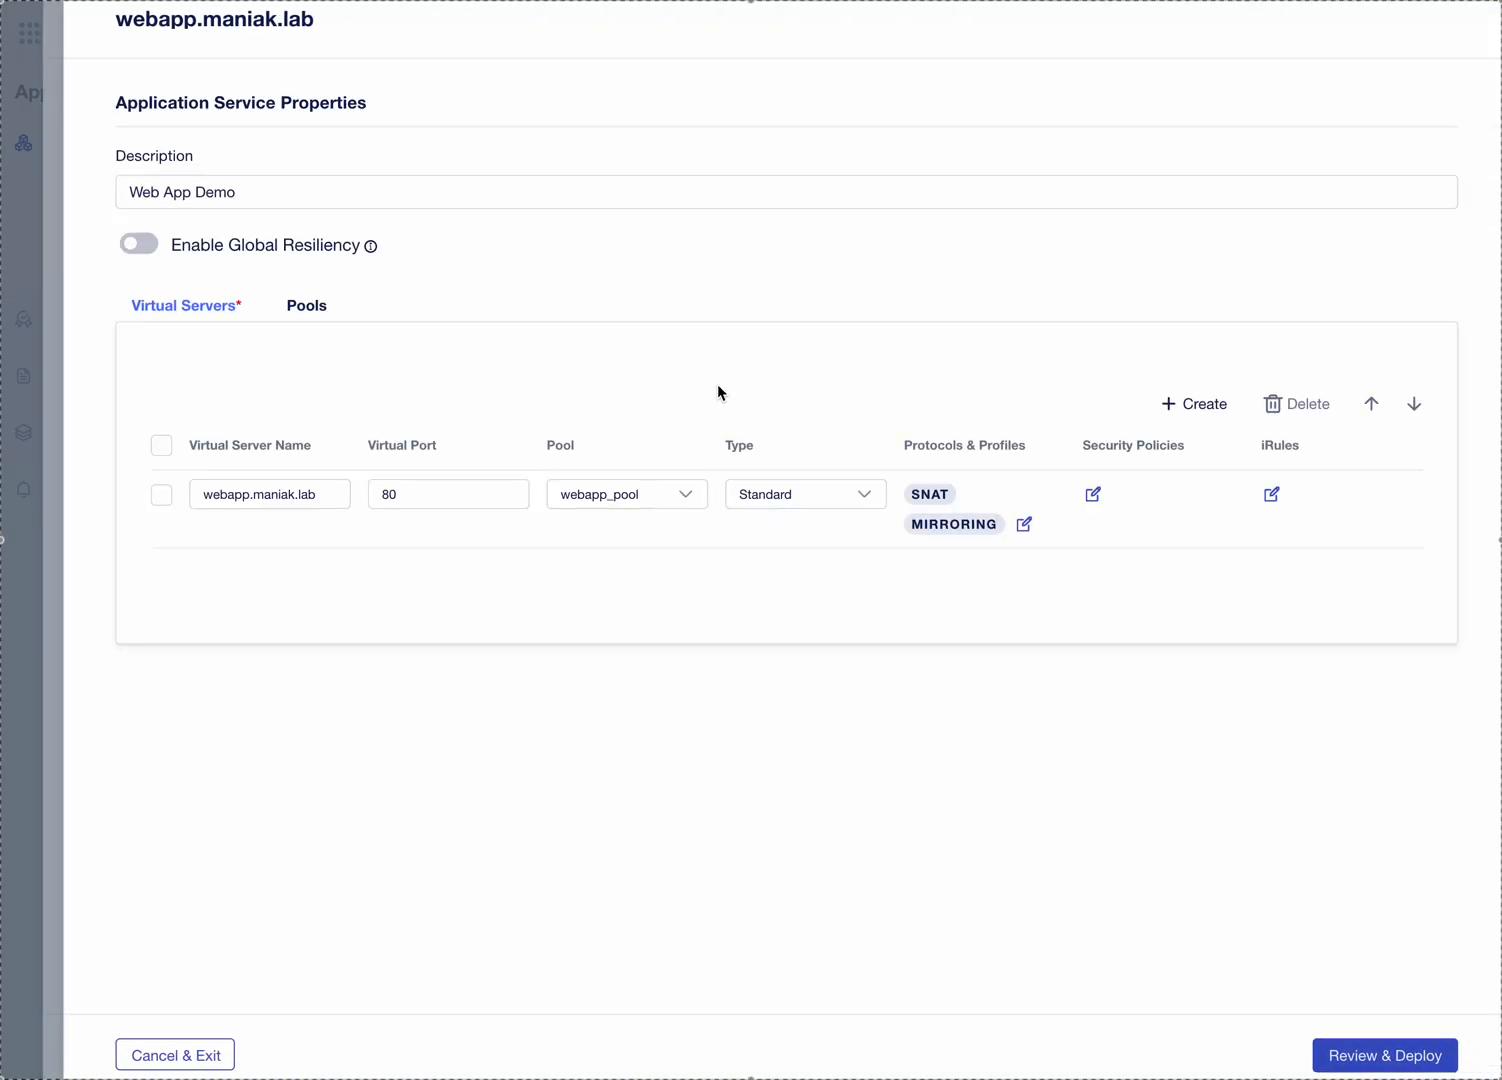
mouse_move(752, 468)
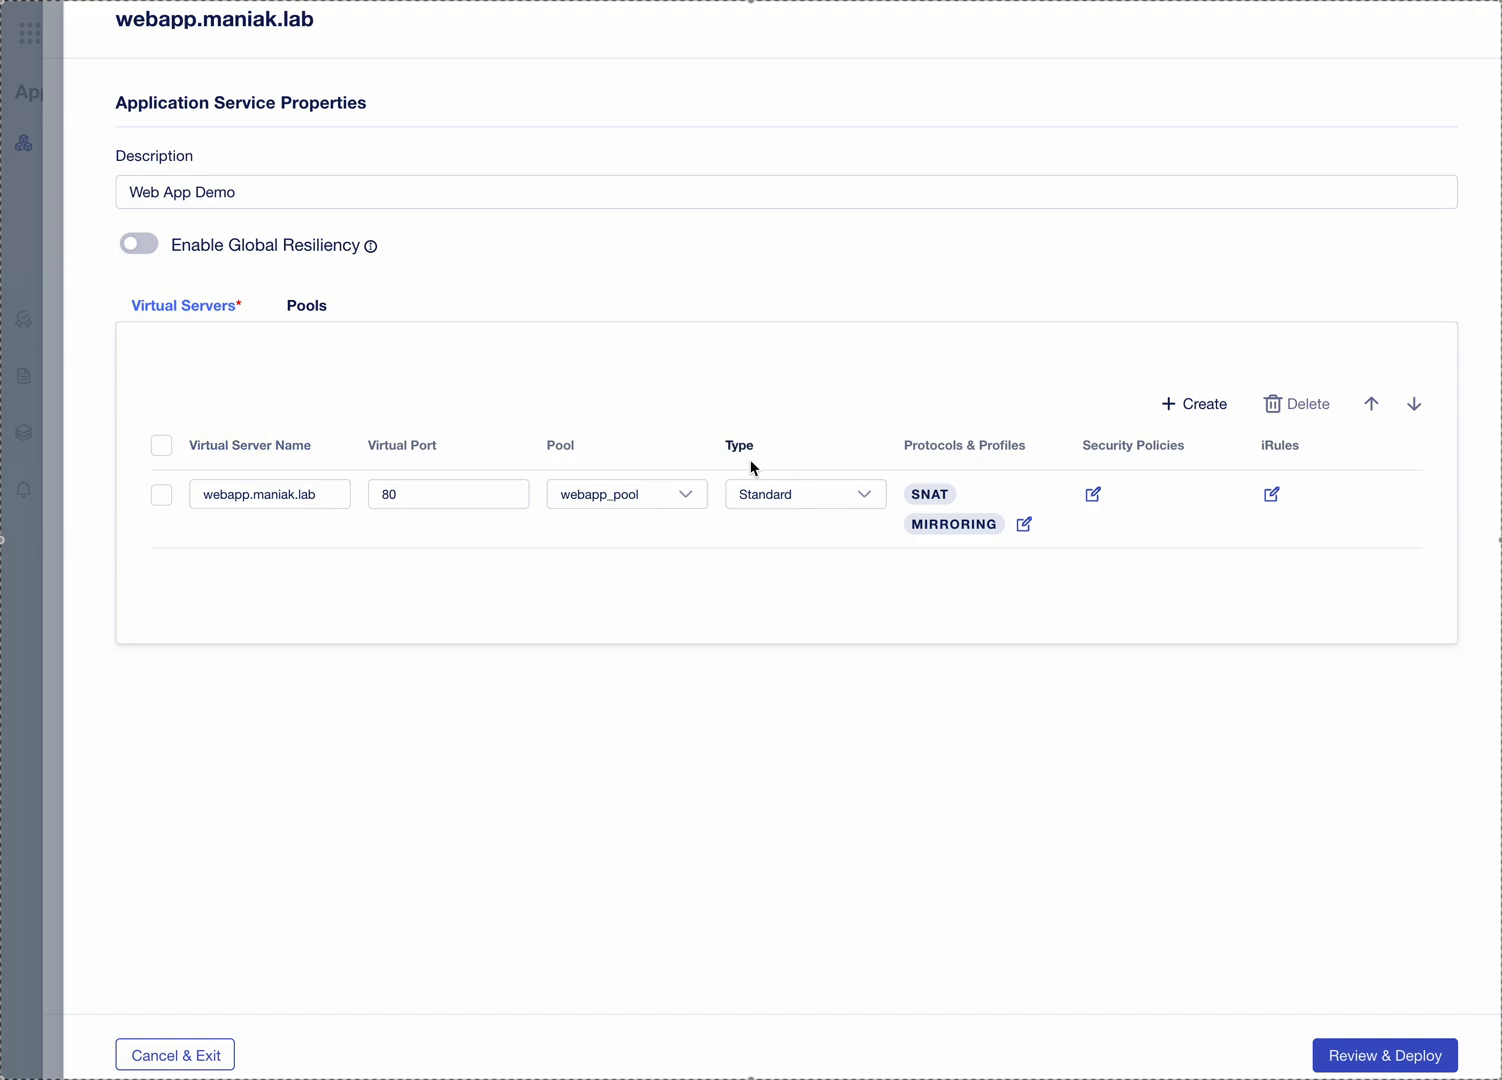
mouse_move(311, 345)
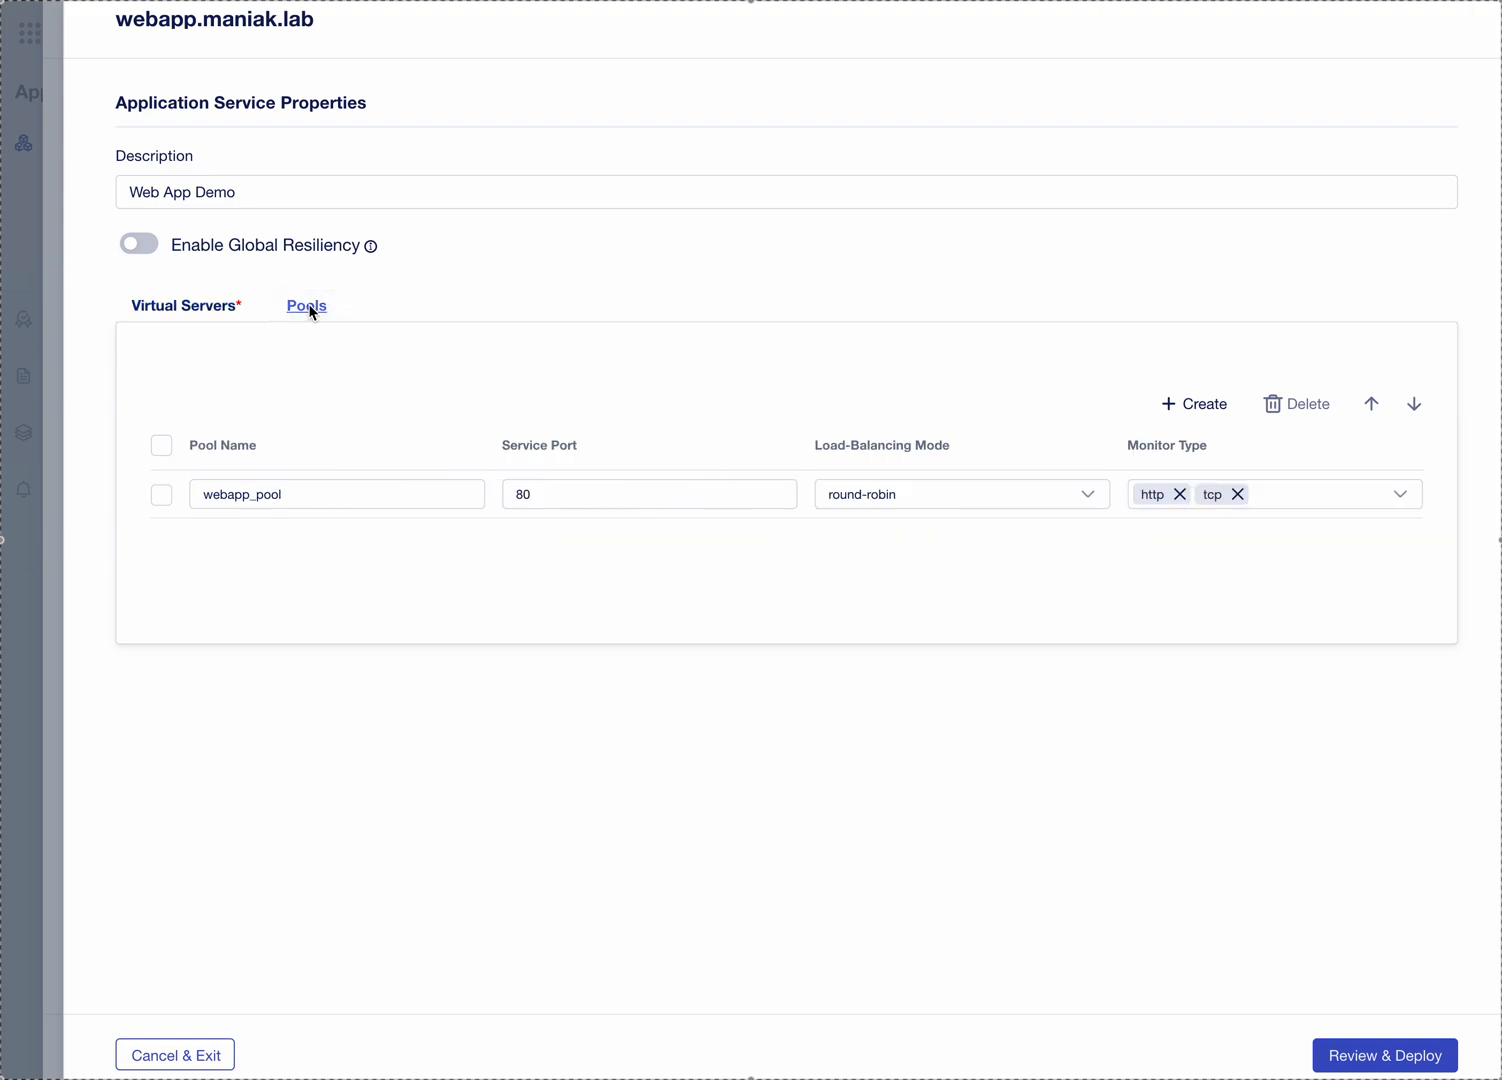
click(185, 305)
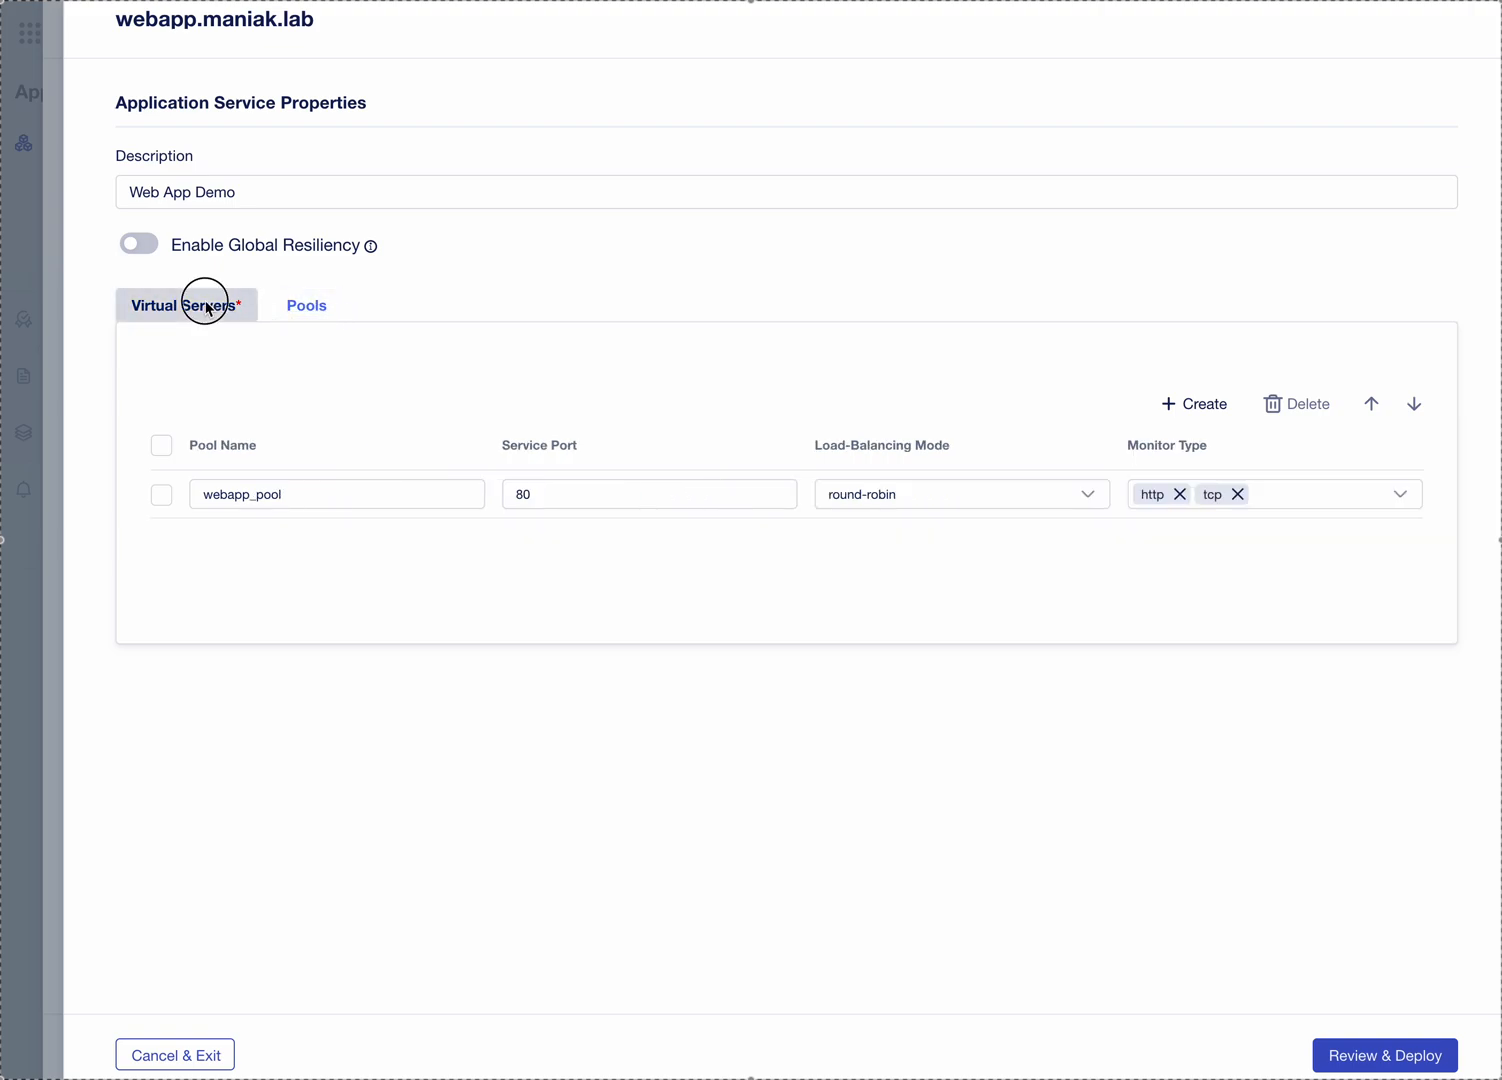
click(1384, 1055)
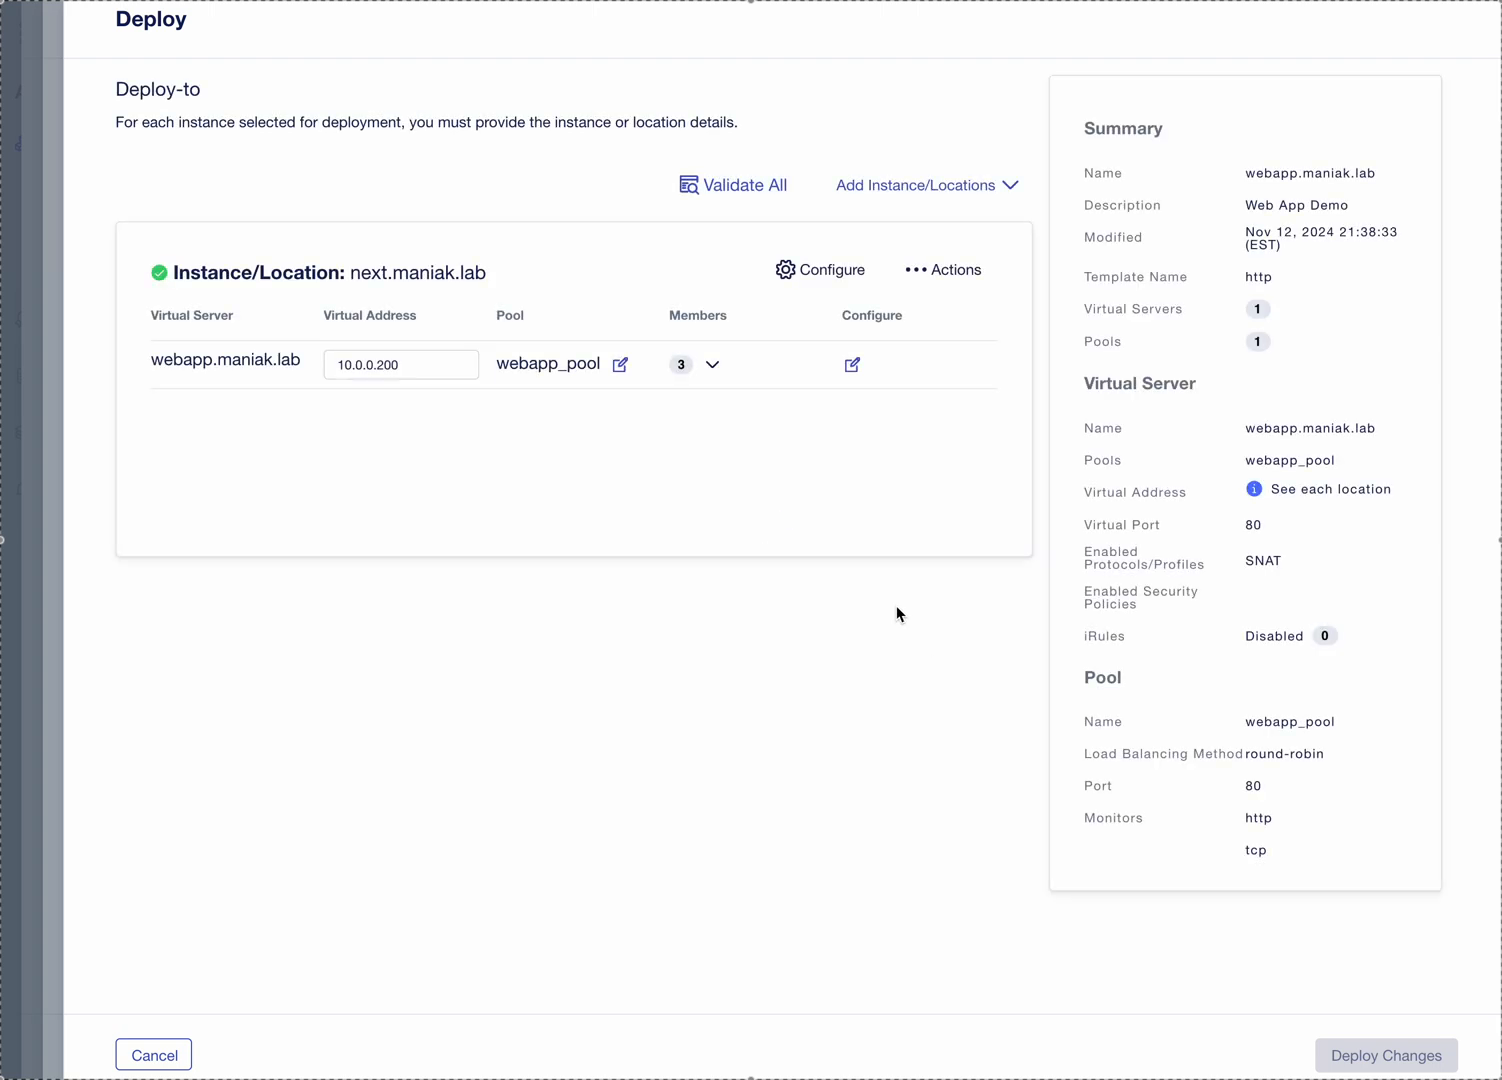
Step: Add next02.maniak.lab as a deployment location with virtual address 10.0.1.200
click(915, 184)
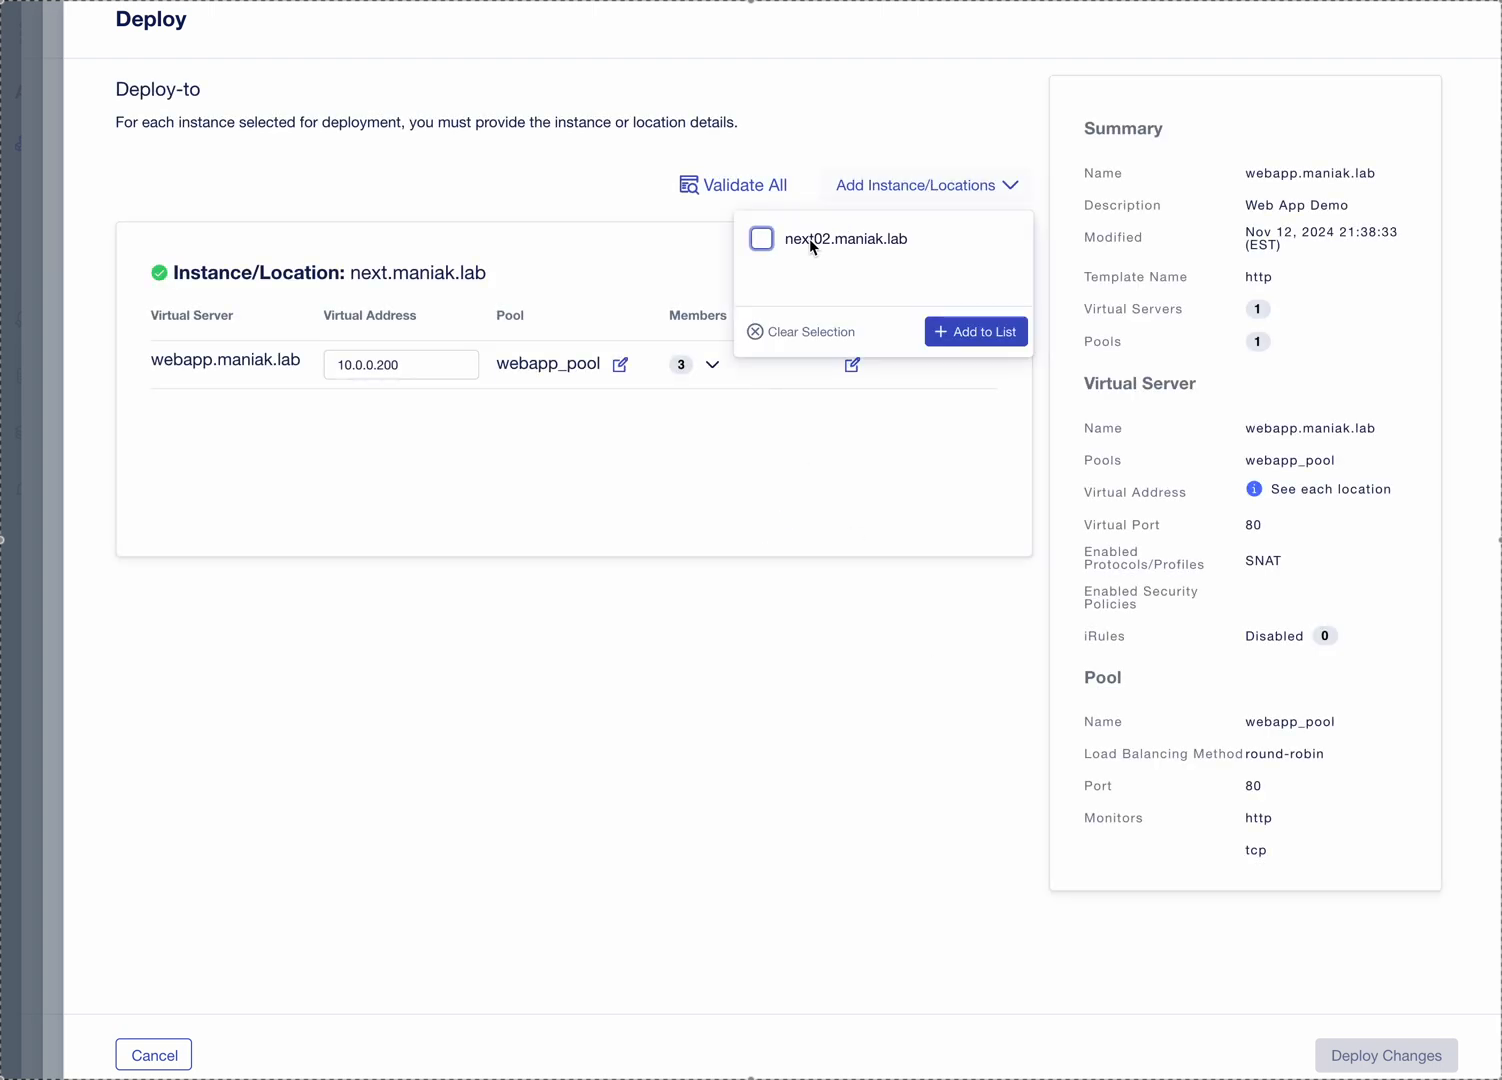
click(761, 238)
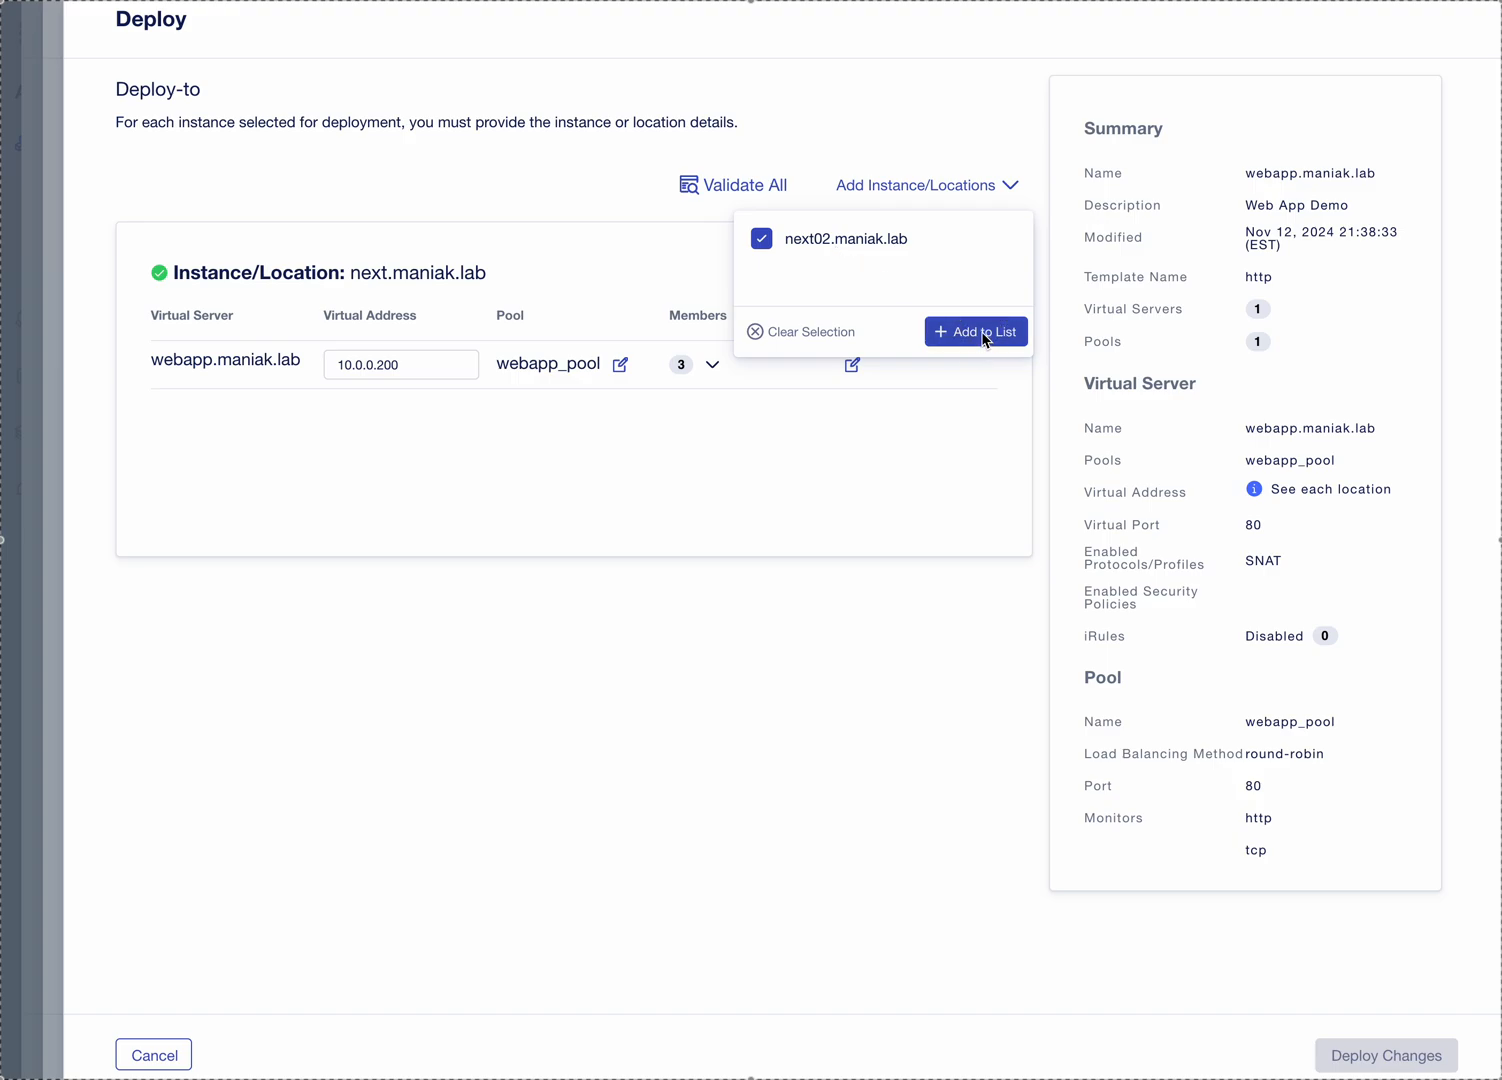
click(975, 331)
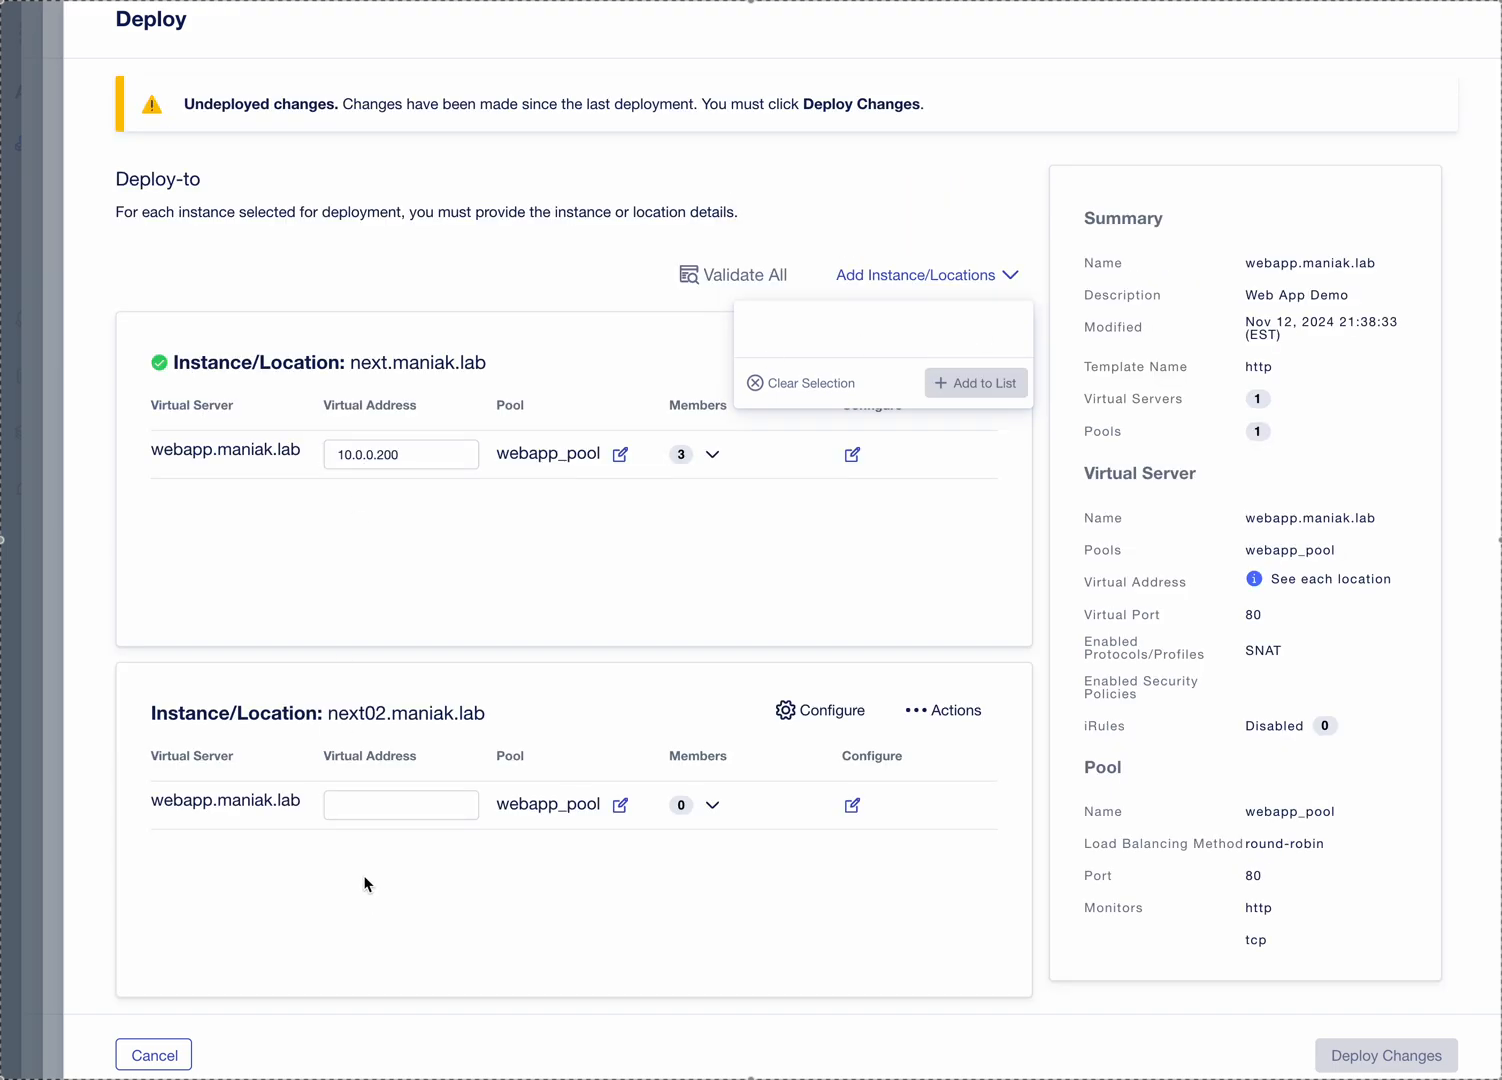
text(10.0.1.)
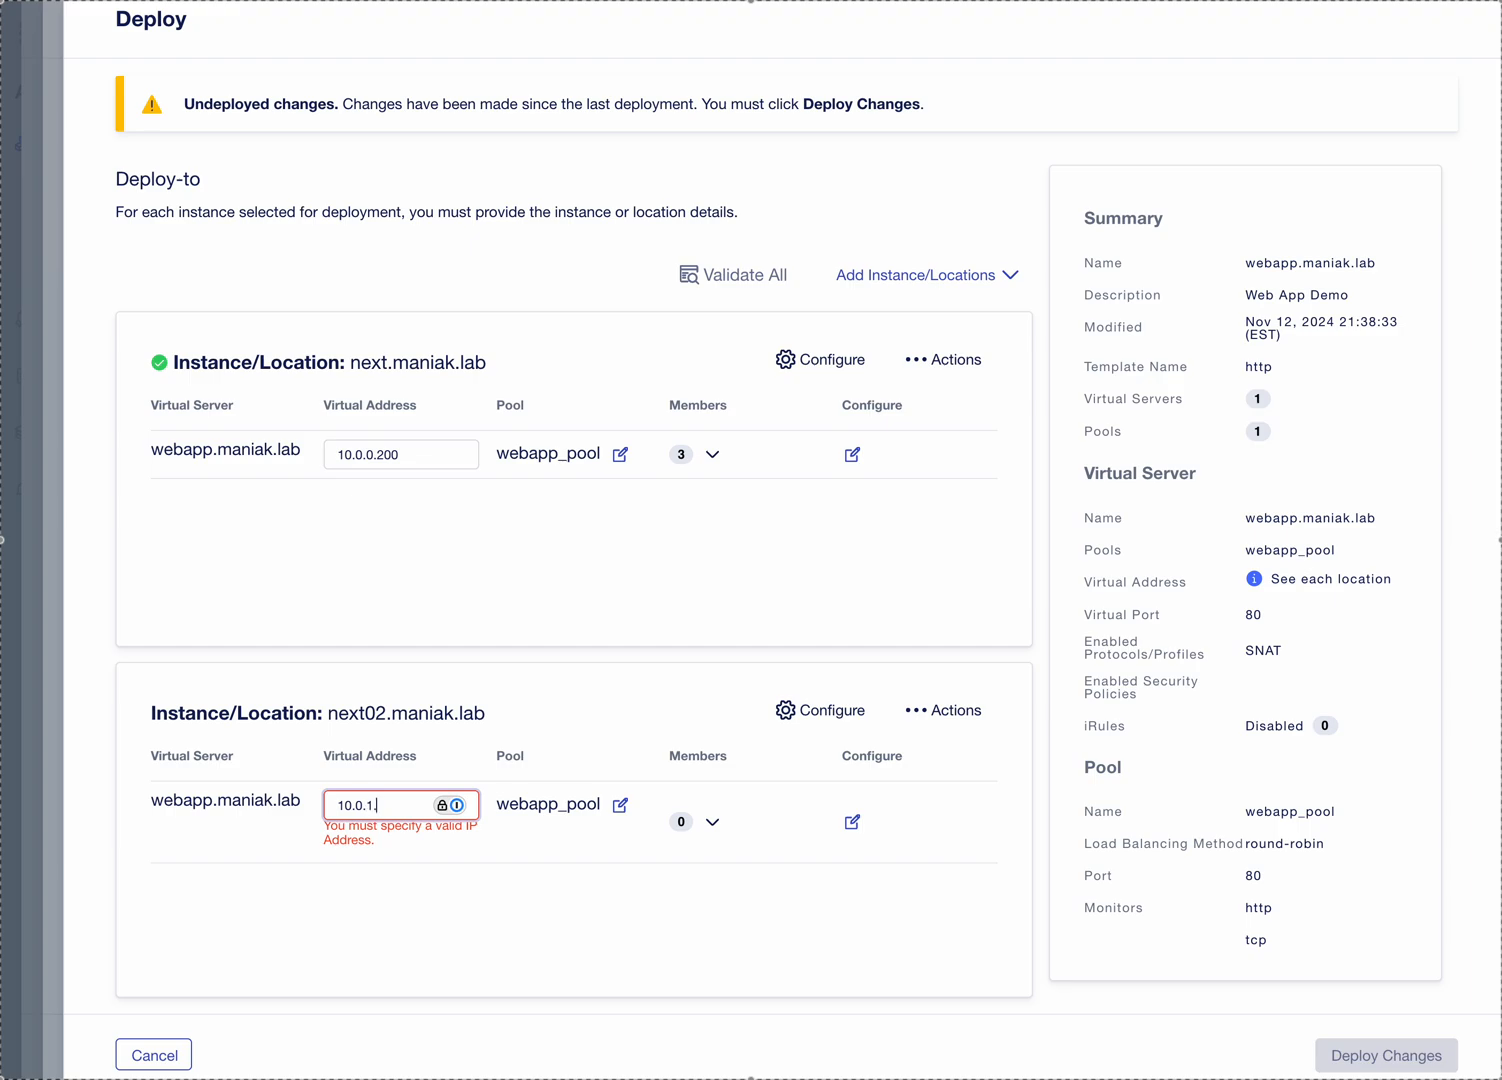
click(712, 805)
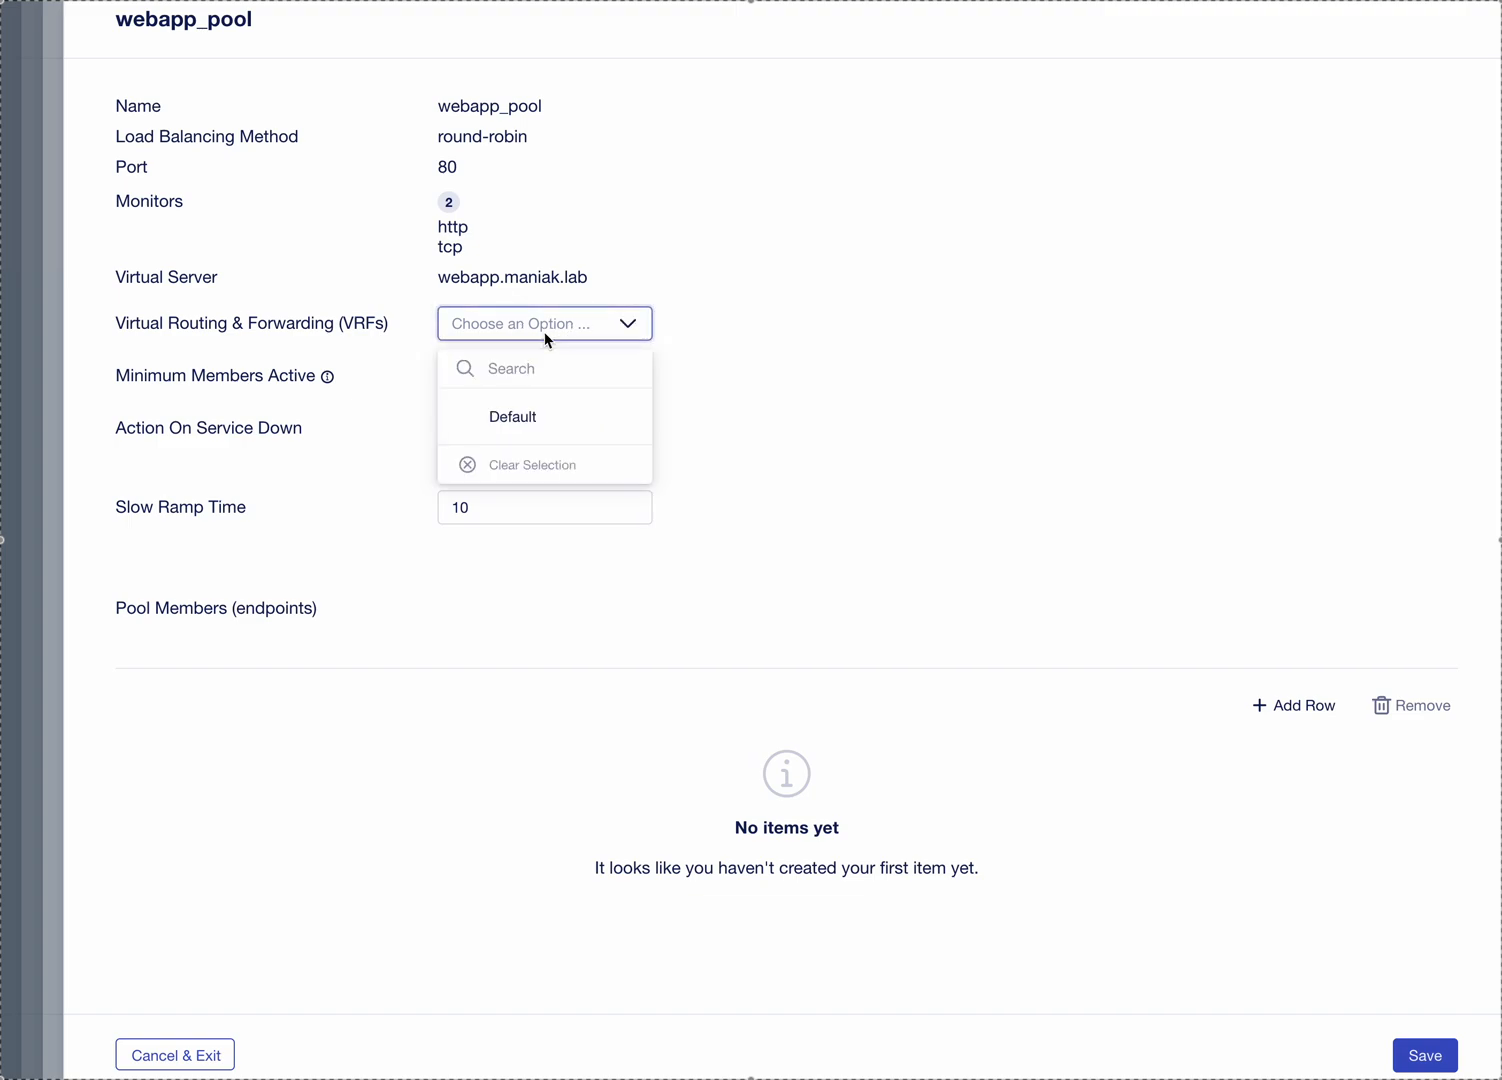
Step: Fill webapp_pool with dr-app1 (10.0.1.50), dr-app2 (10.0.1.51), dr-app3 (10.0.1.52) and save
click(512, 417)
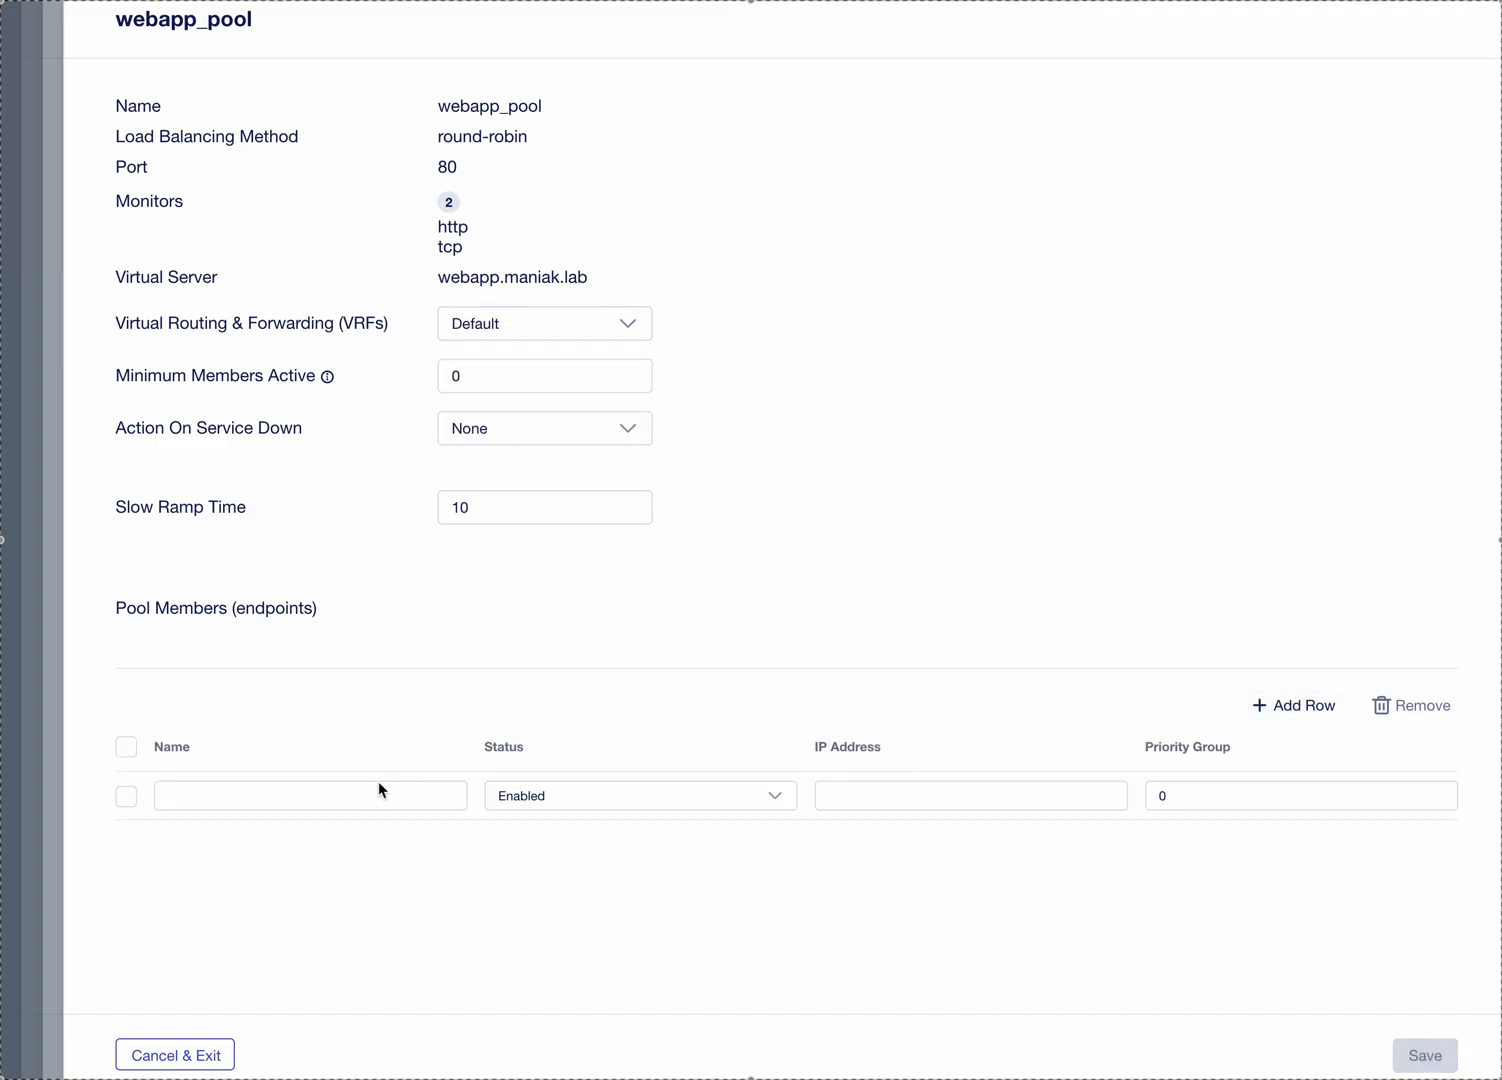
text(dr0a)
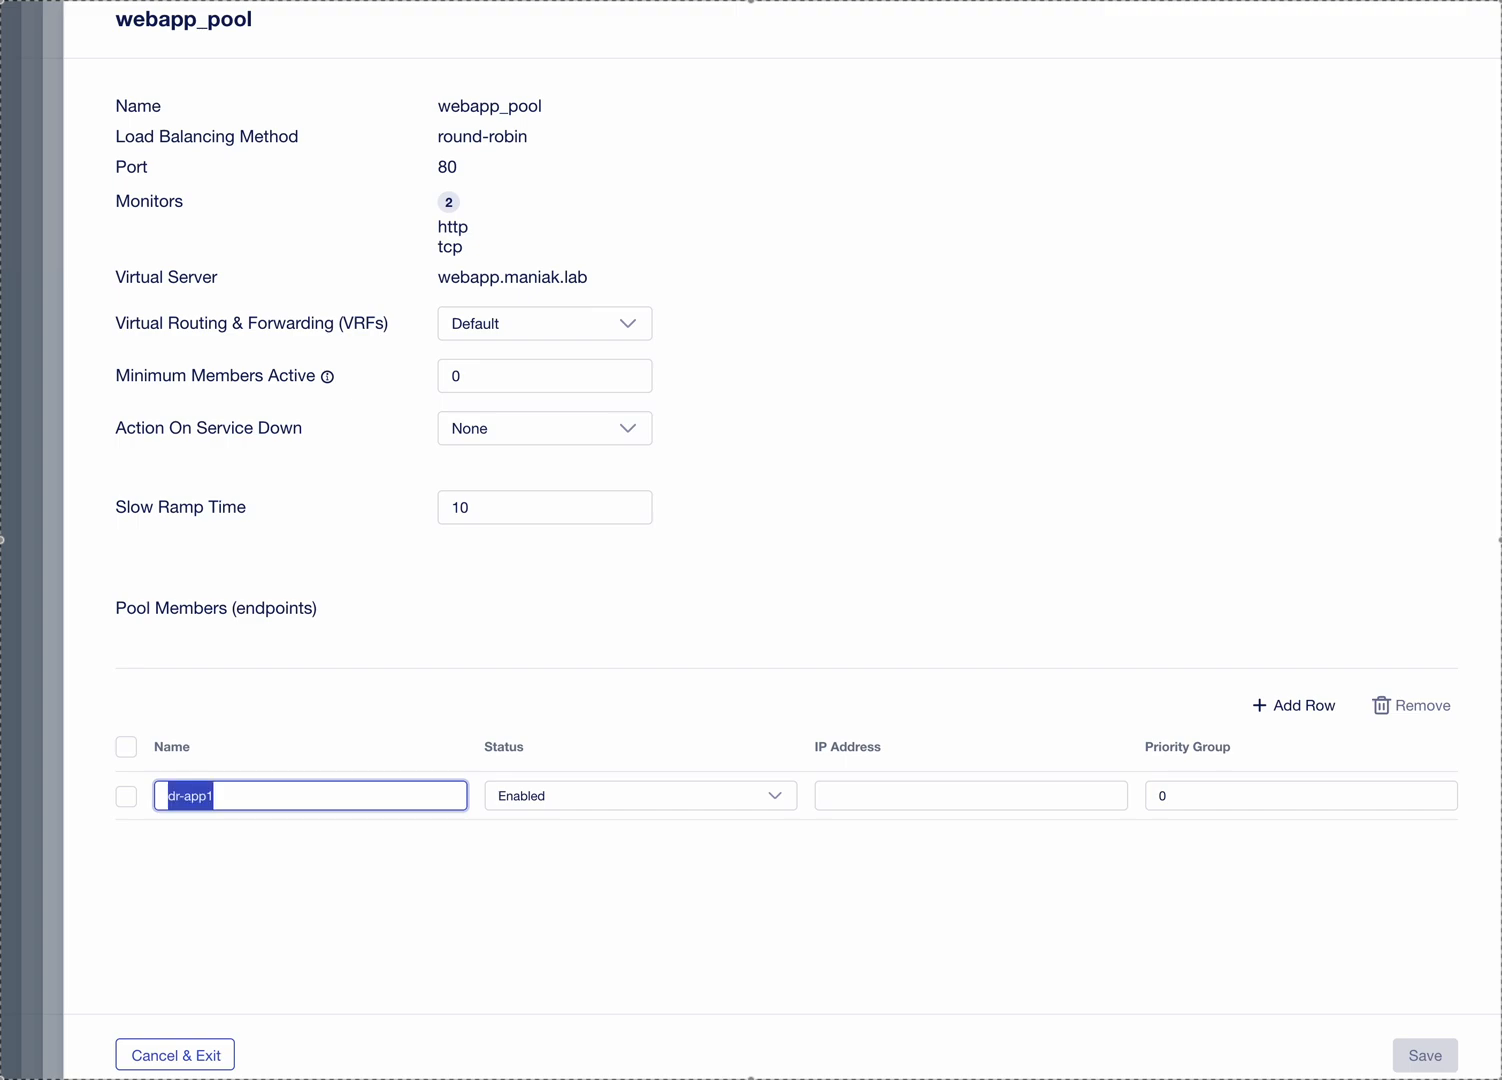
text(10.0.1.50)
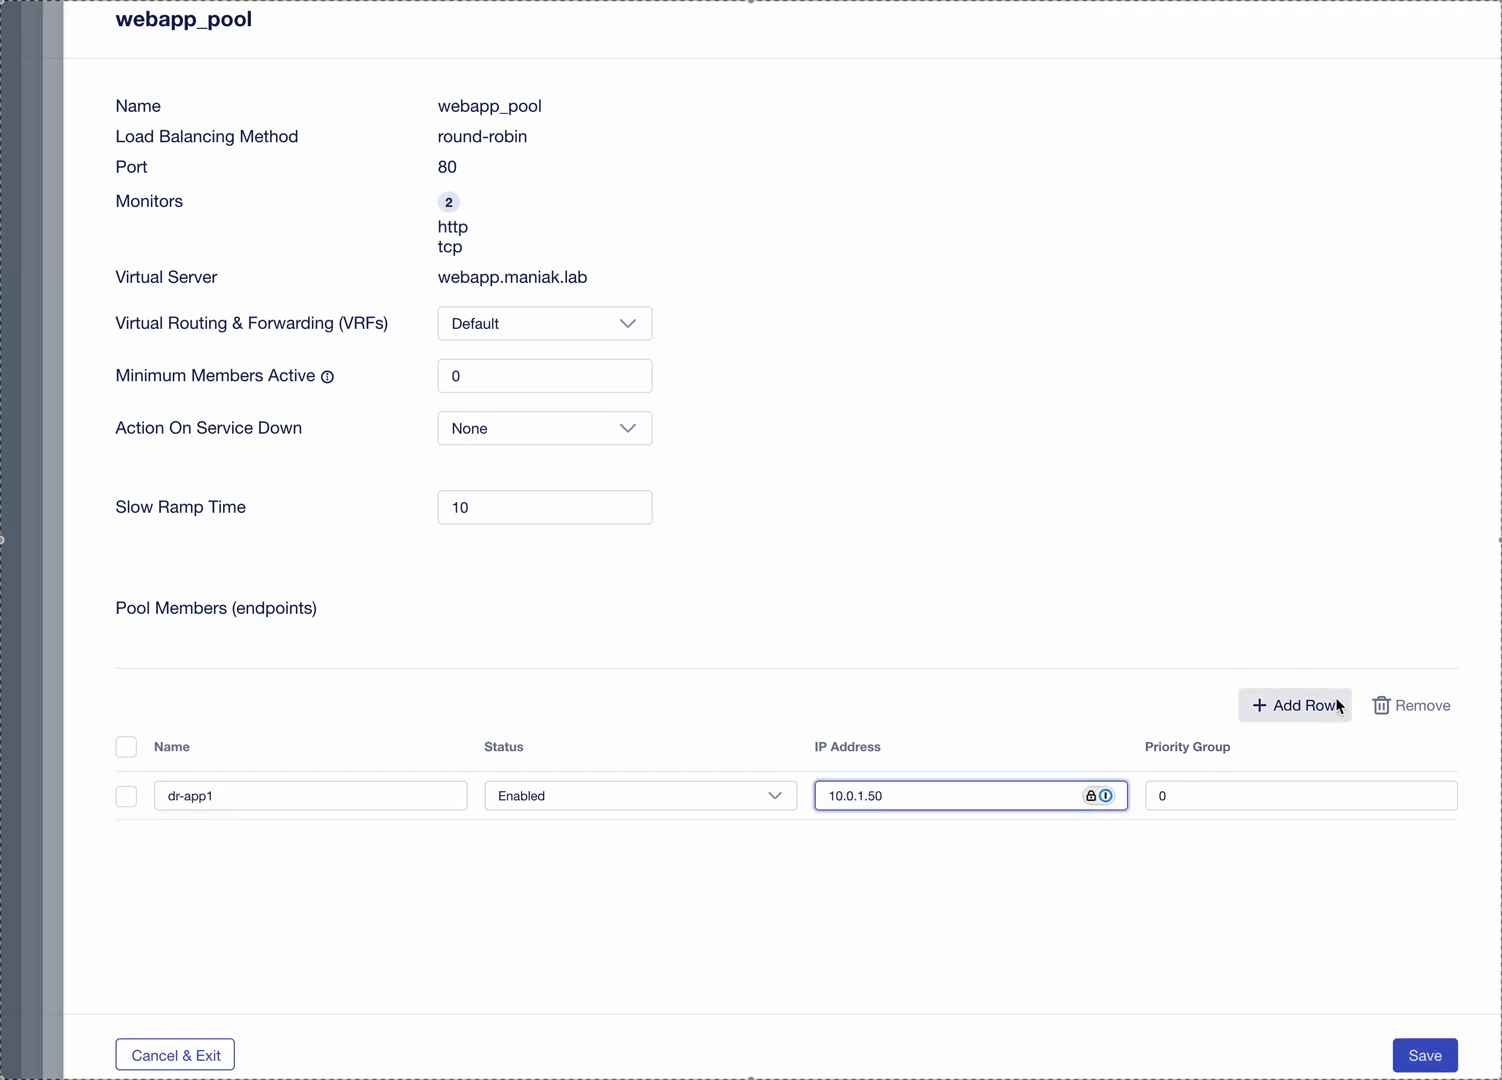
click(1294, 705)
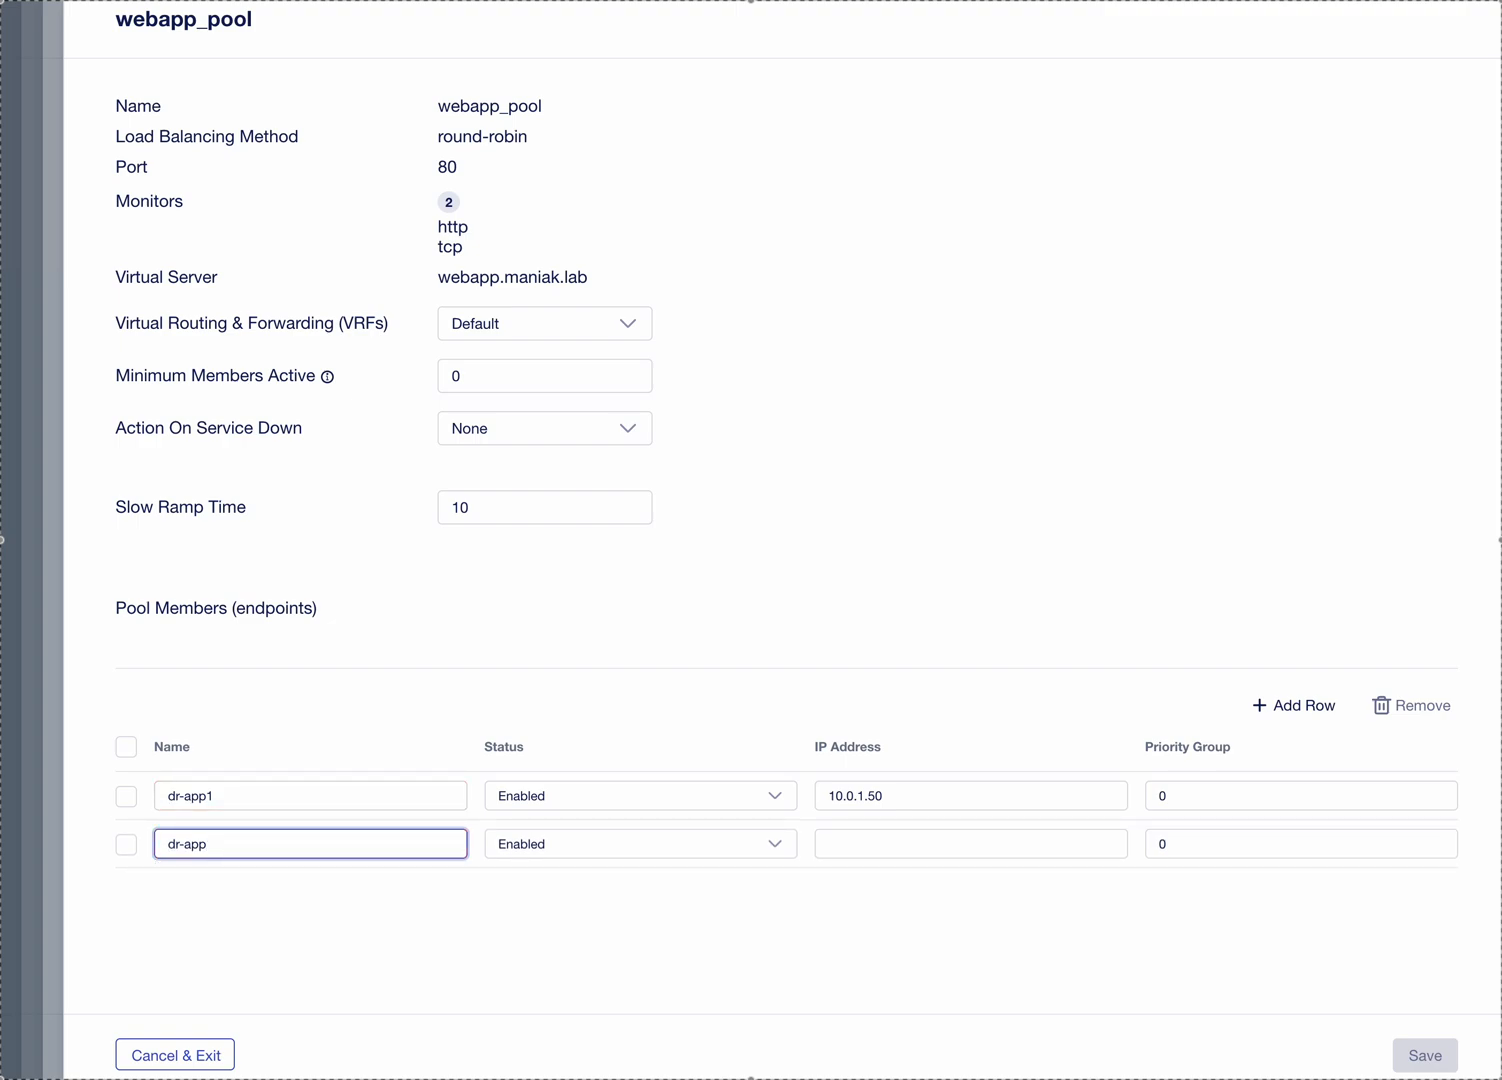
click(970, 843)
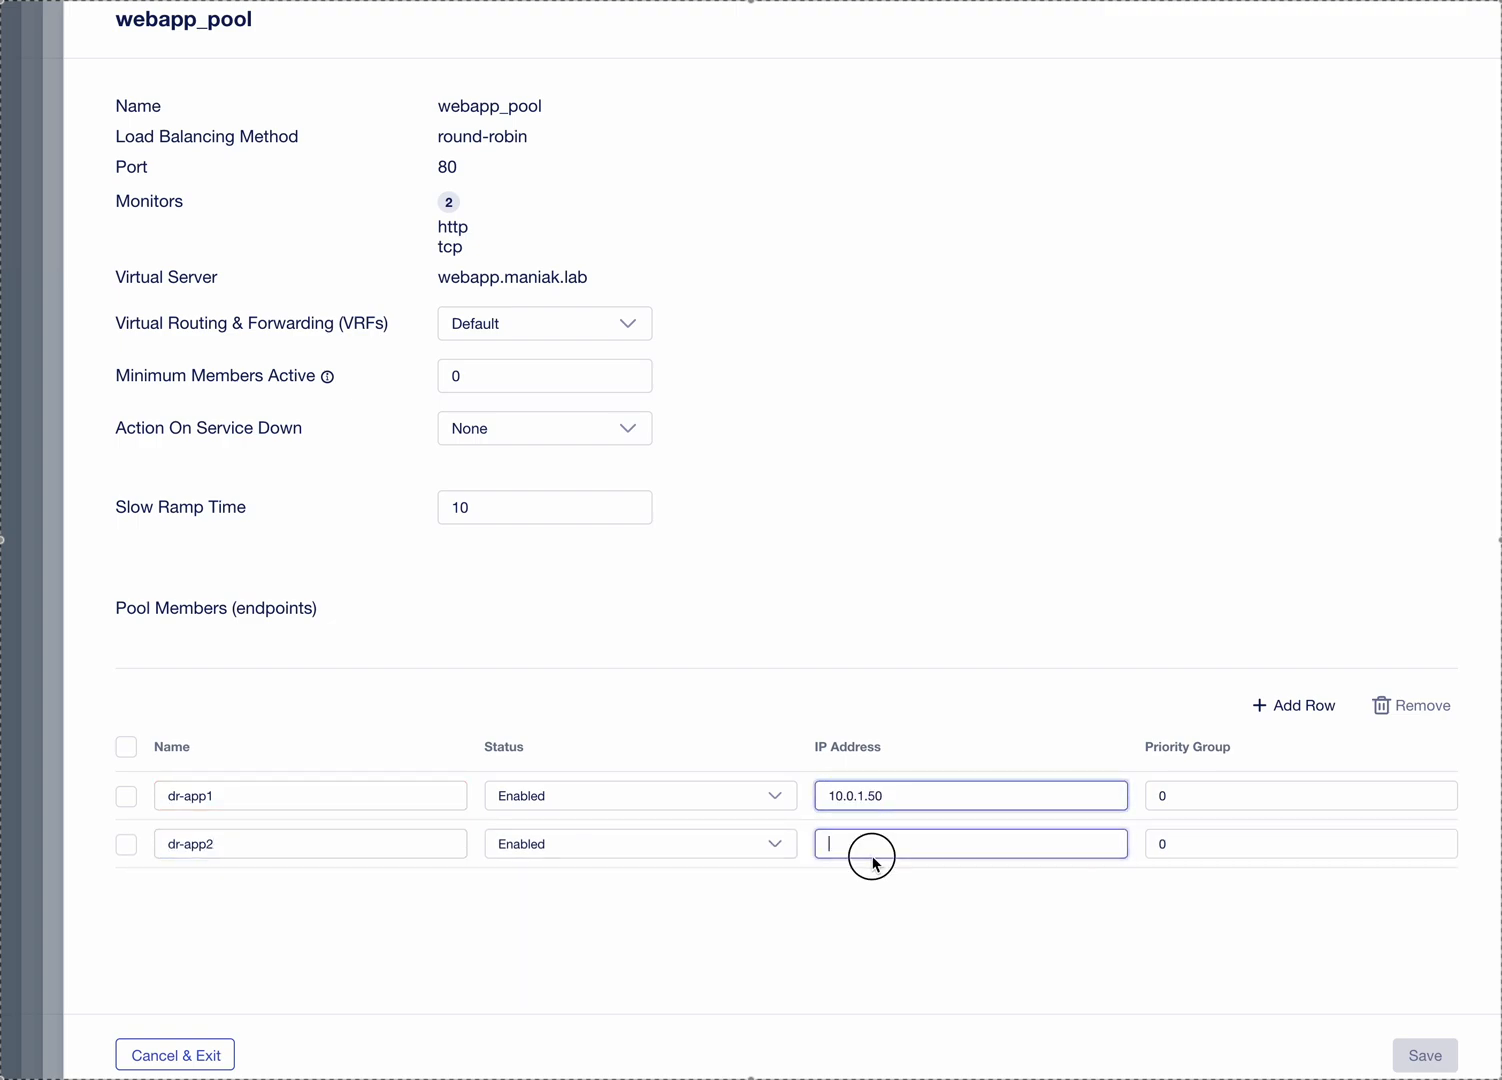
text(10.0.1.51)
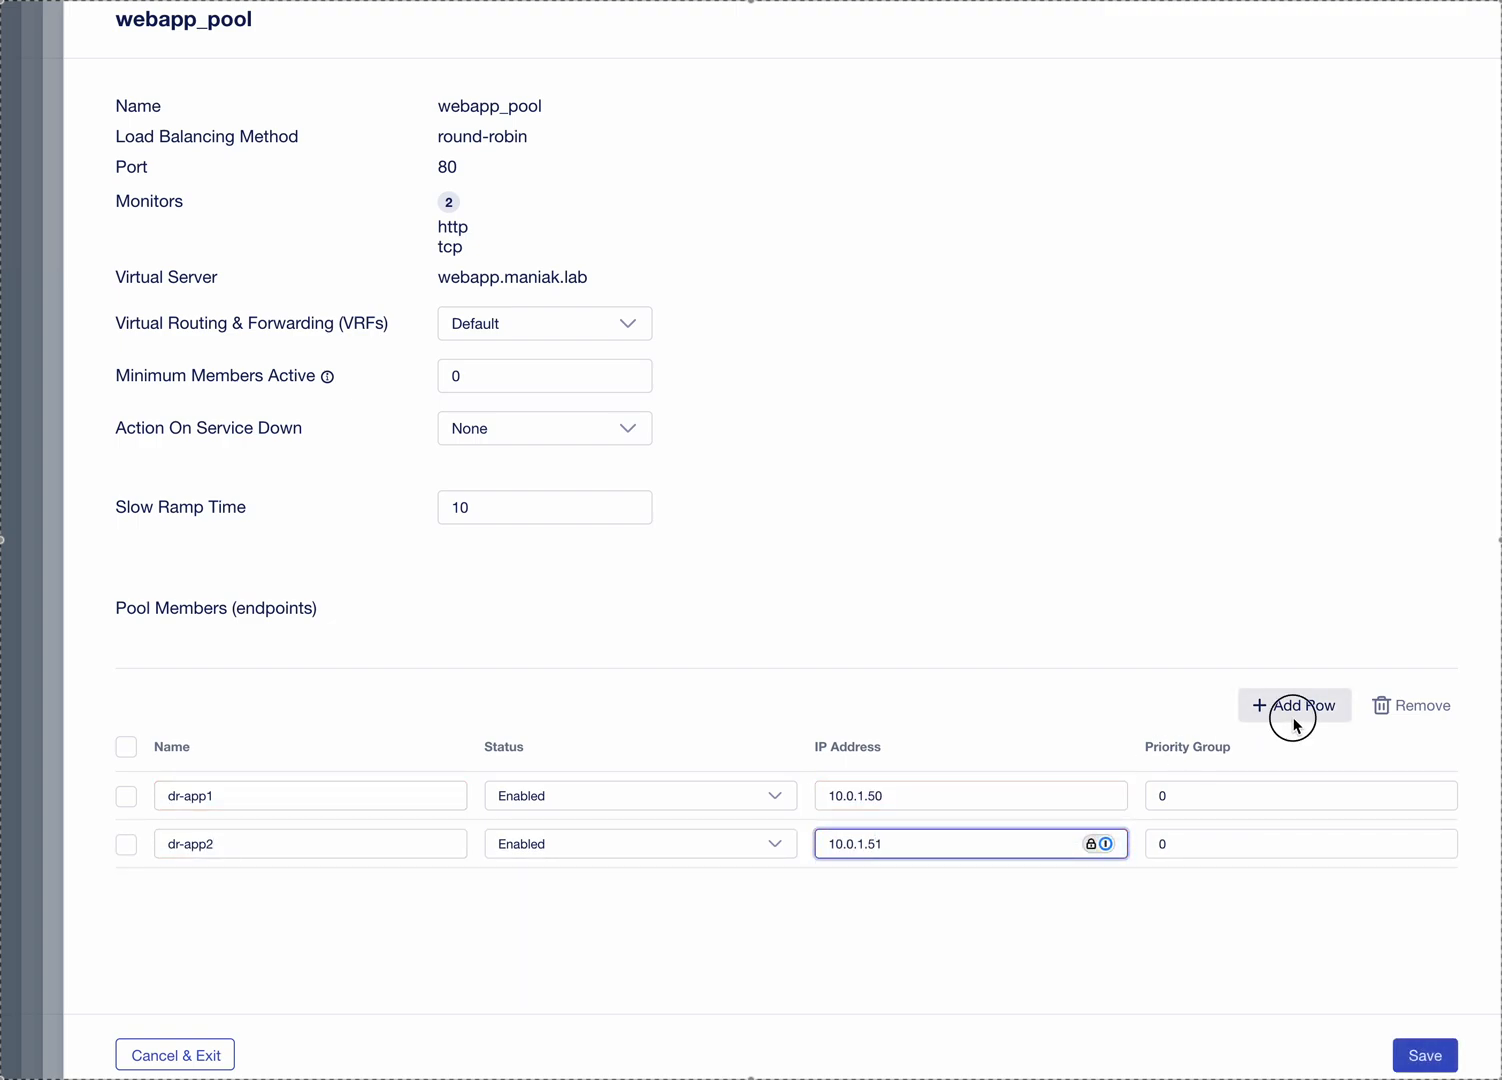
click(1296, 705)
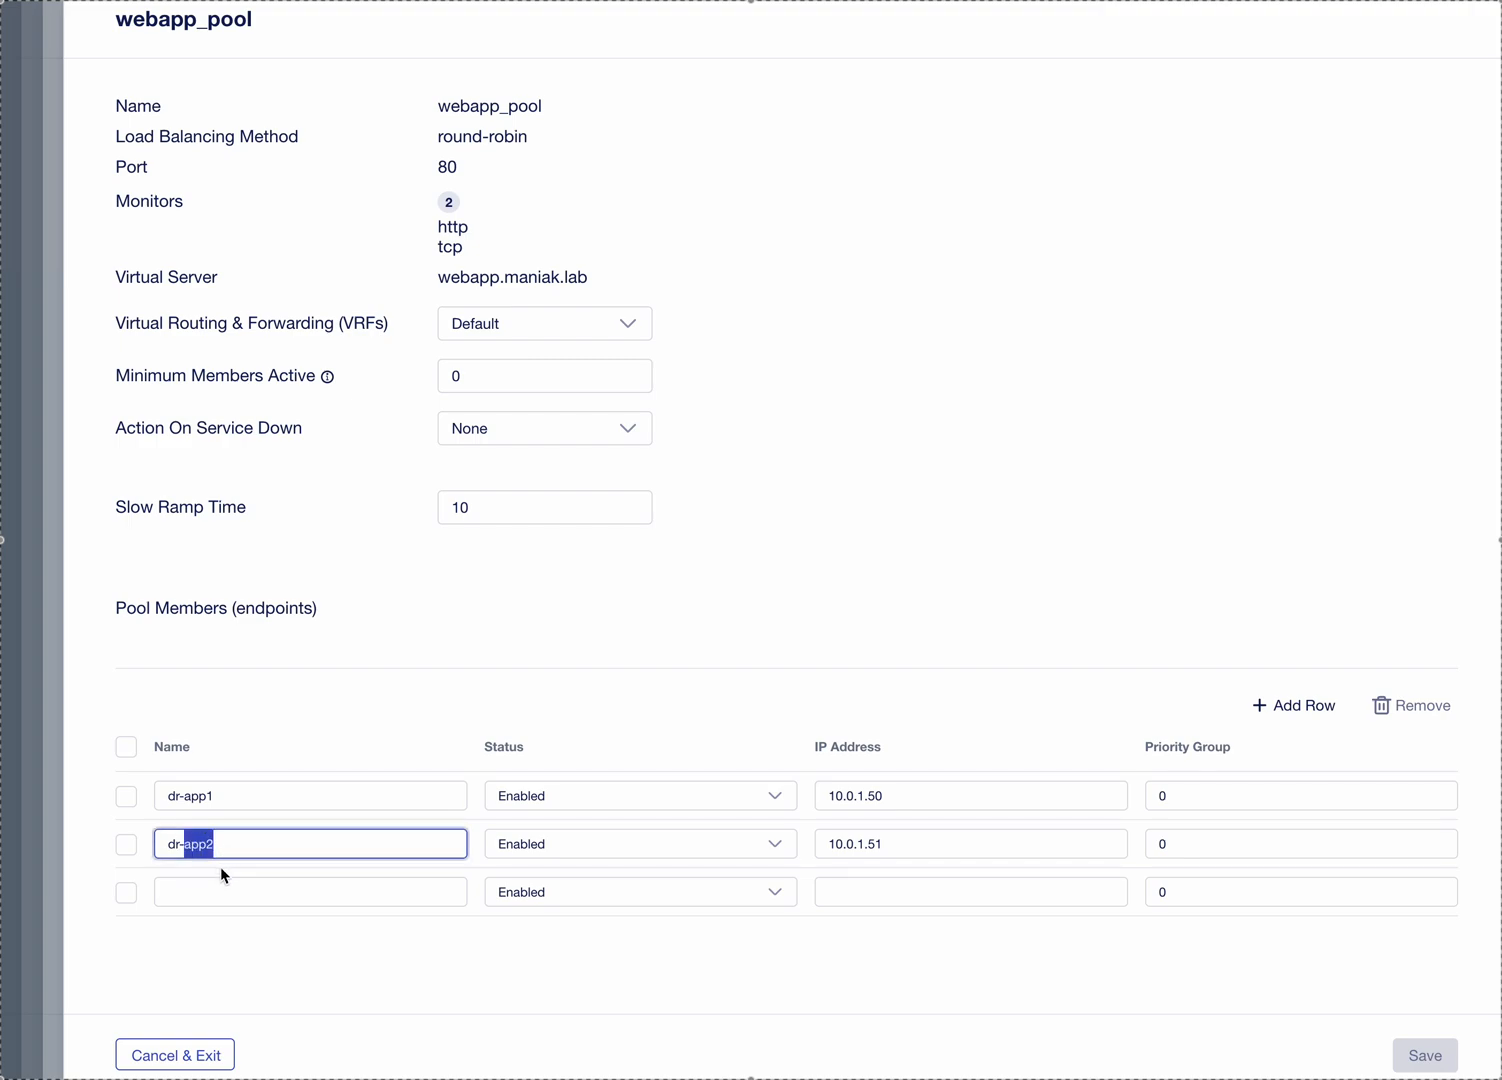
text(dr-app3)
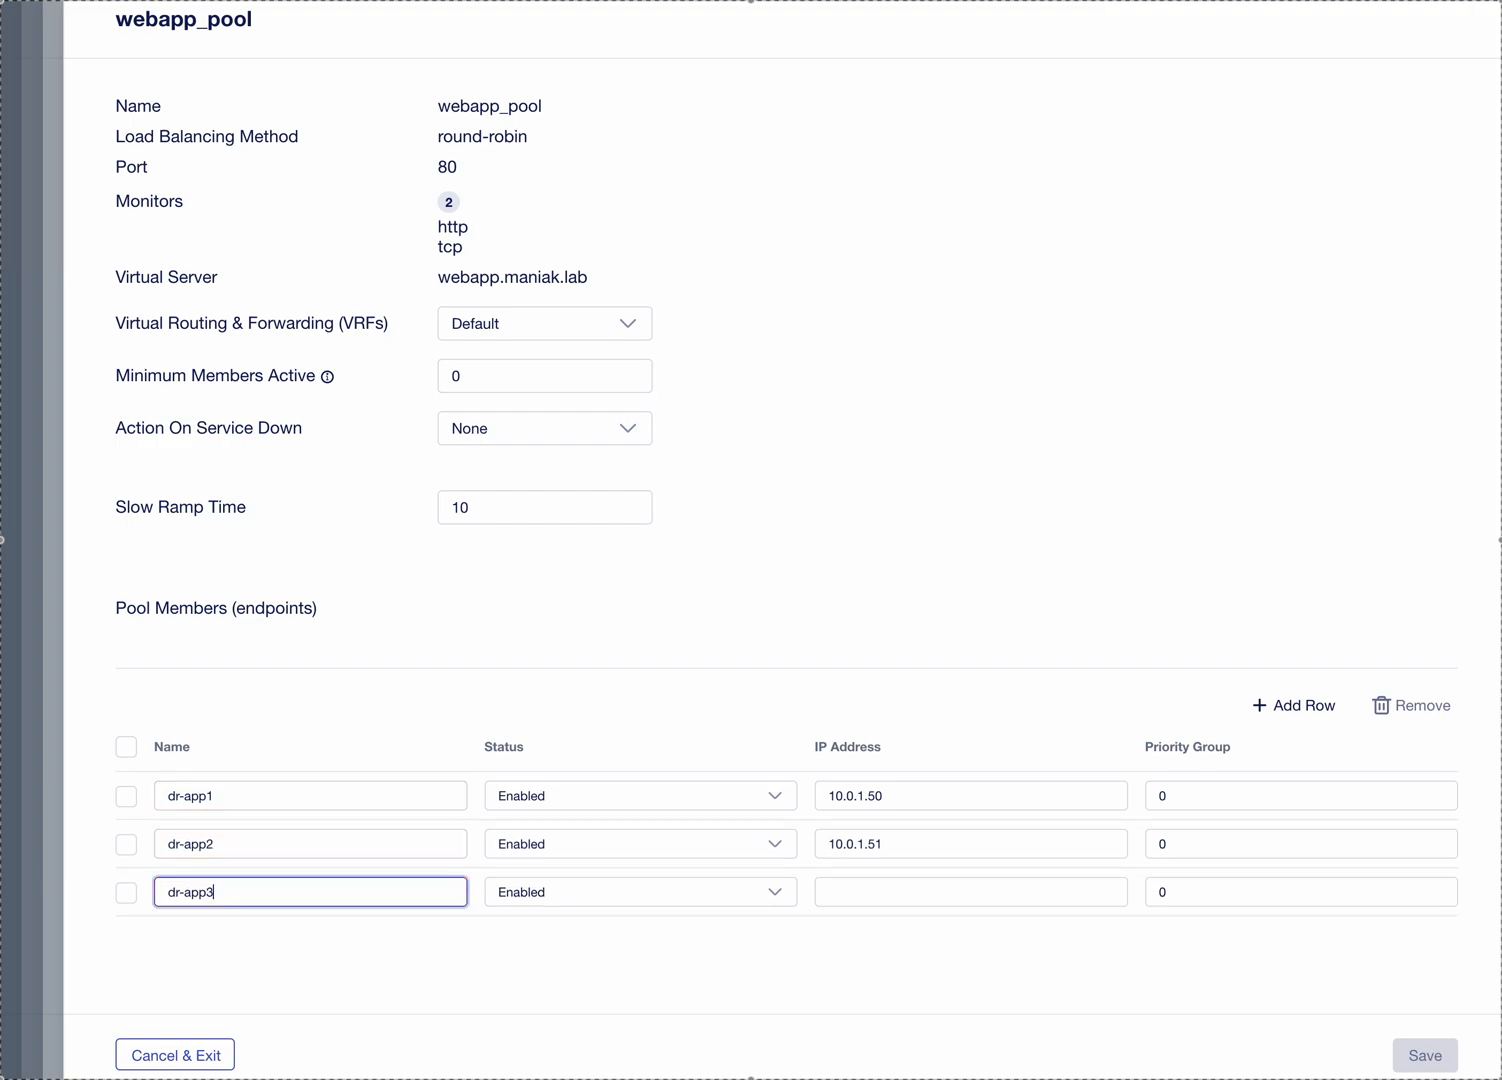
text(10.0.1.52)
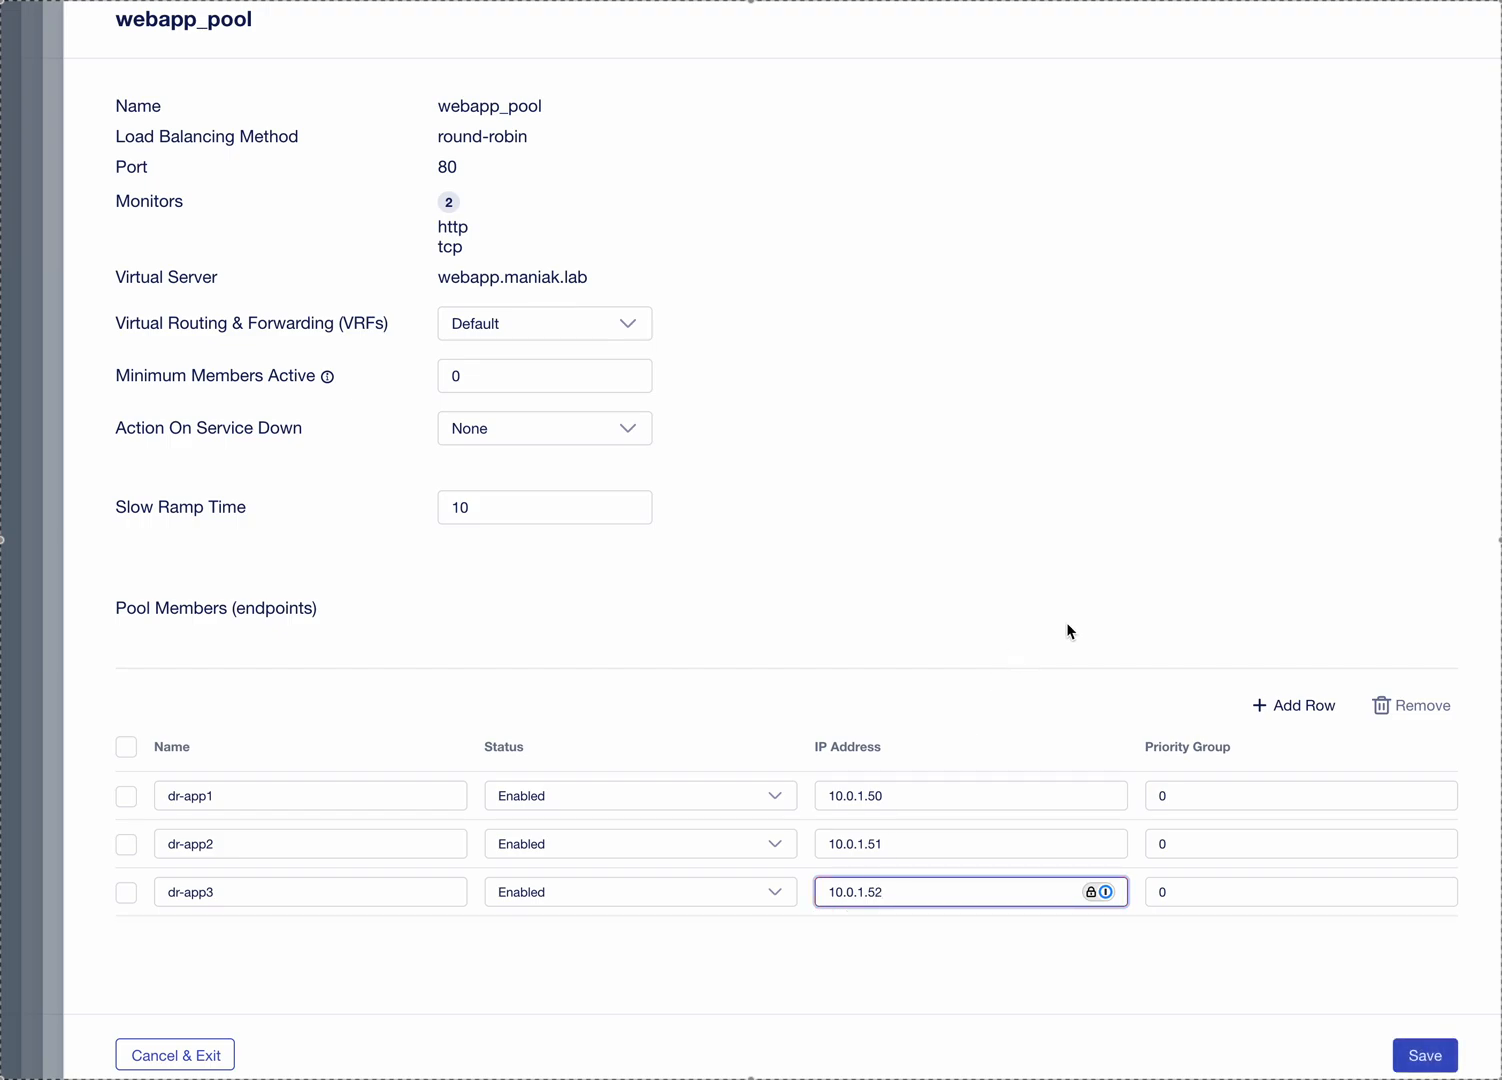
click(1424, 1055)
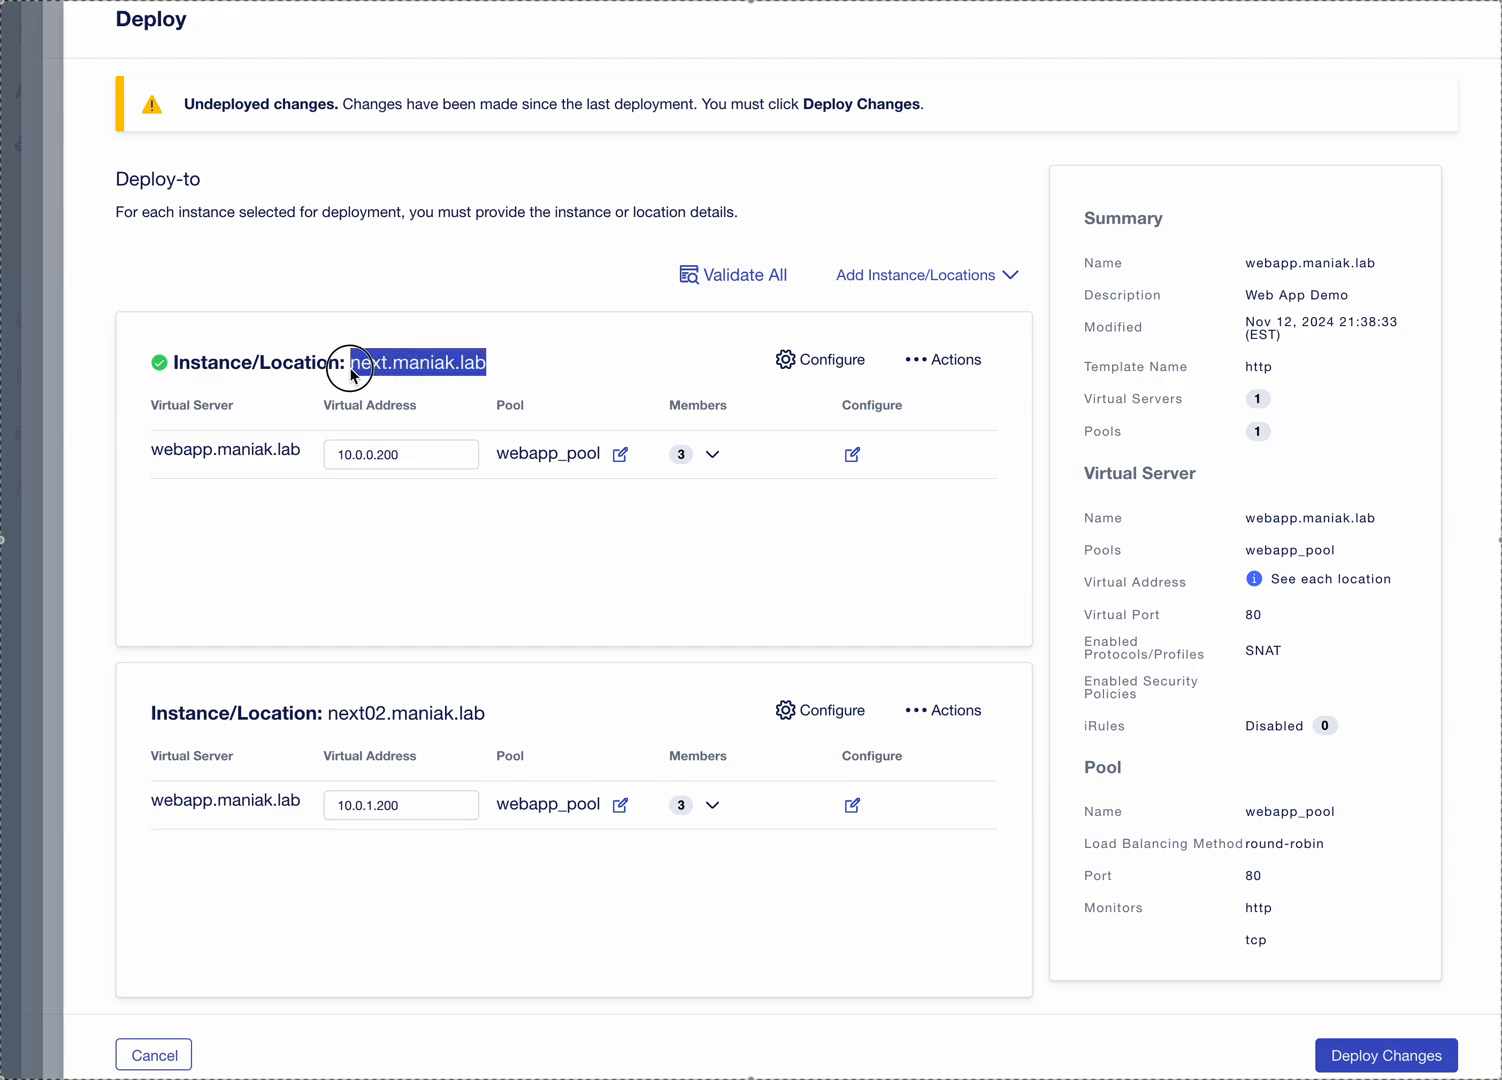
mouse_move(340, 728)
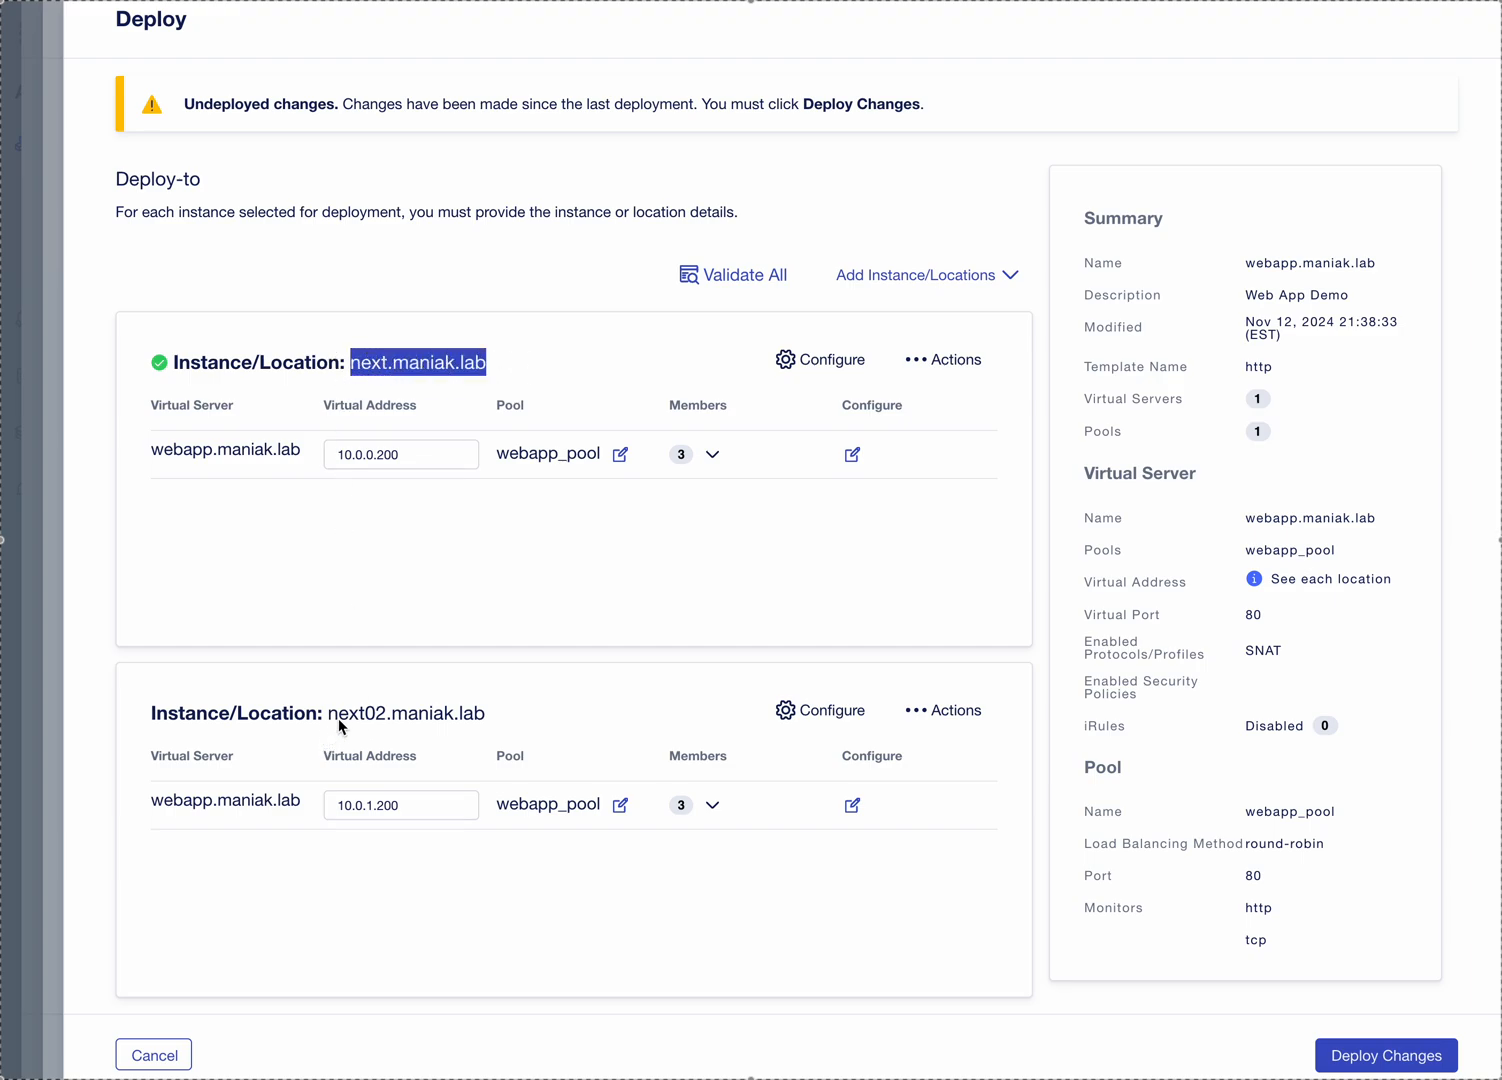
mouse_move(1268, 955)
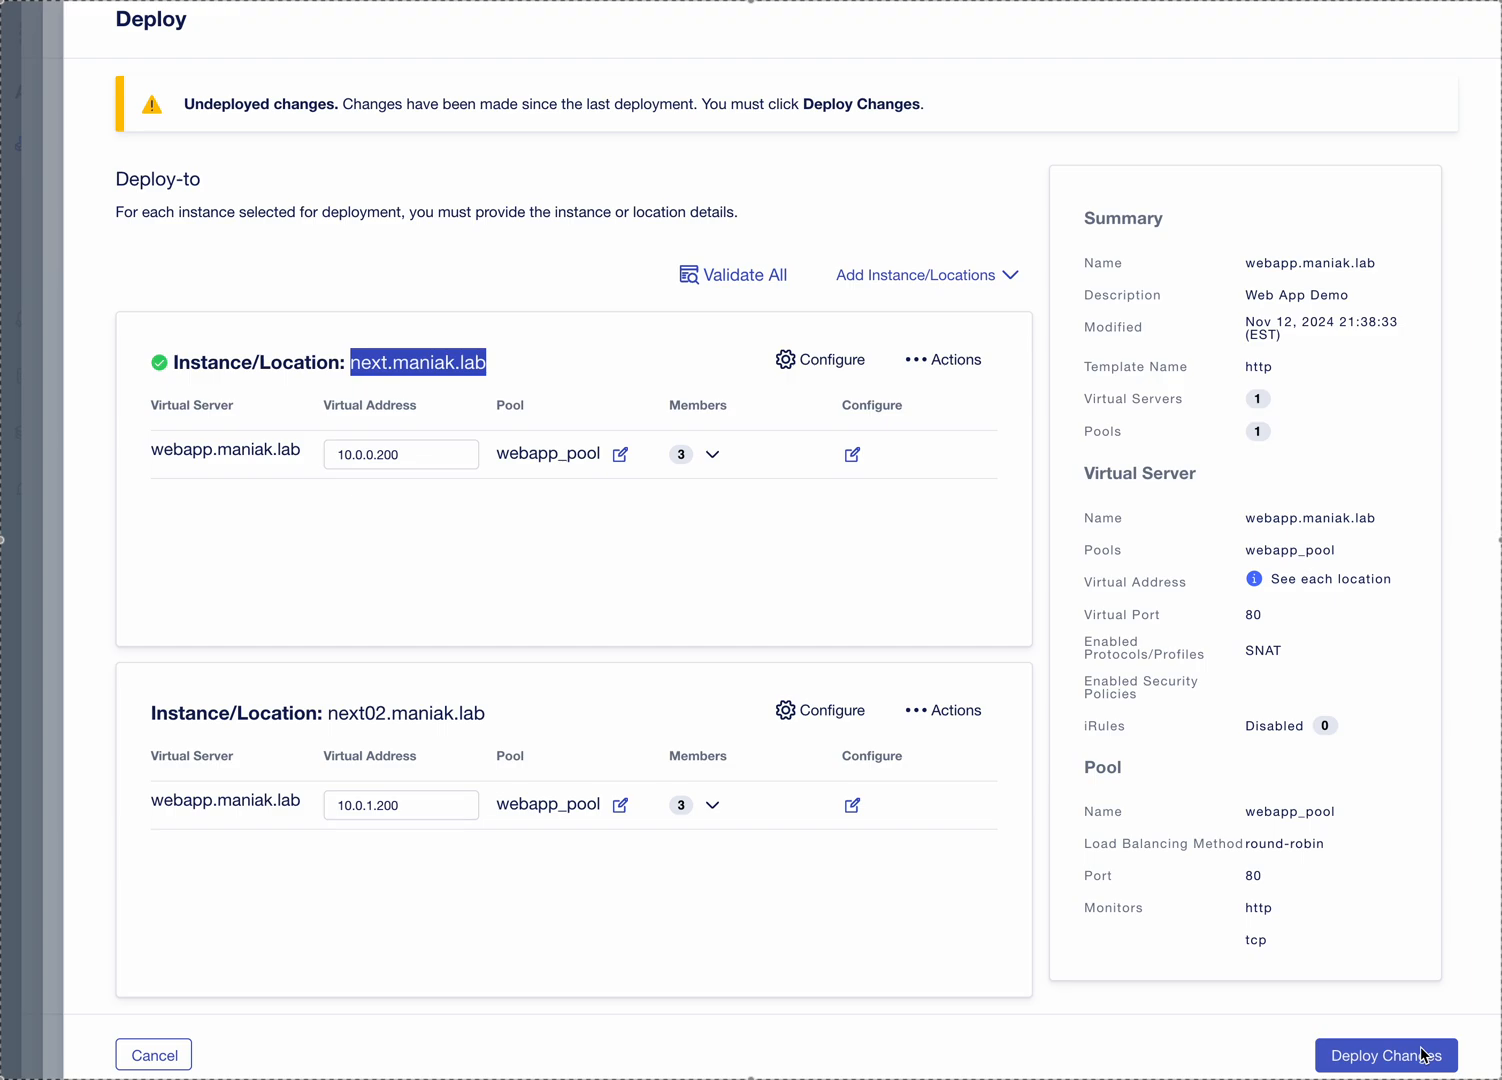
mouse_move(1407, 1050)
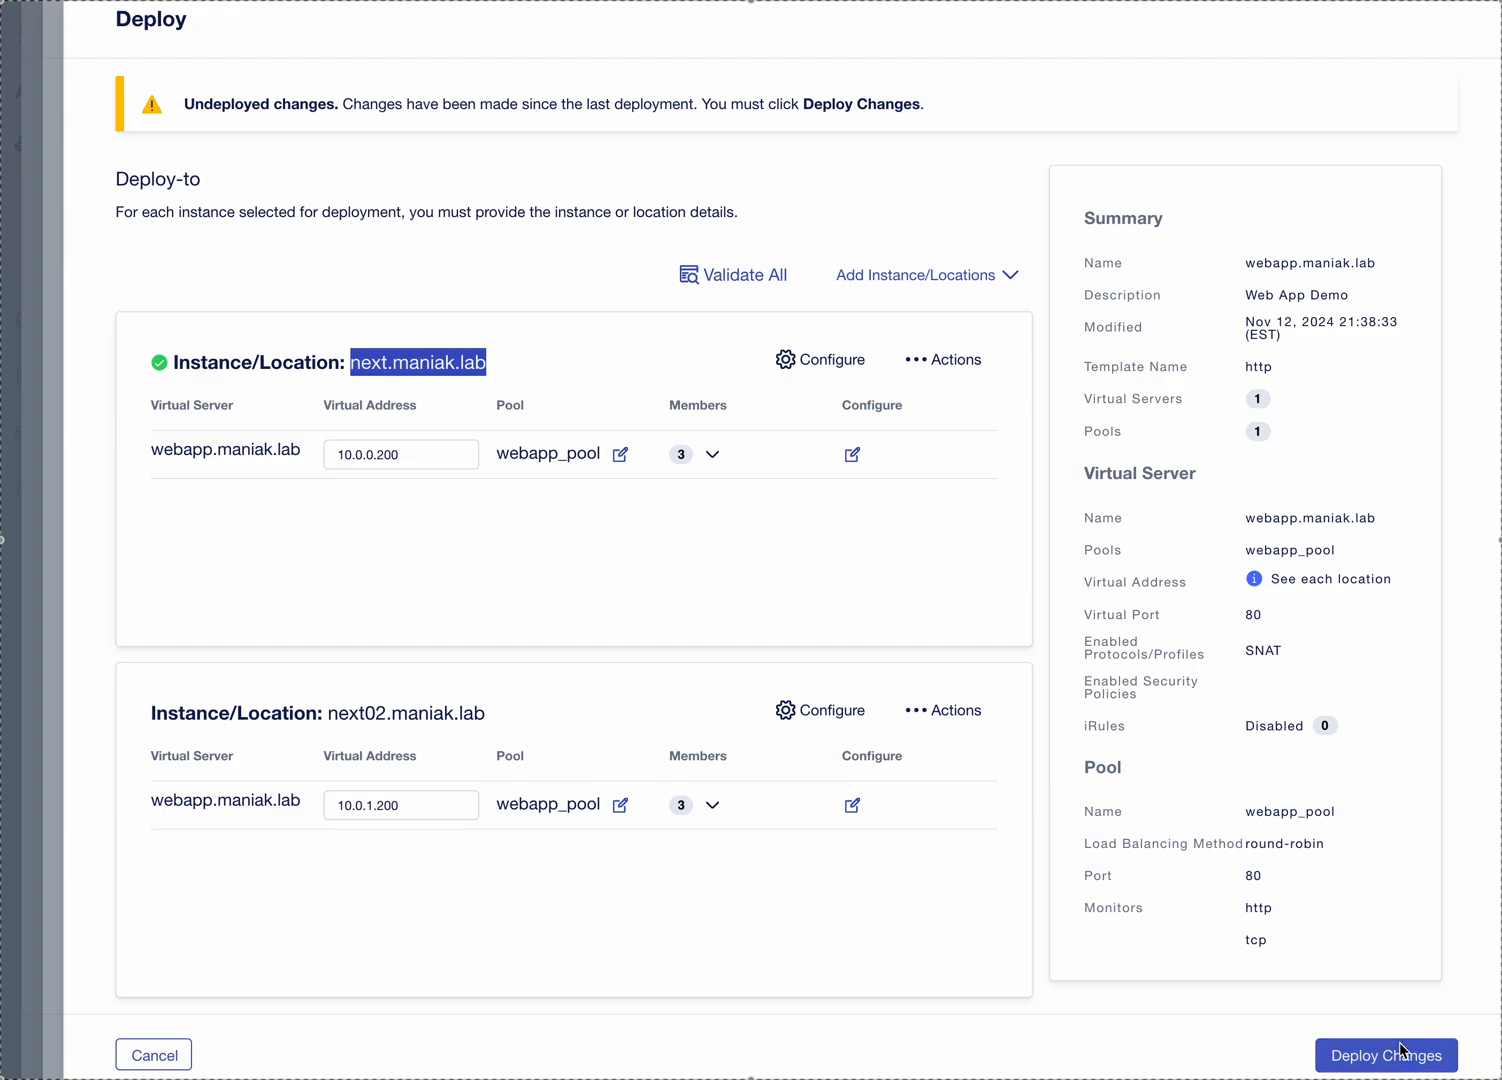
Step: Deploy the pending webapp.maniak.lab changes to next02.maniak.lab and confirm
click(1385, 1055)
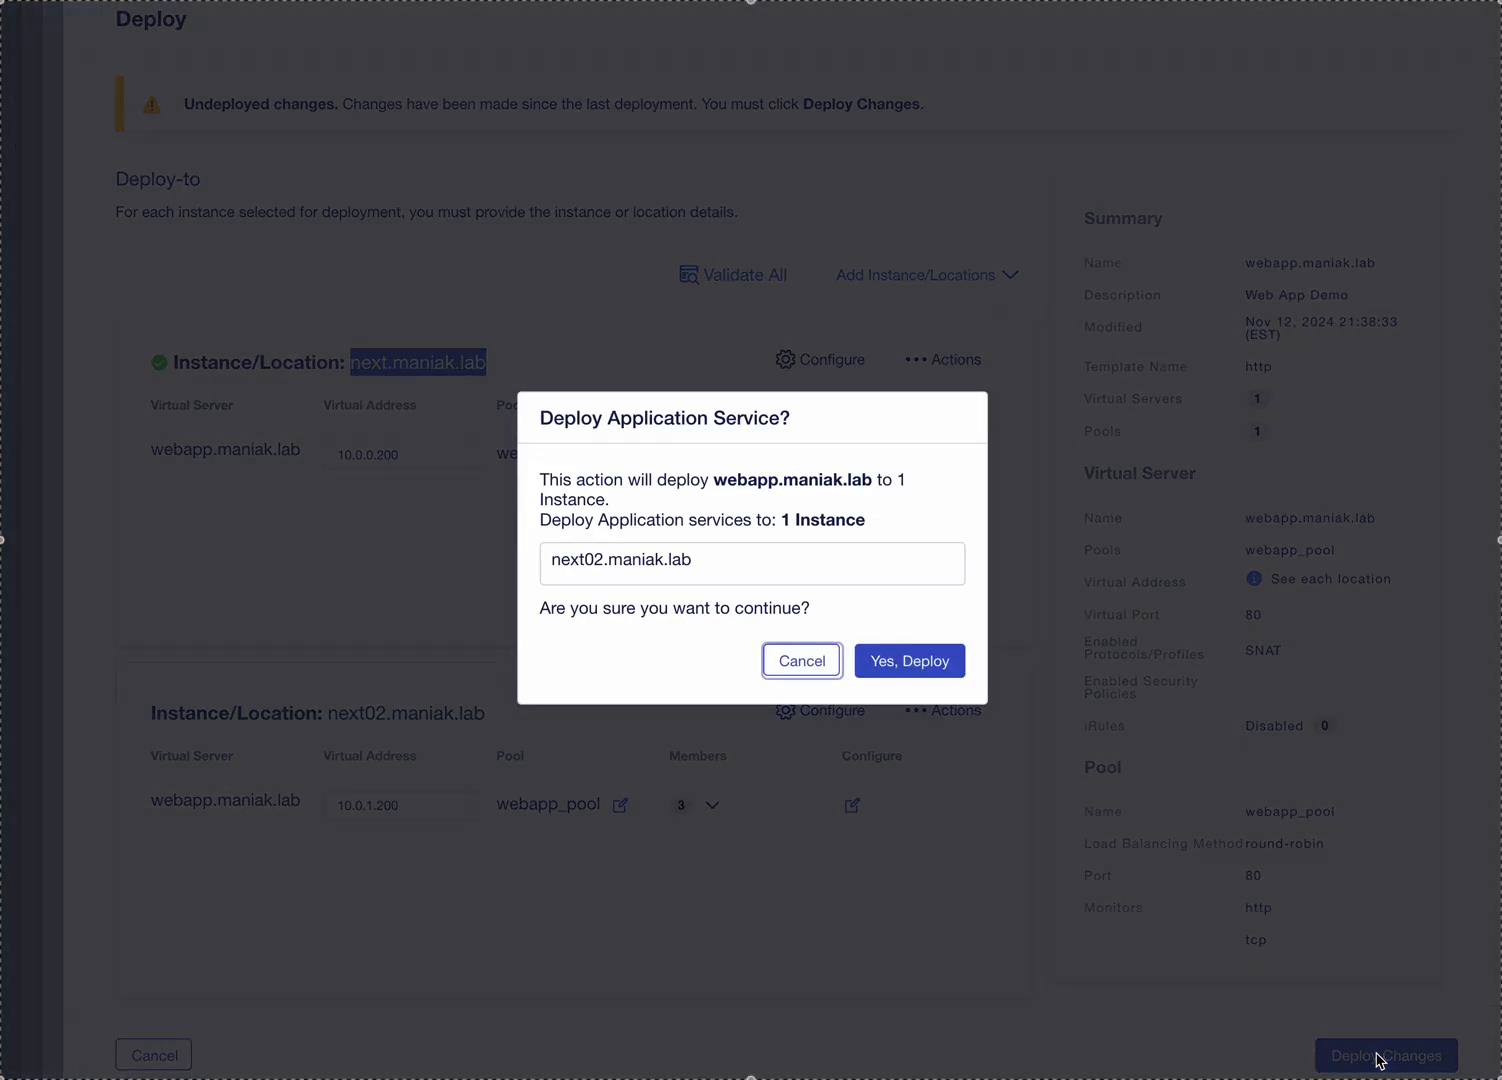
click(908, 660)
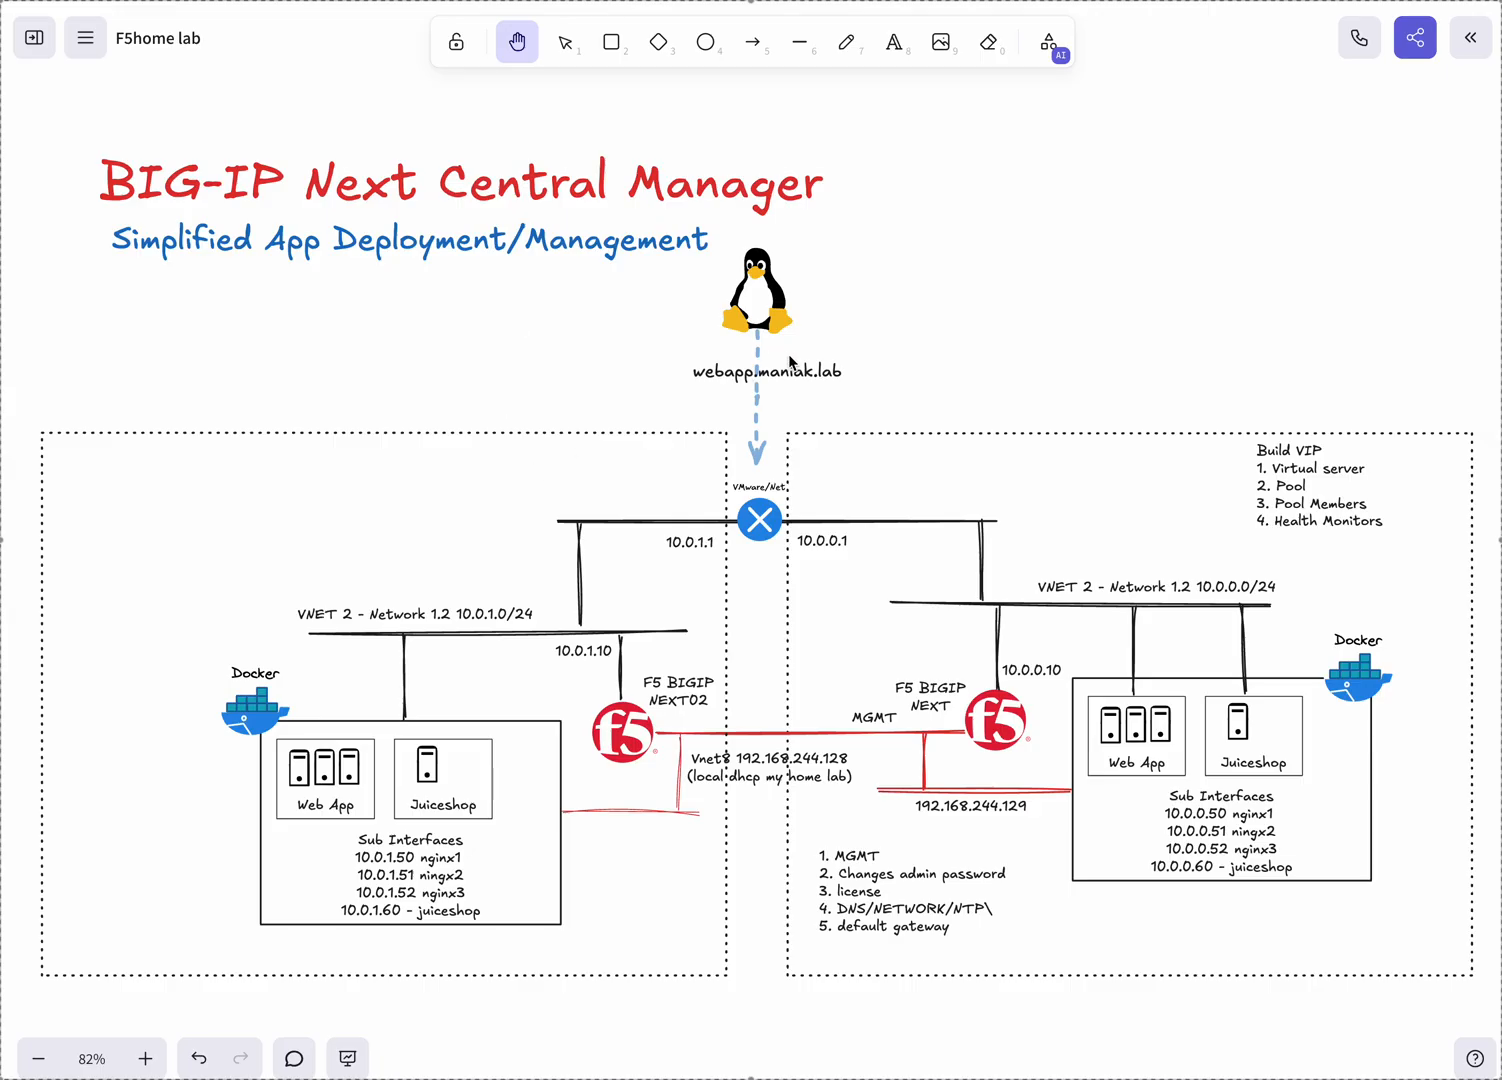
Step: Highlight webapp.maniak.lab on the lab diagram and draw a stroke down to F5 BIGIP NEXT02
click(846, 42)
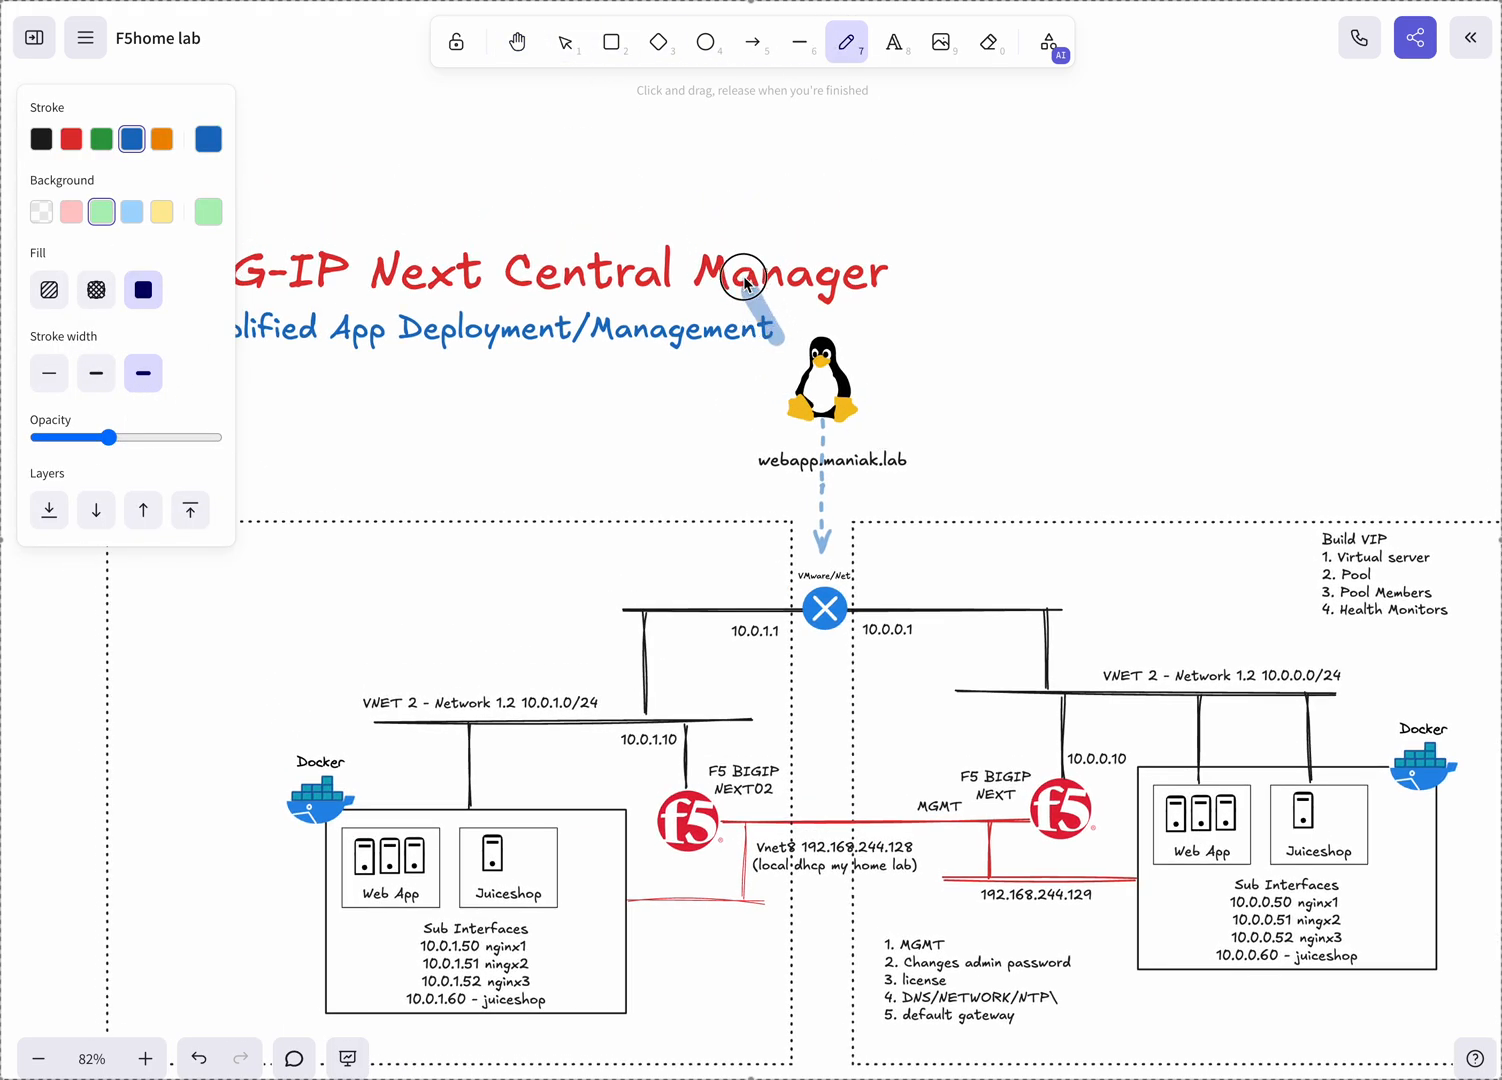
click(517, 42)
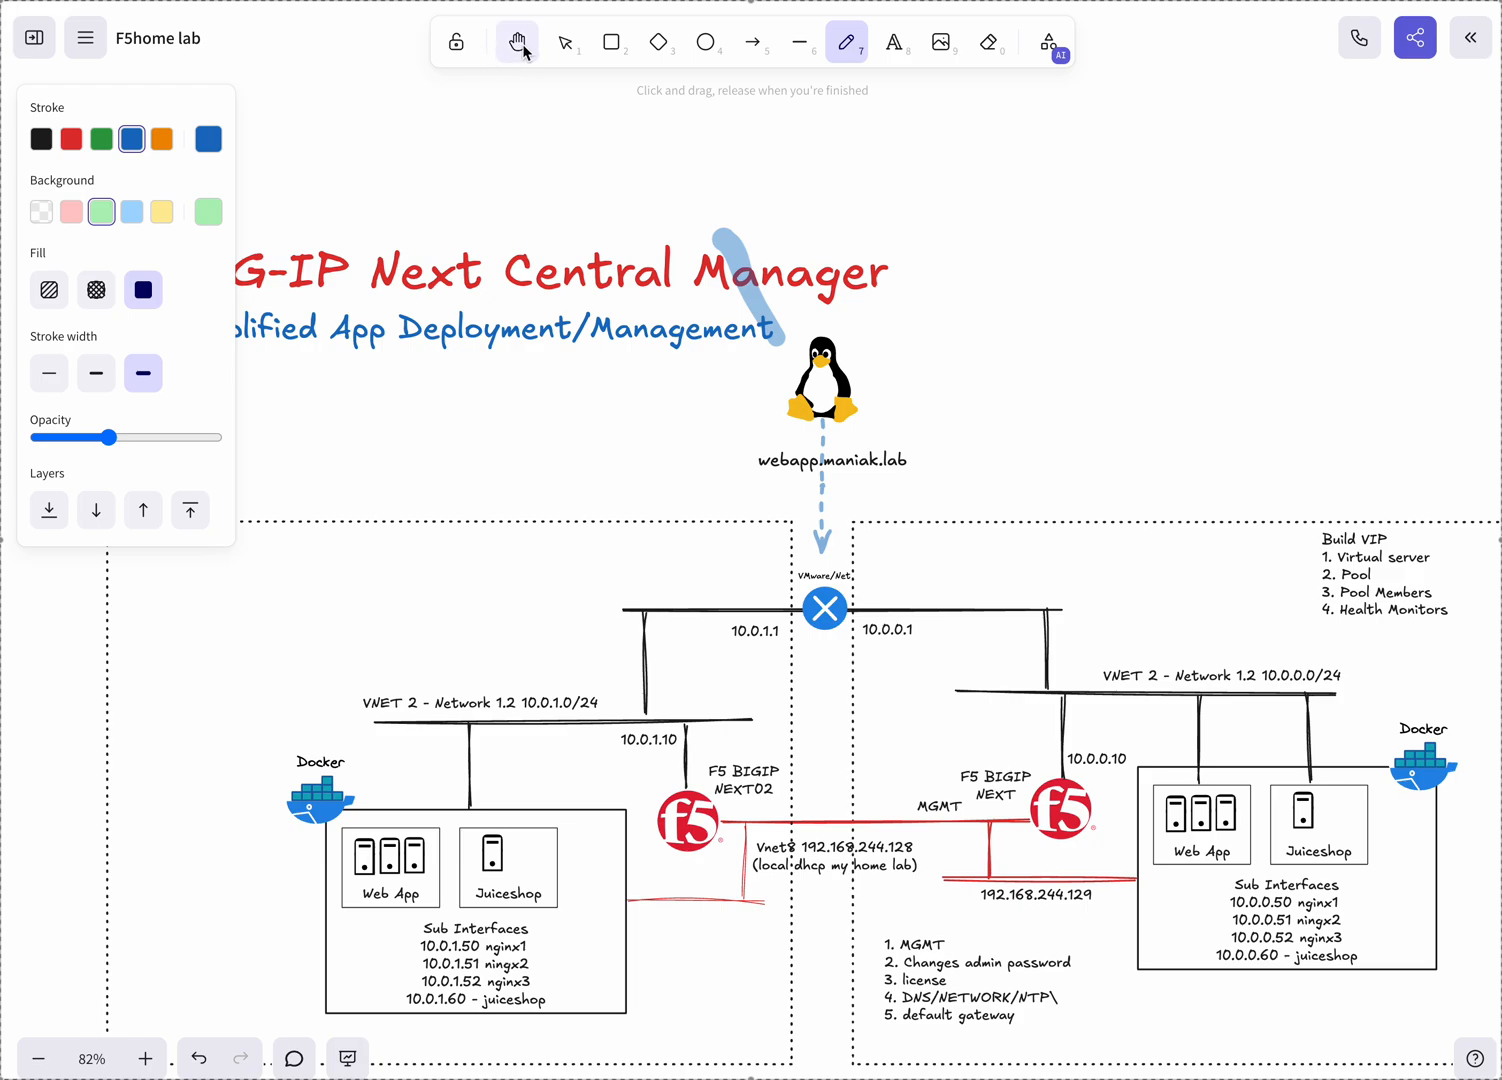
click(517, 42)
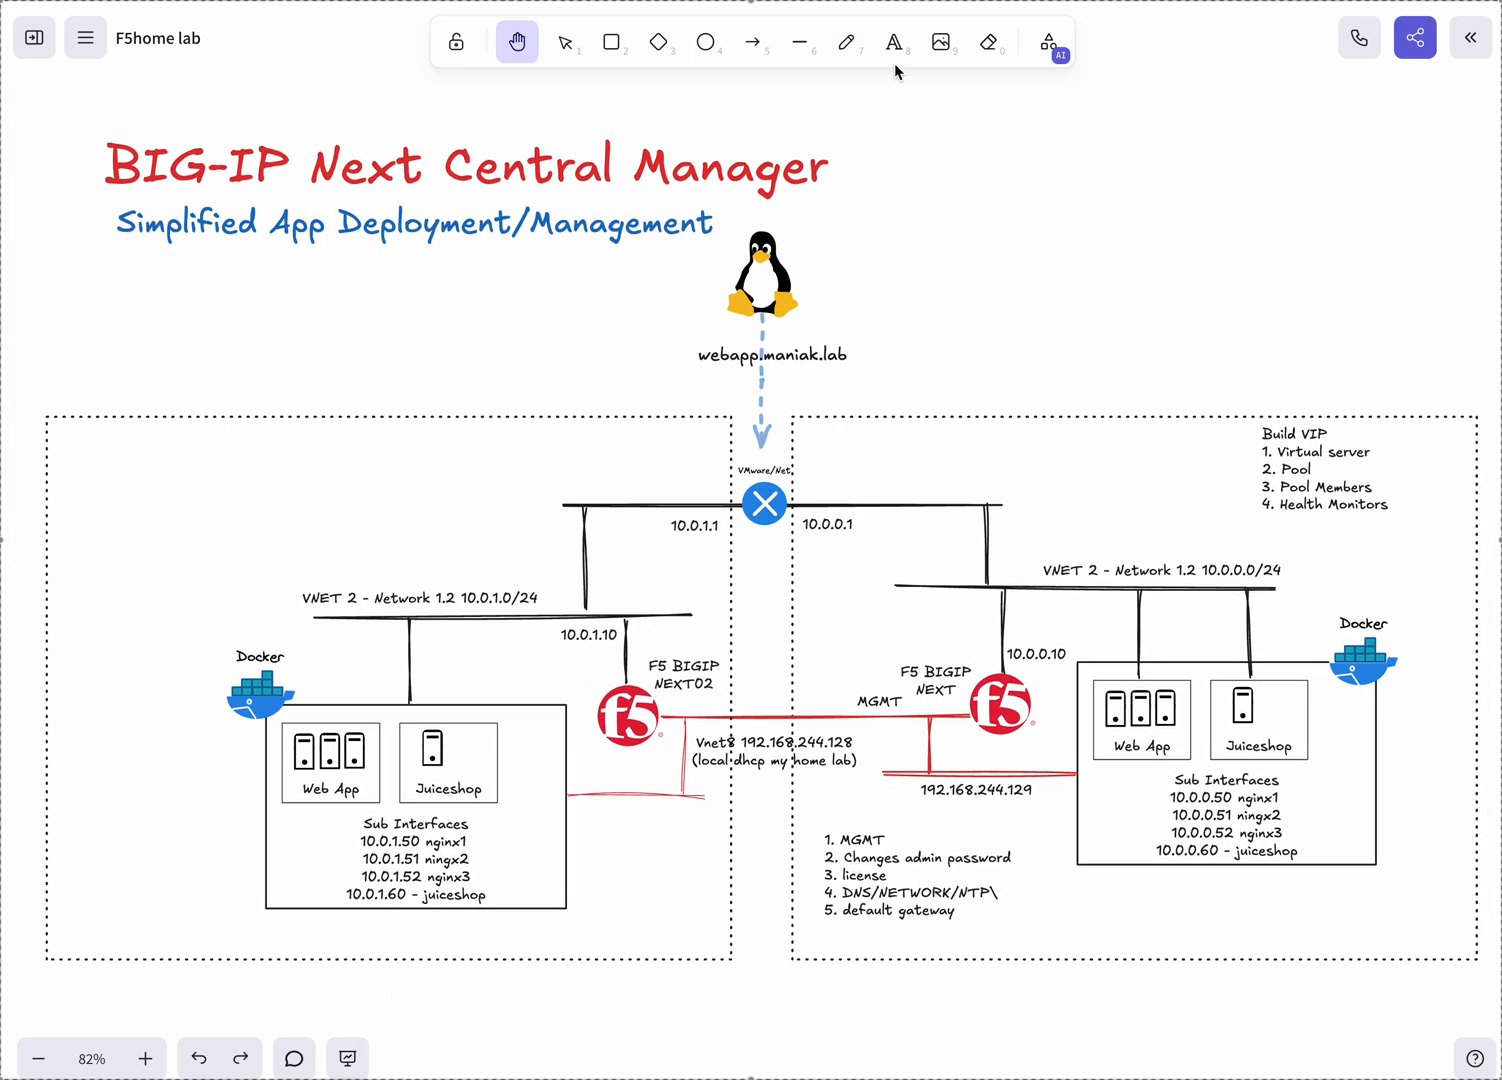
click(846, 42)
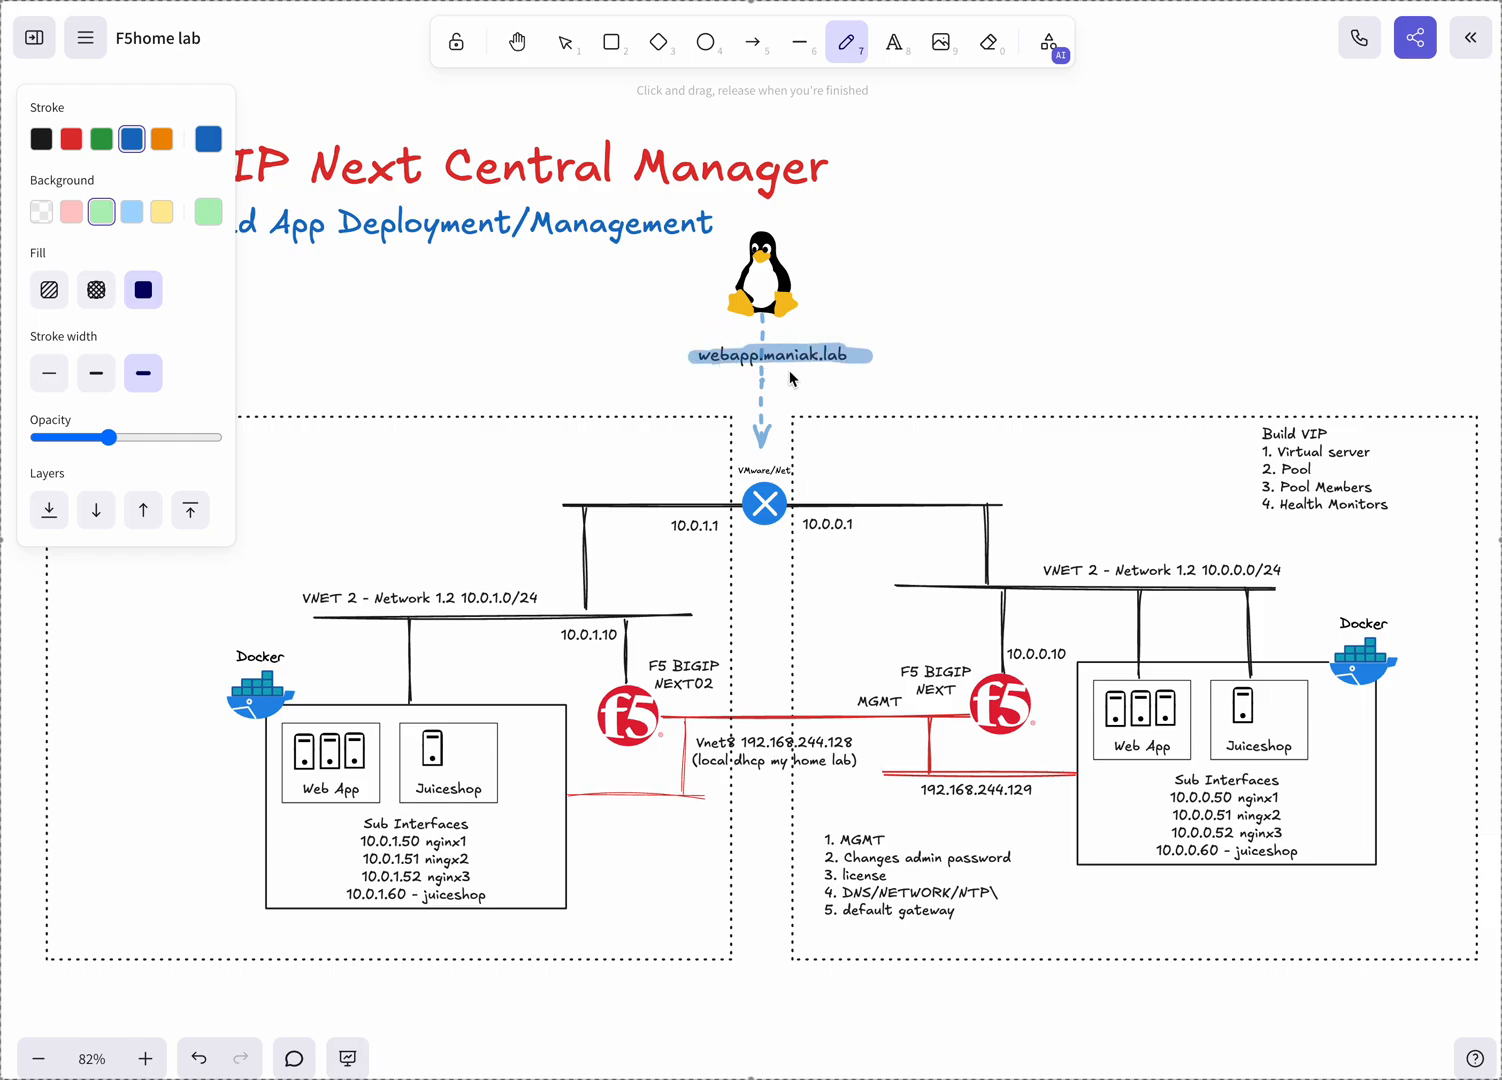
mouse_move(553, 290)
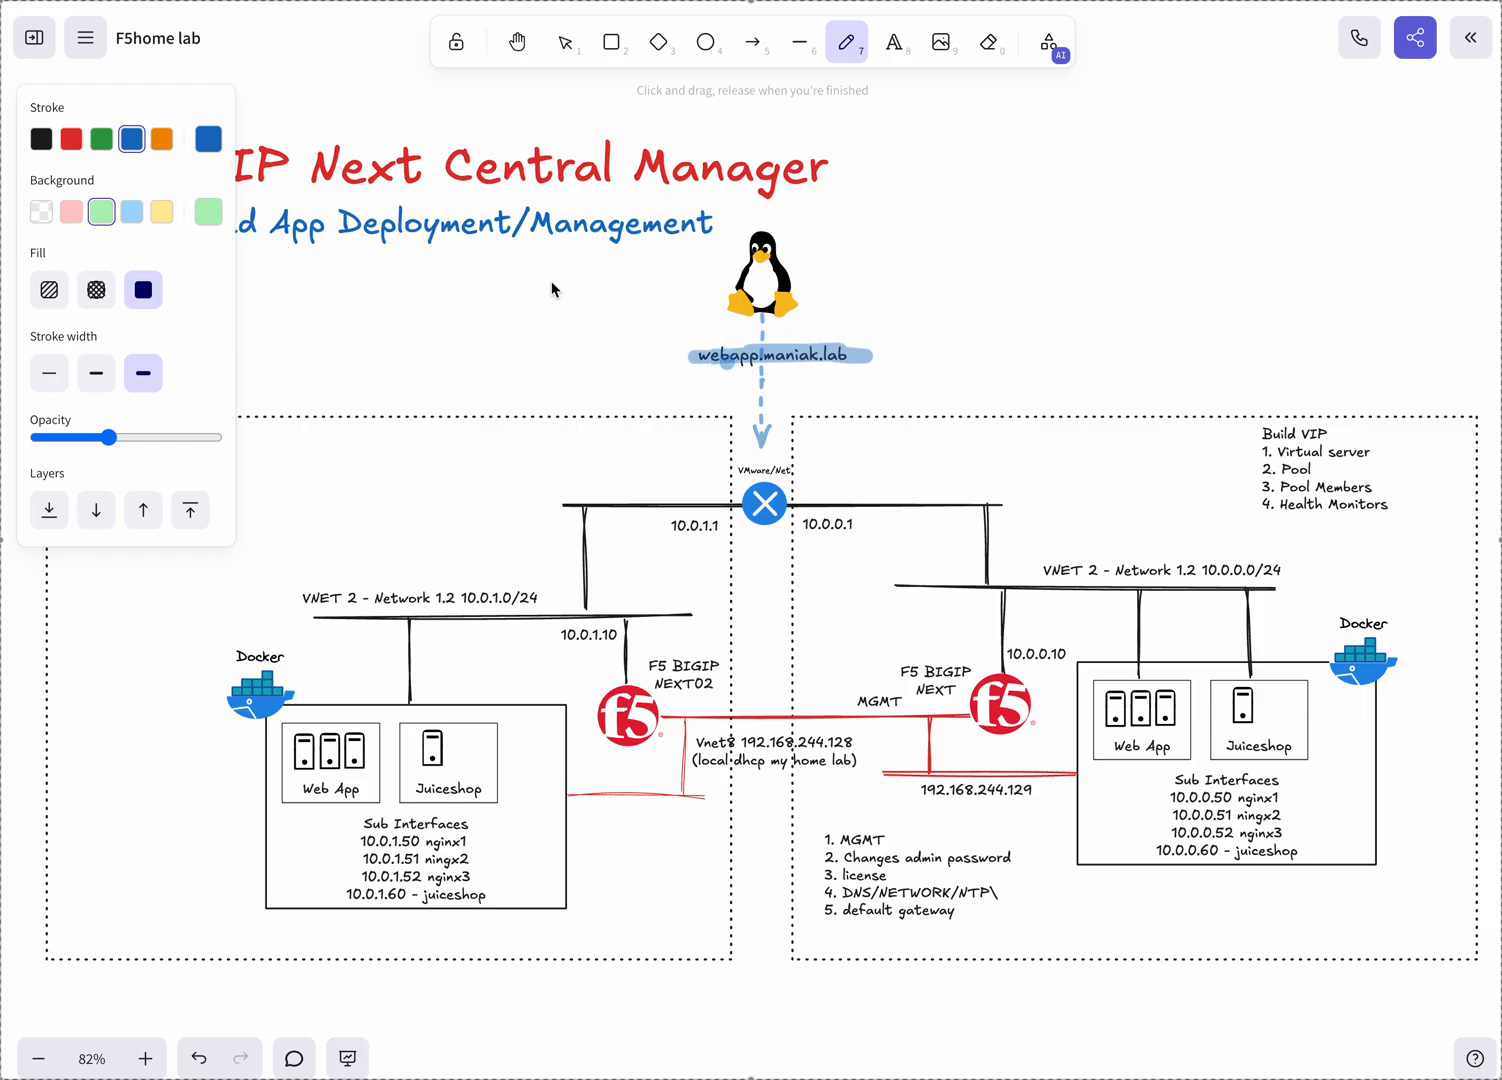
drag(737, 363, 632, 643)
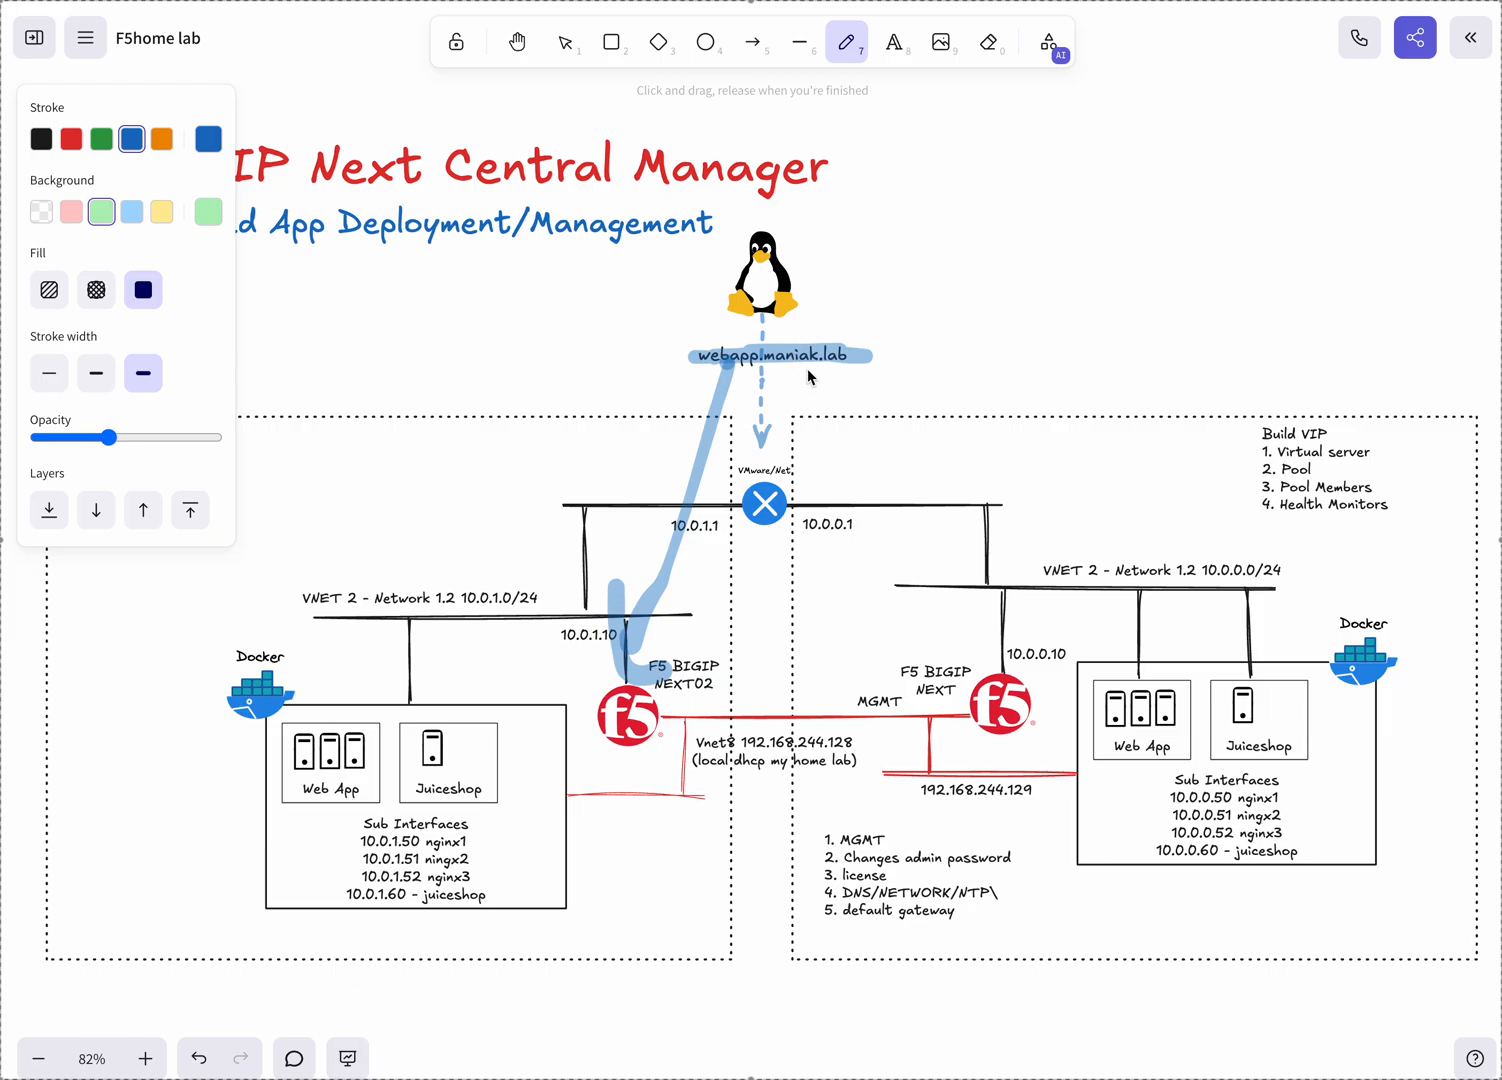
drag(800, 375, 1050, 660)
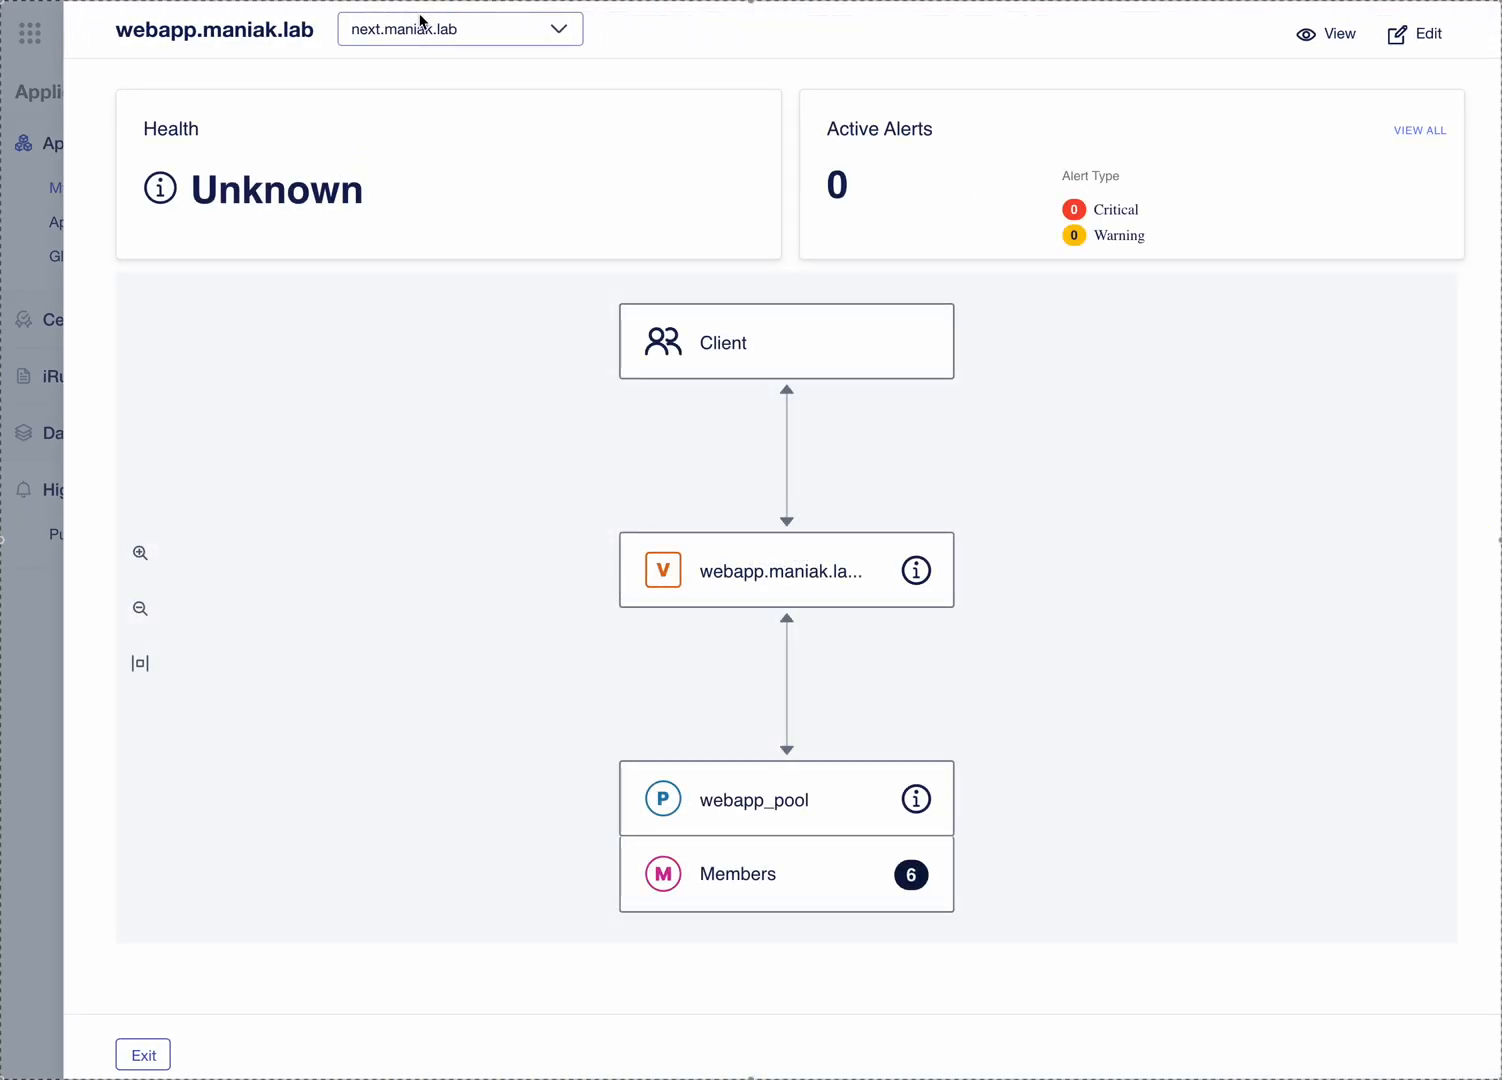
Step: Switch the overview between next.maniak.lab and next02.maniak.lab, then exit to the application list
click(458, 28)
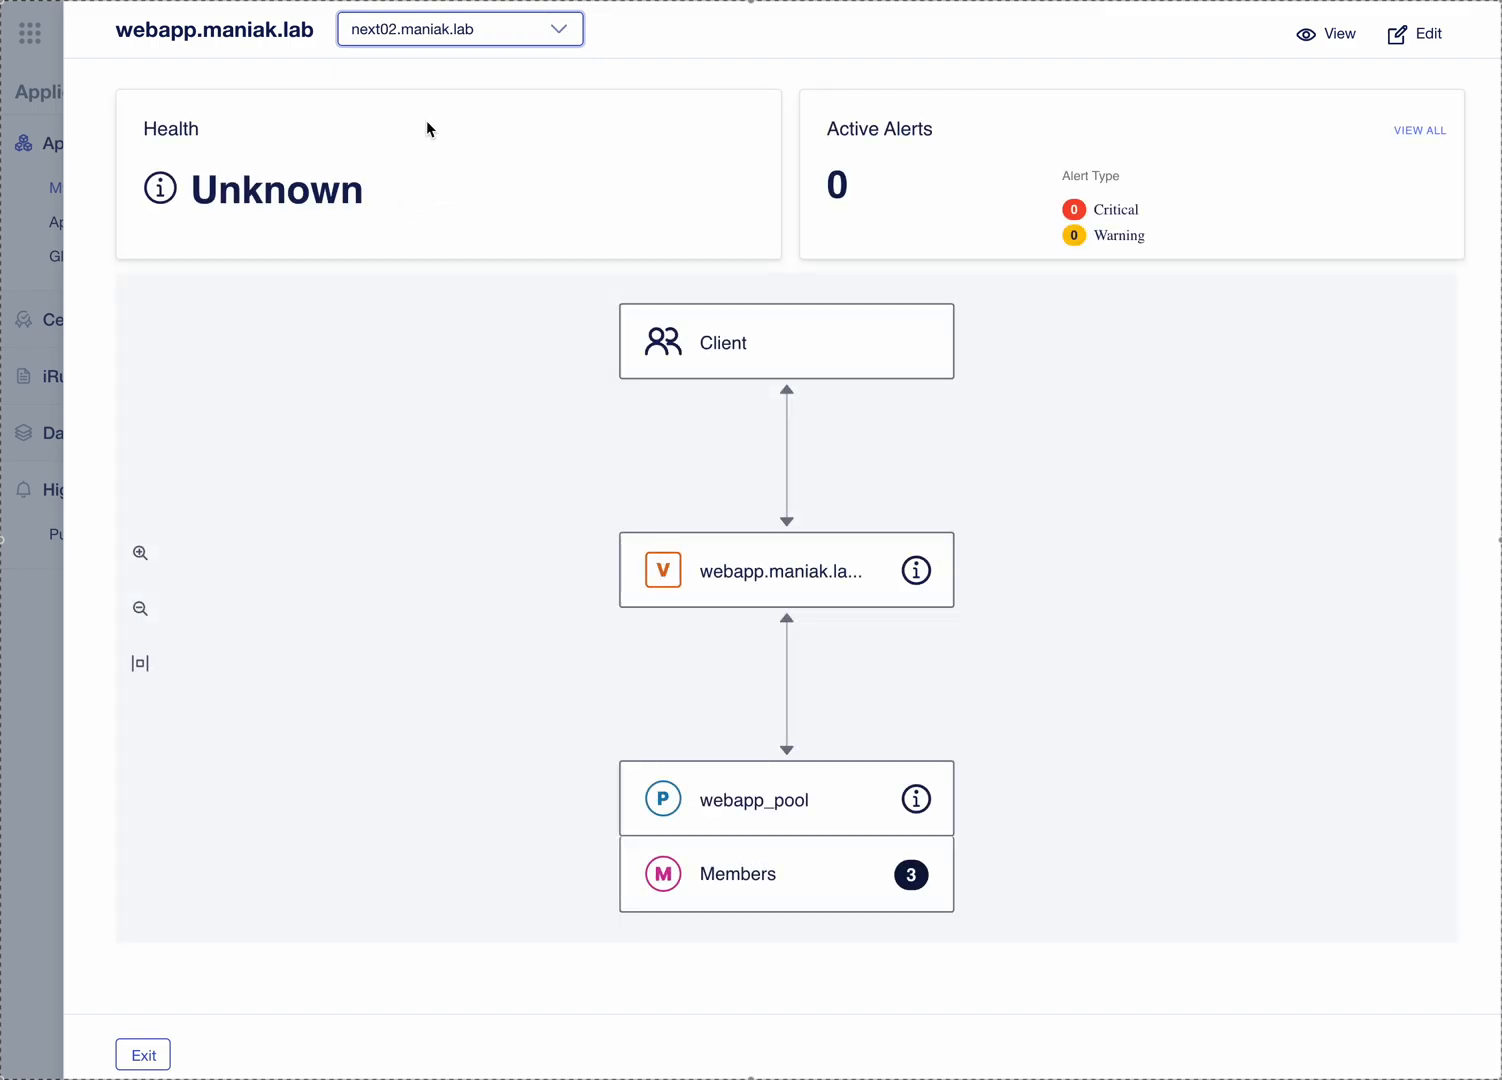
click(459, 28)
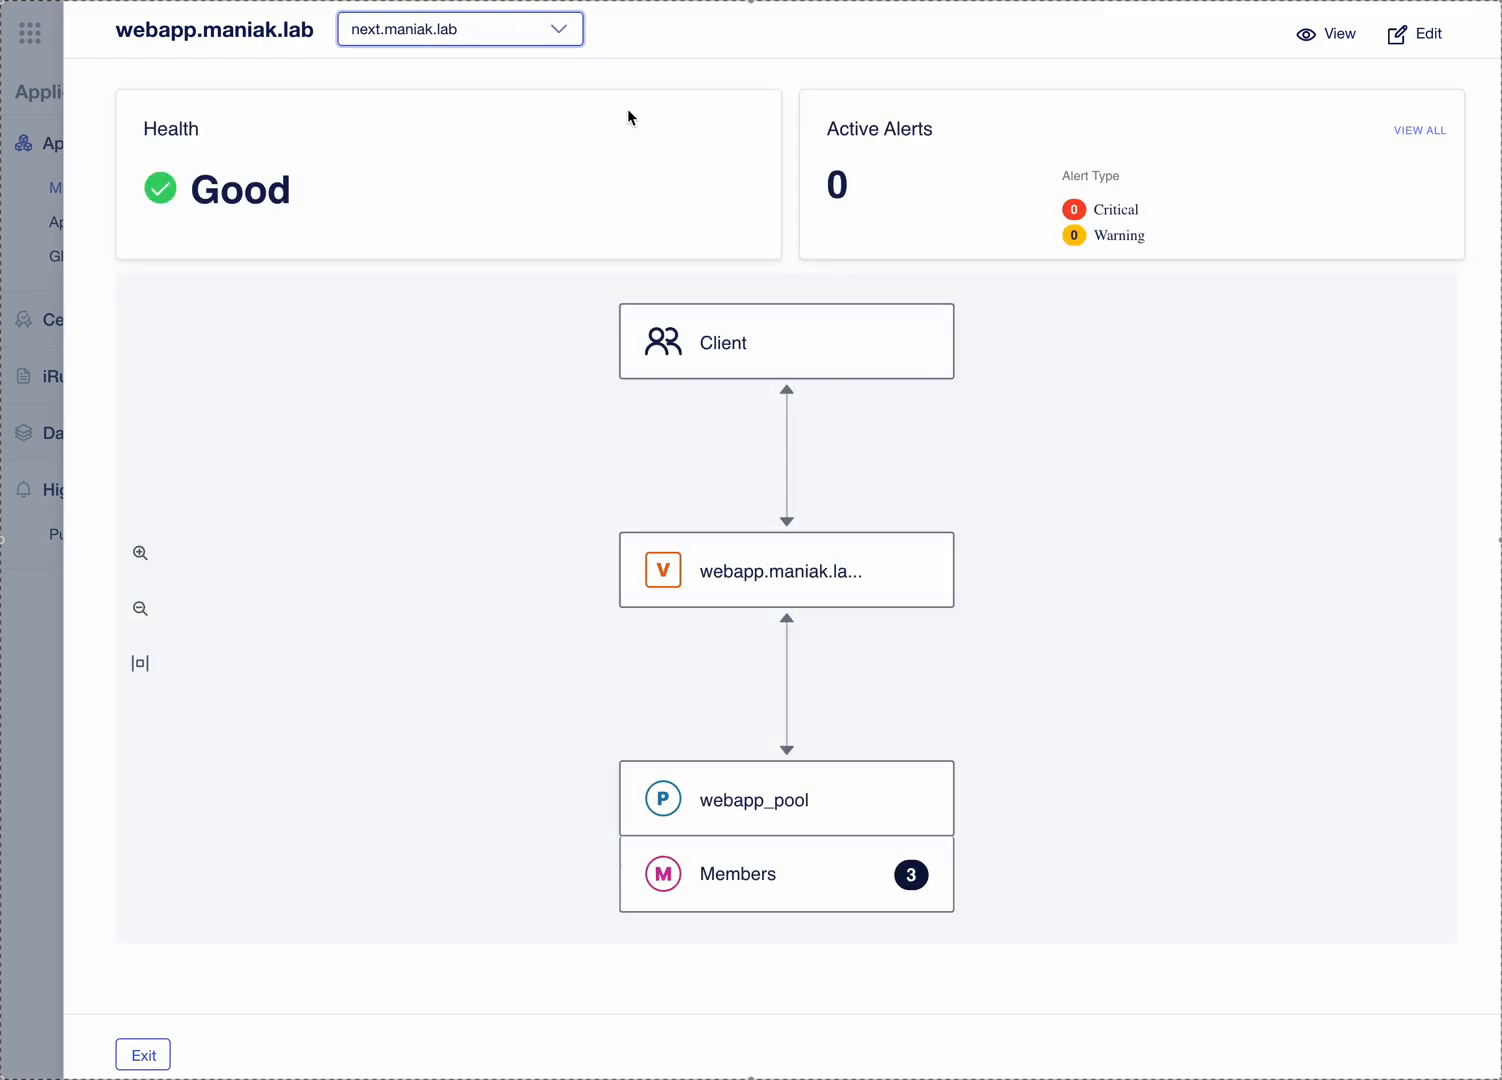
click(459, 28)
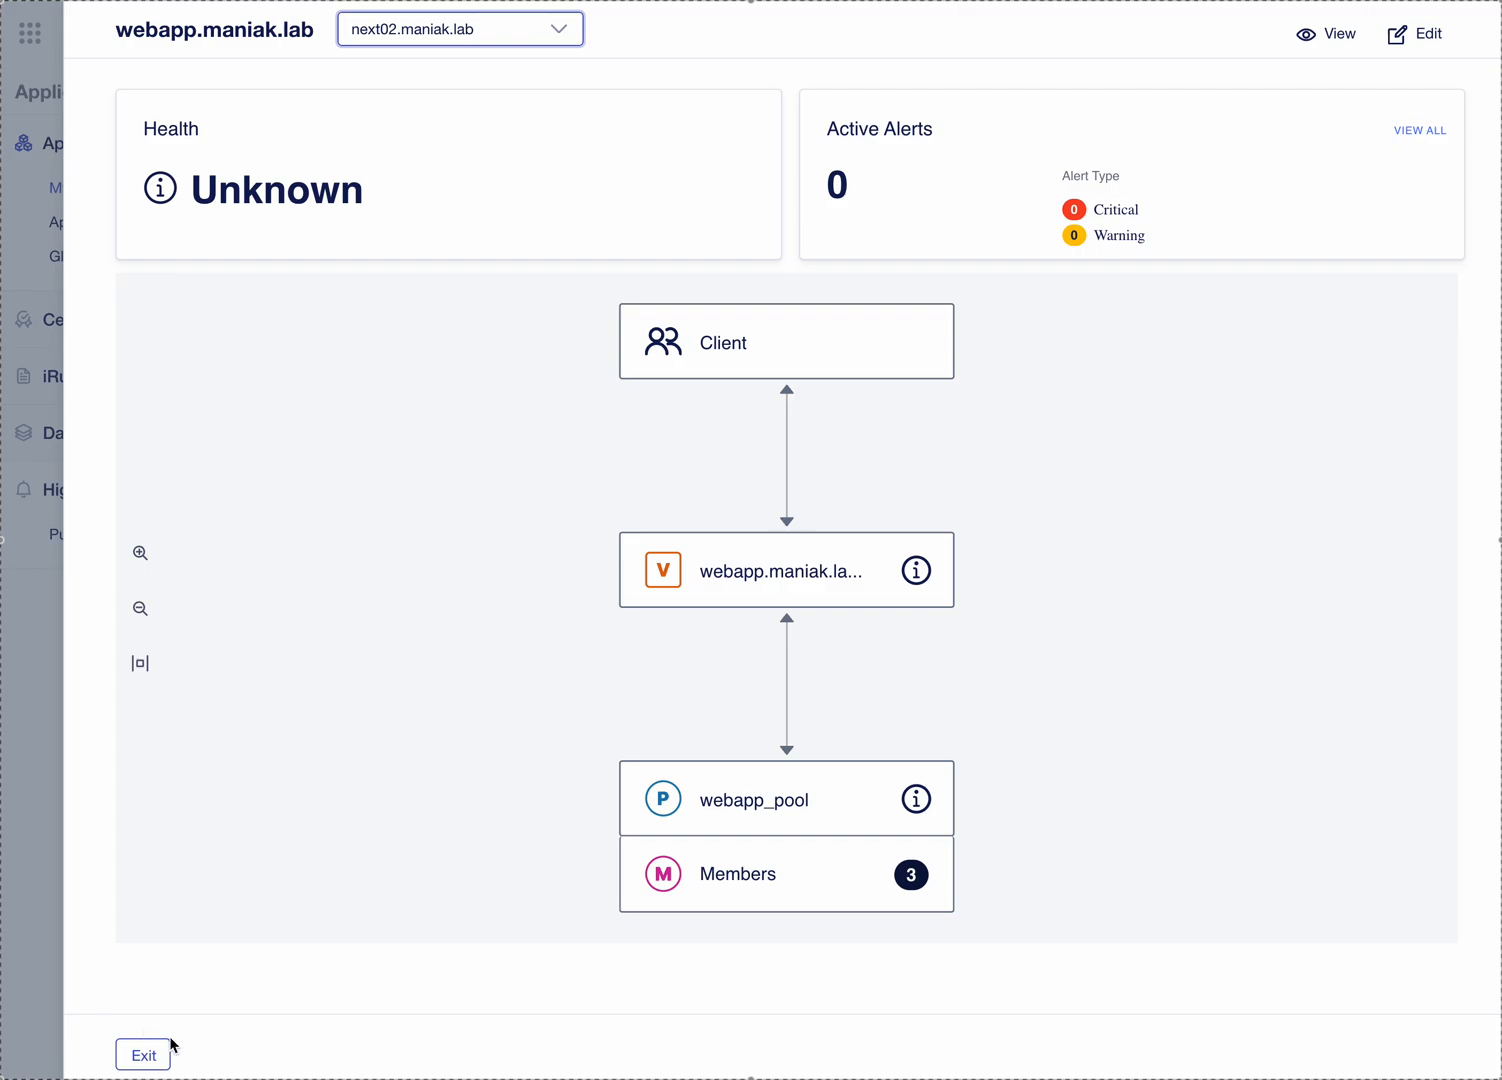
click(143, 1055)
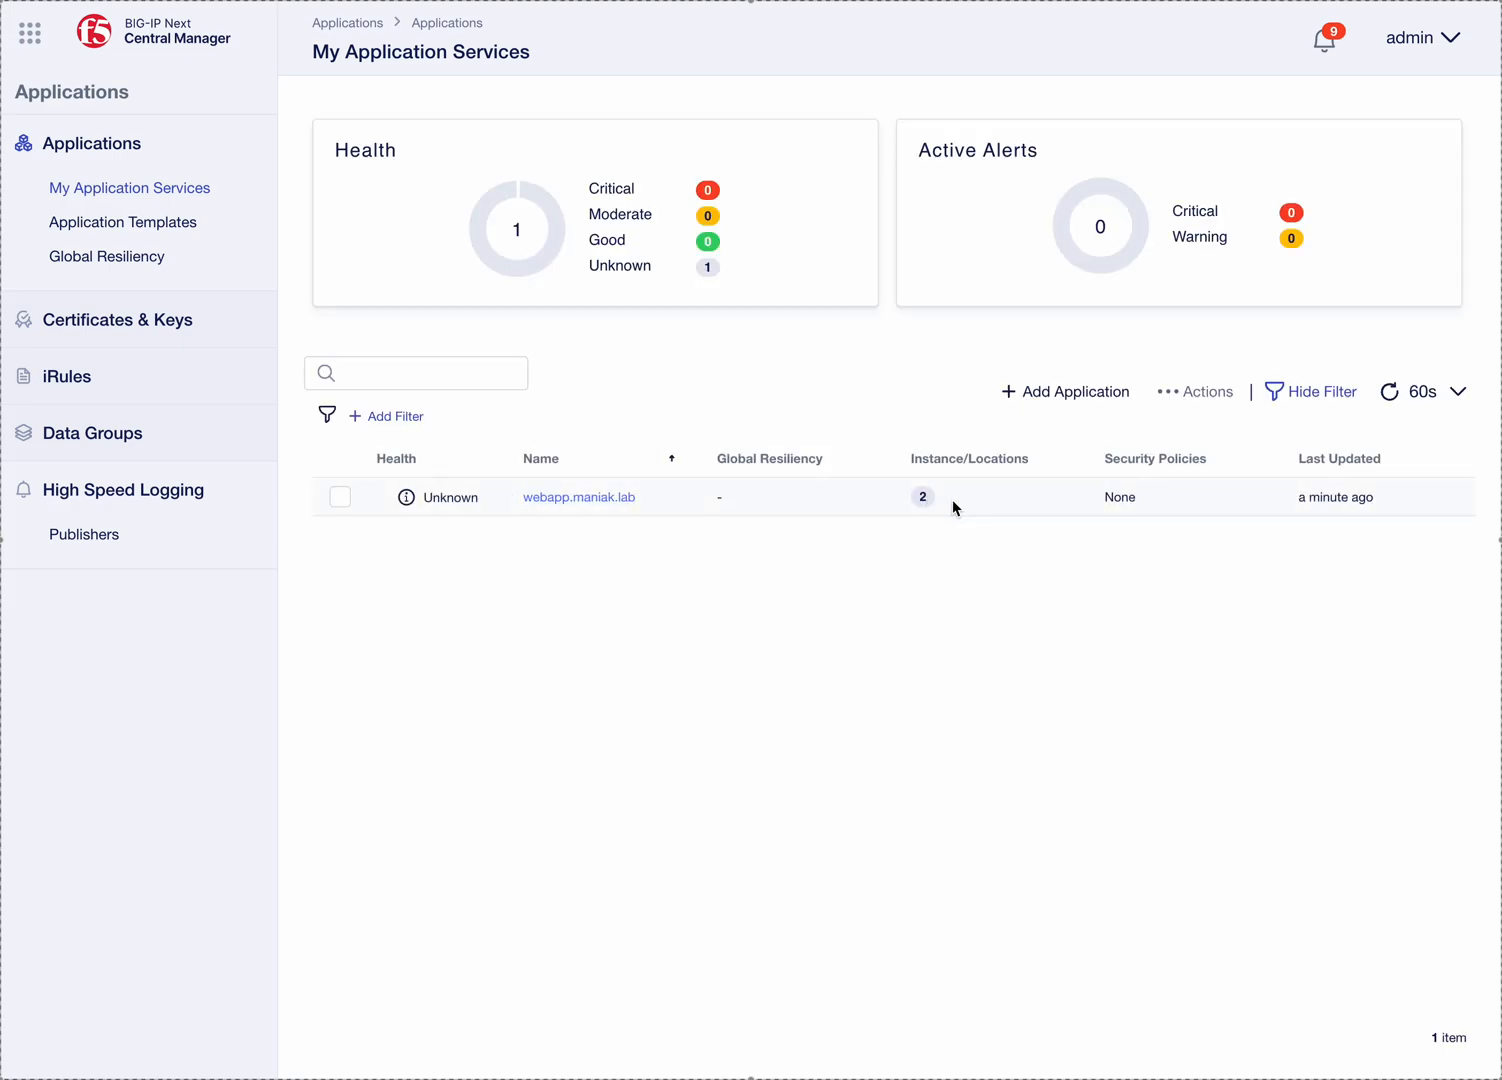
mouse_move(579, 497)
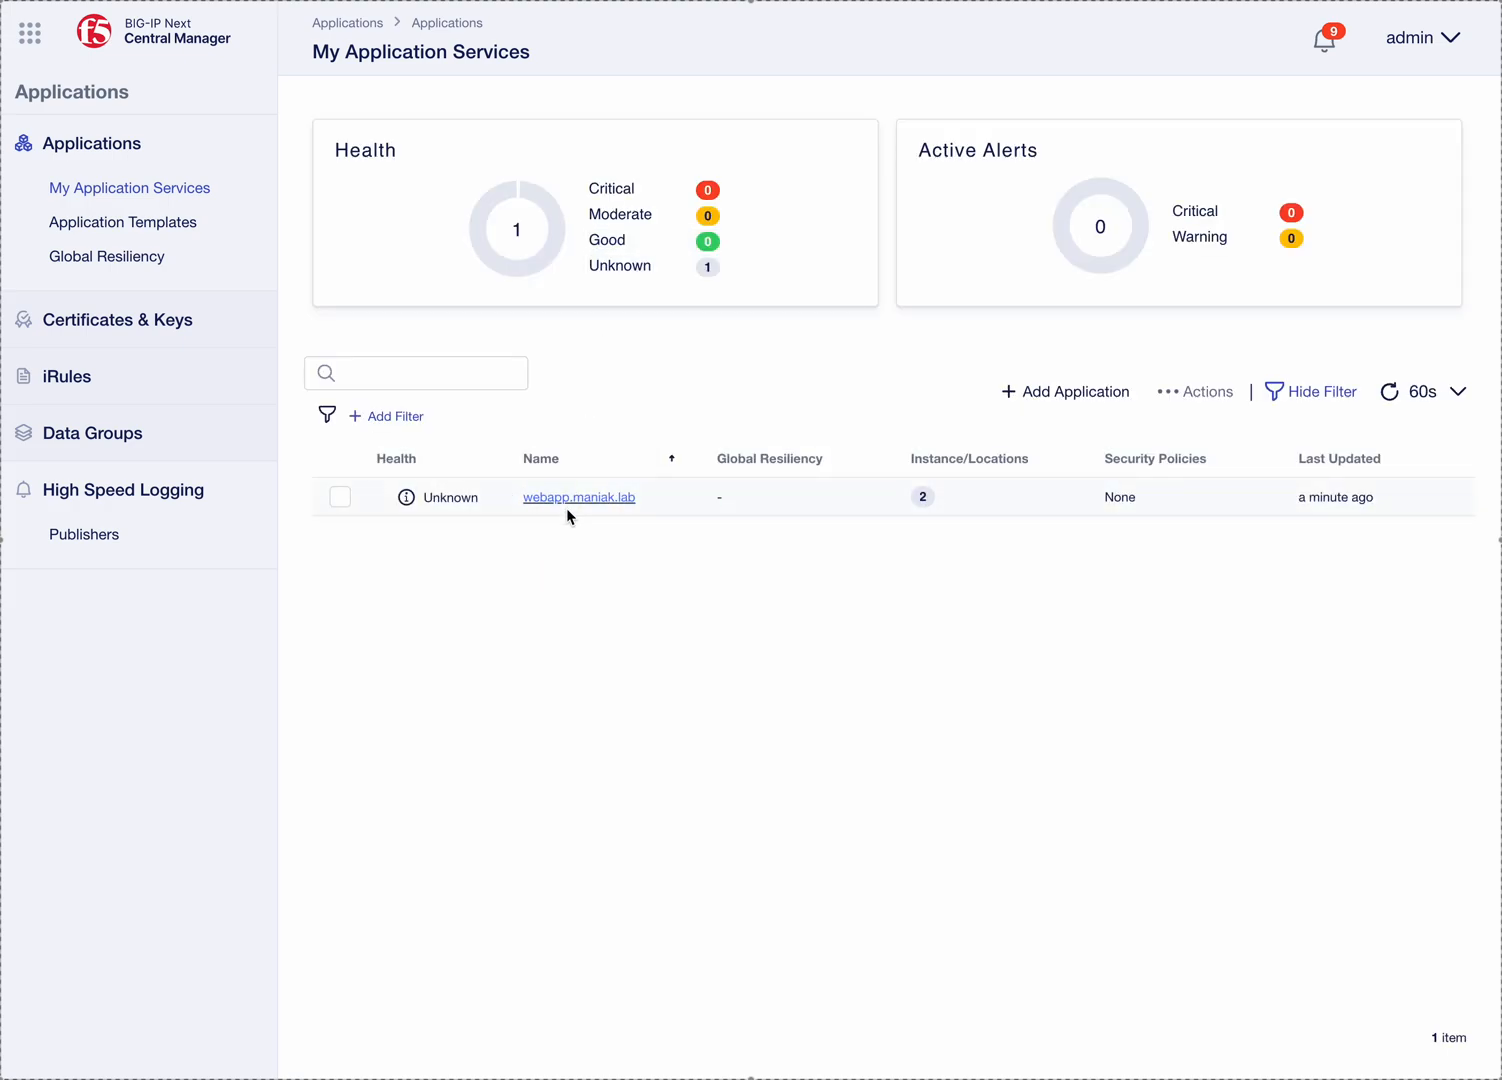
Step: Check webapp_pool's six members, app01–03 Good and dr-app1–3 Unknown, then close the details
click(578, 497)
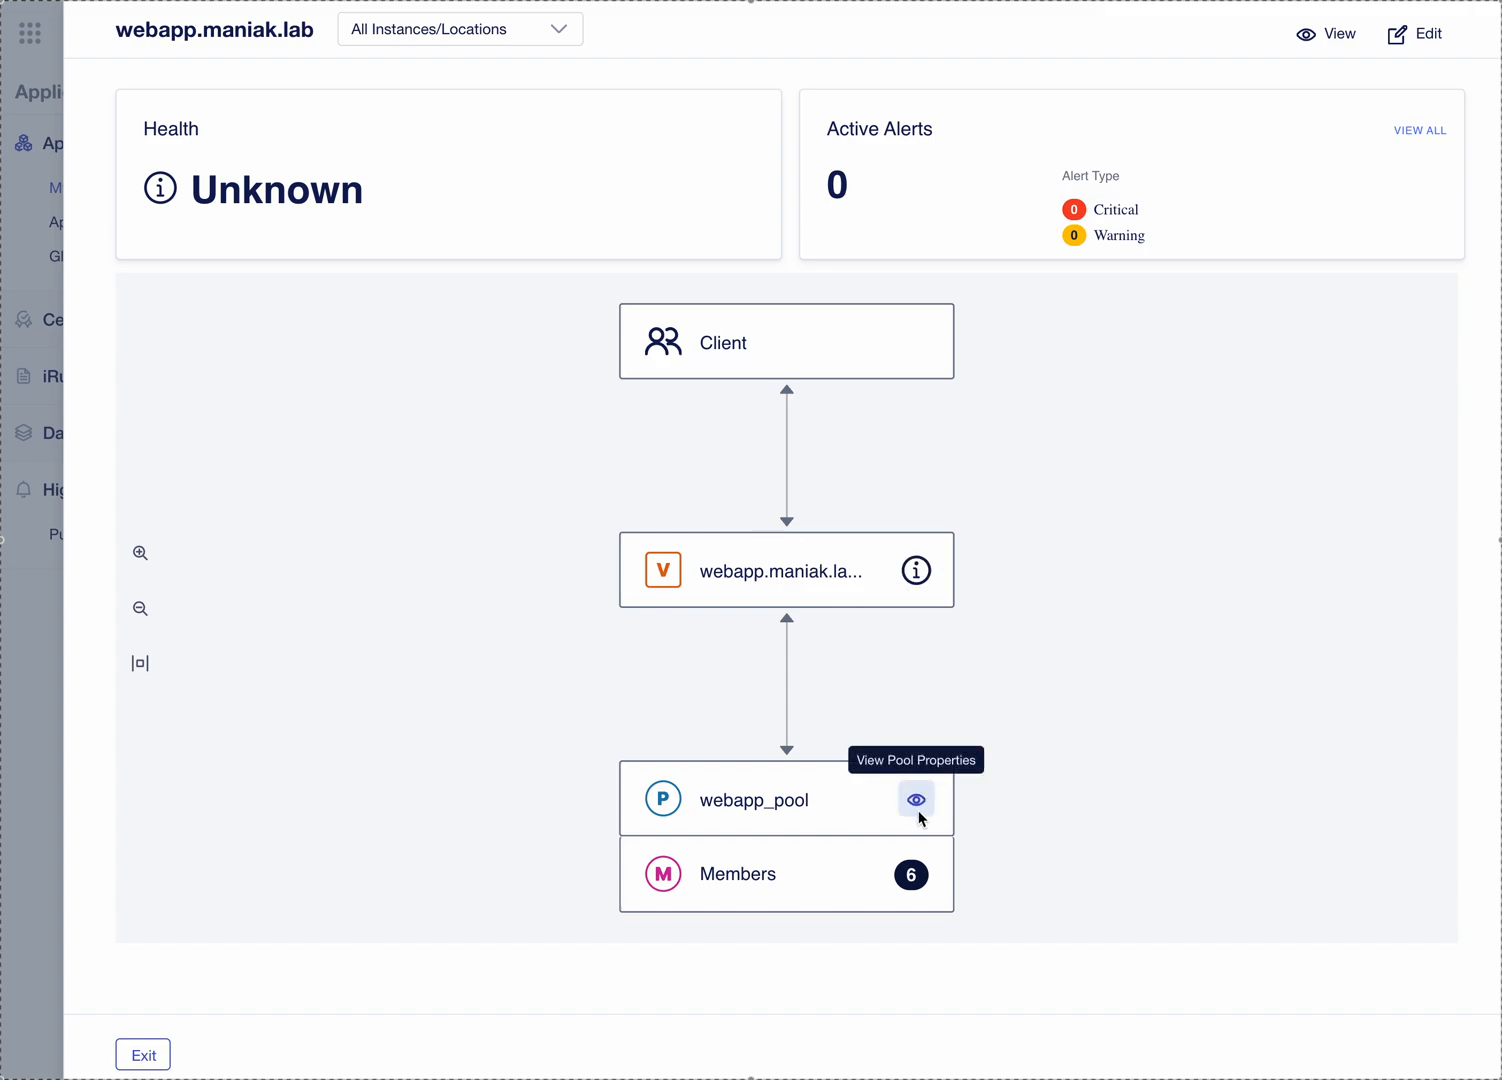
mouse_move(850, 528)
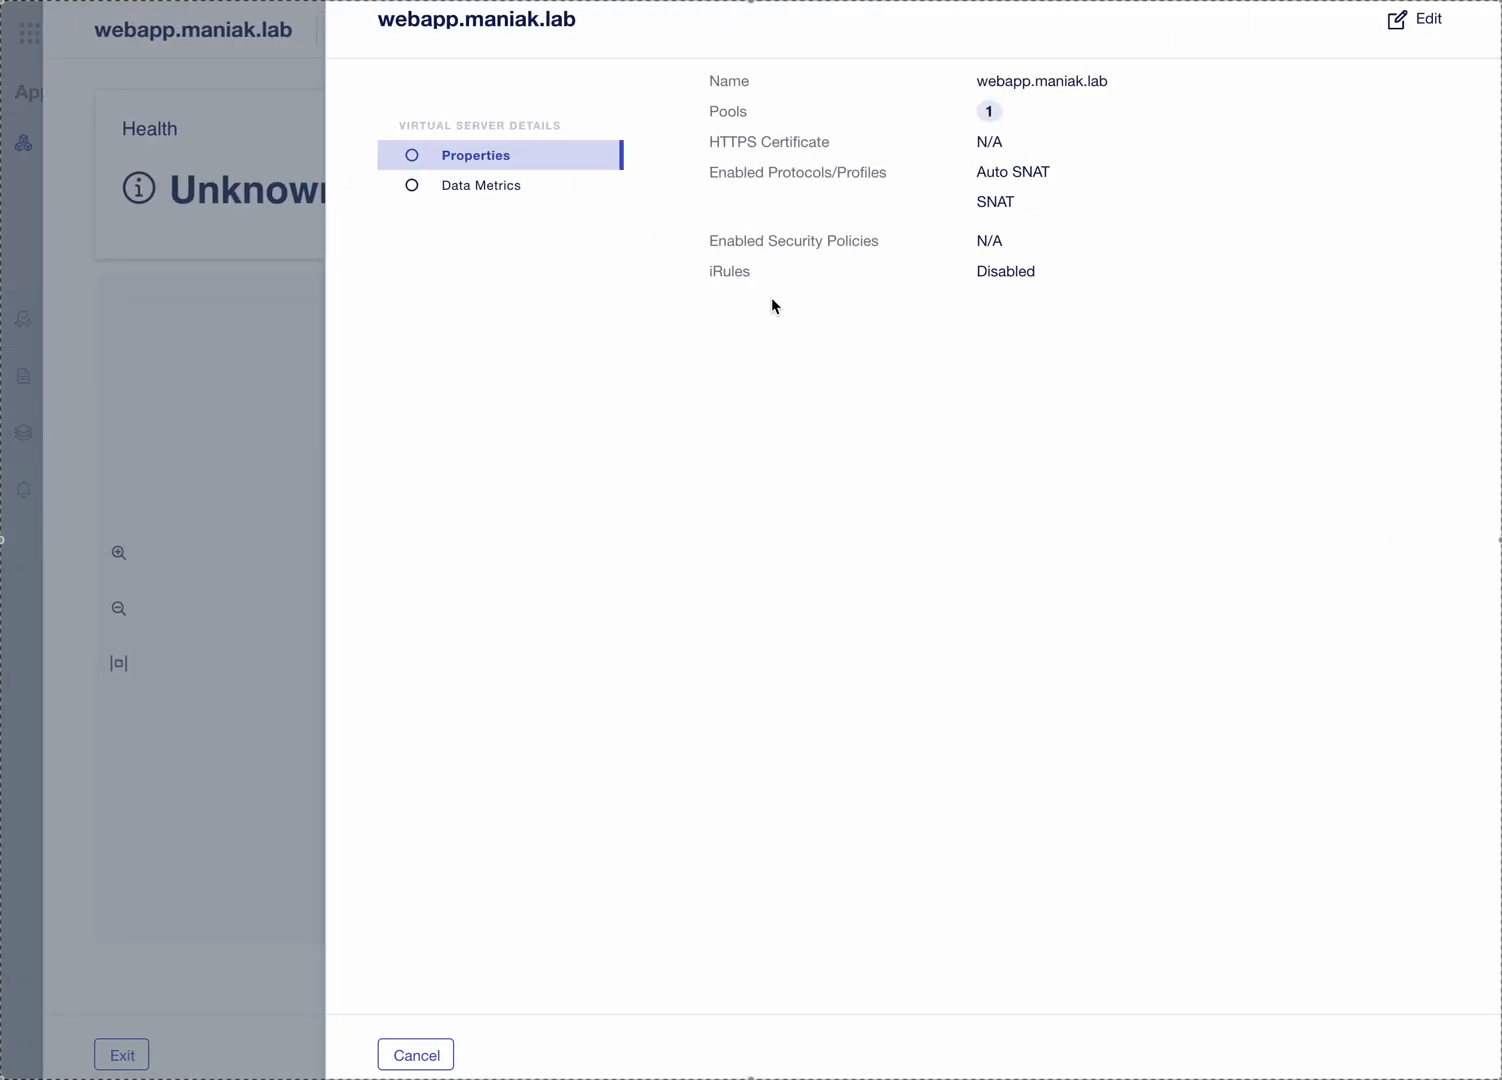
click(480, 185)
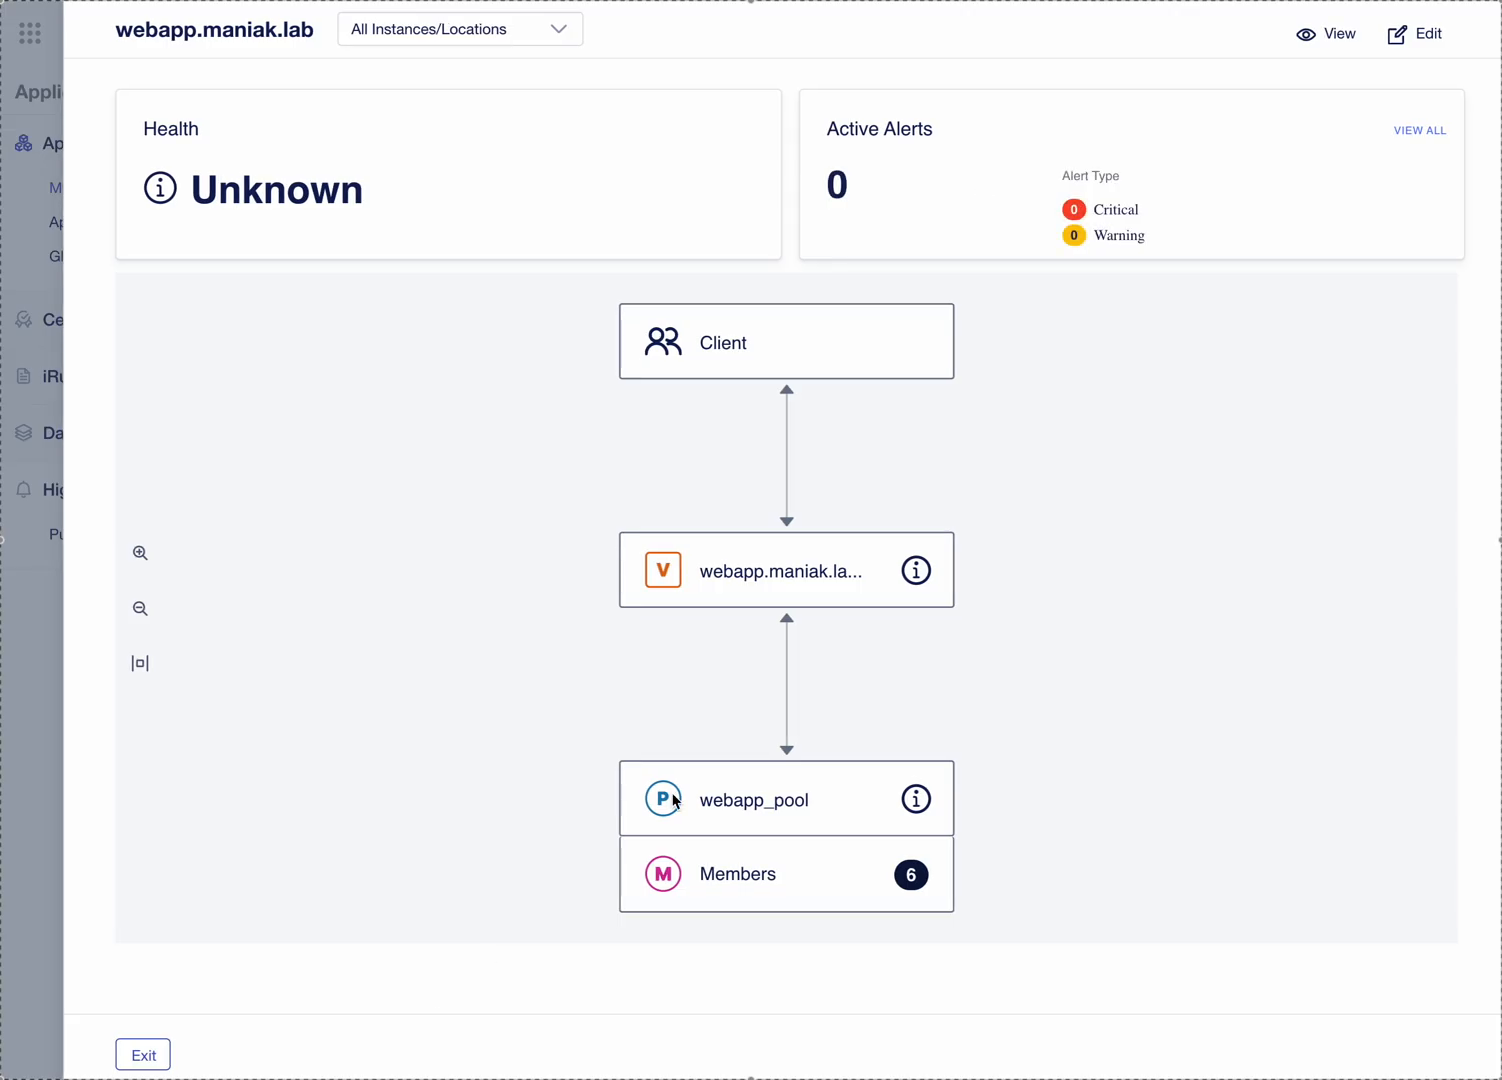
mouse_move(915, 798)
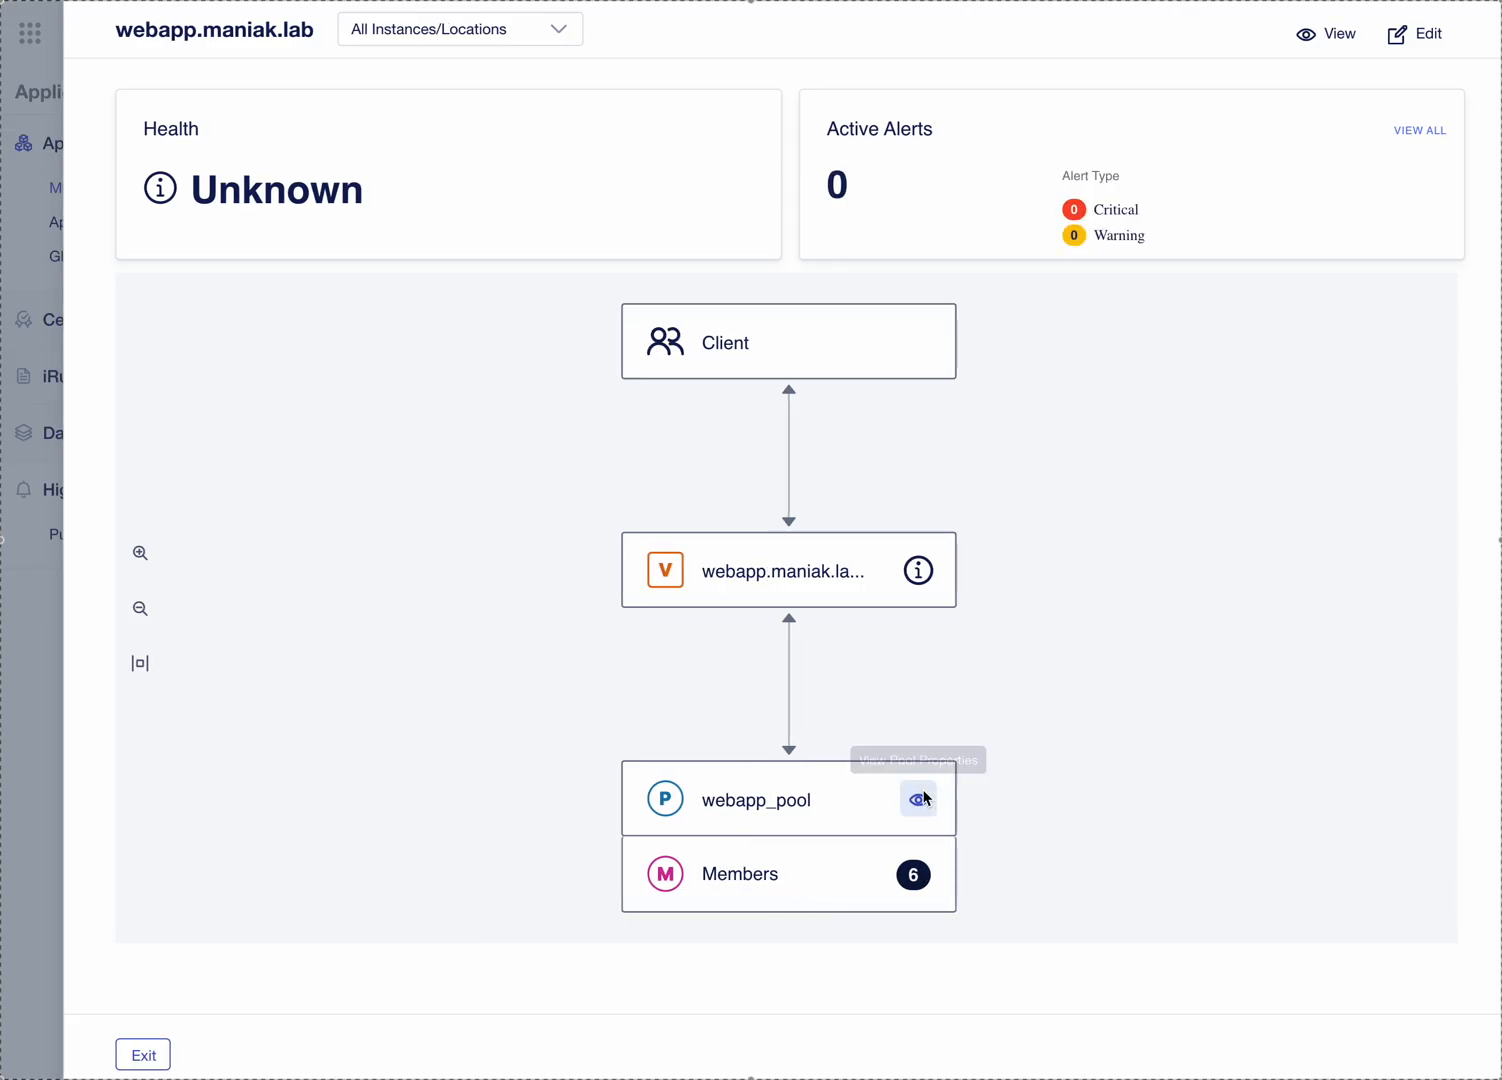
click(918, 799)
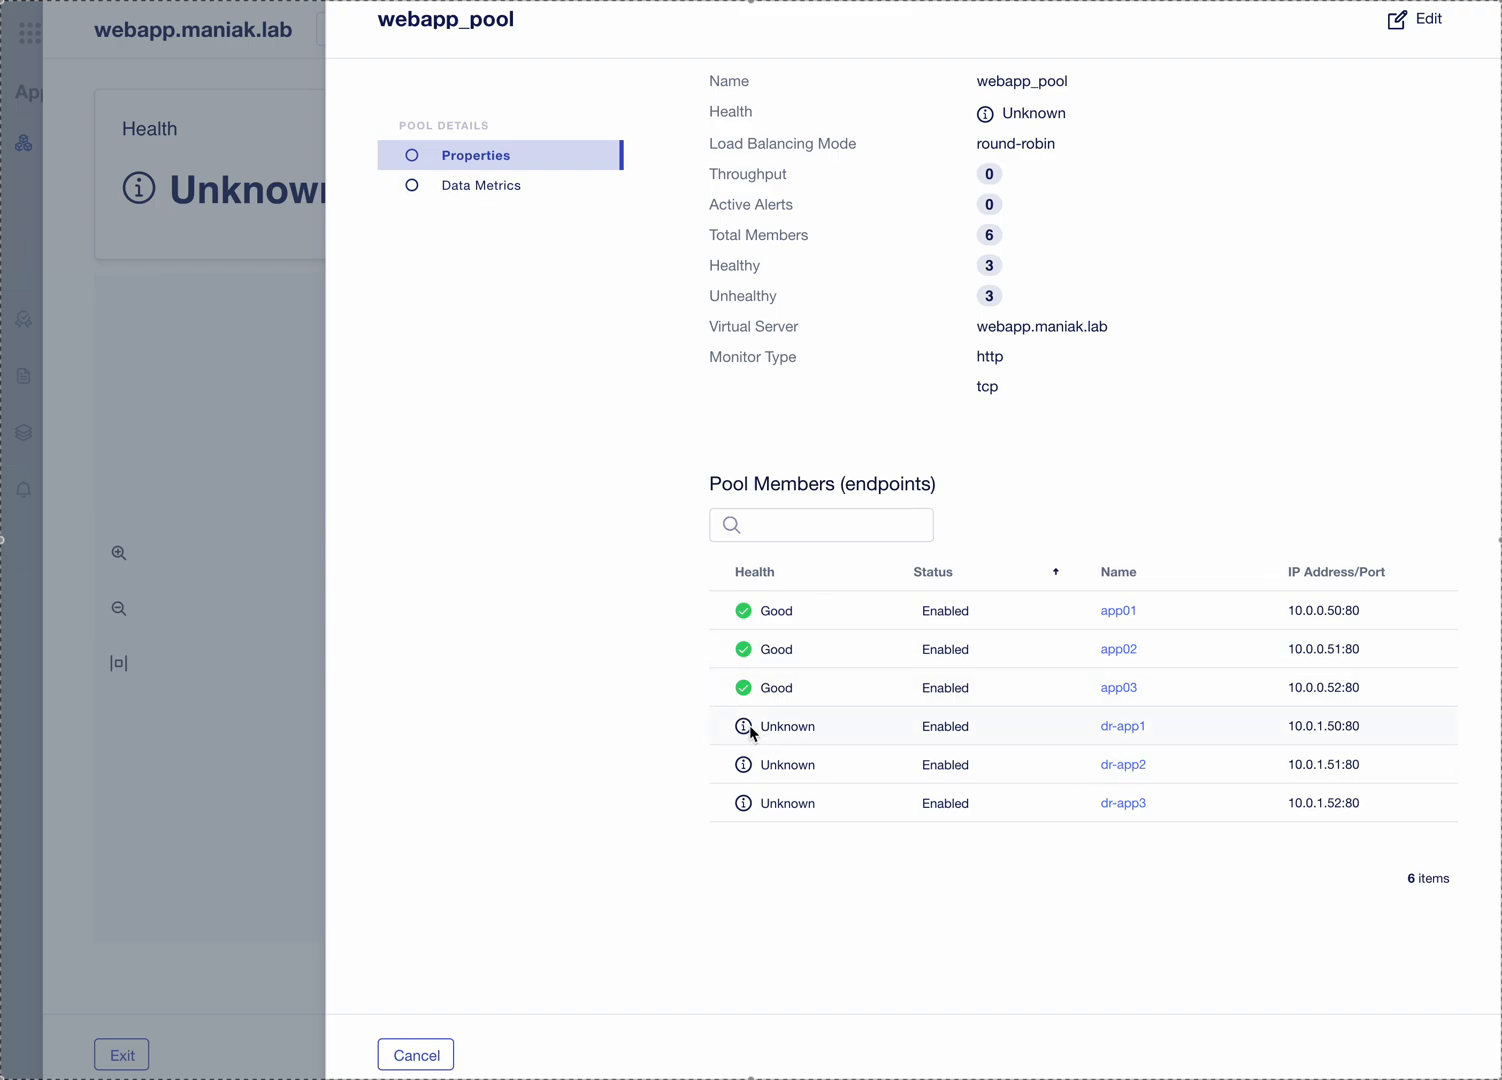
mouse_move(818, 414)
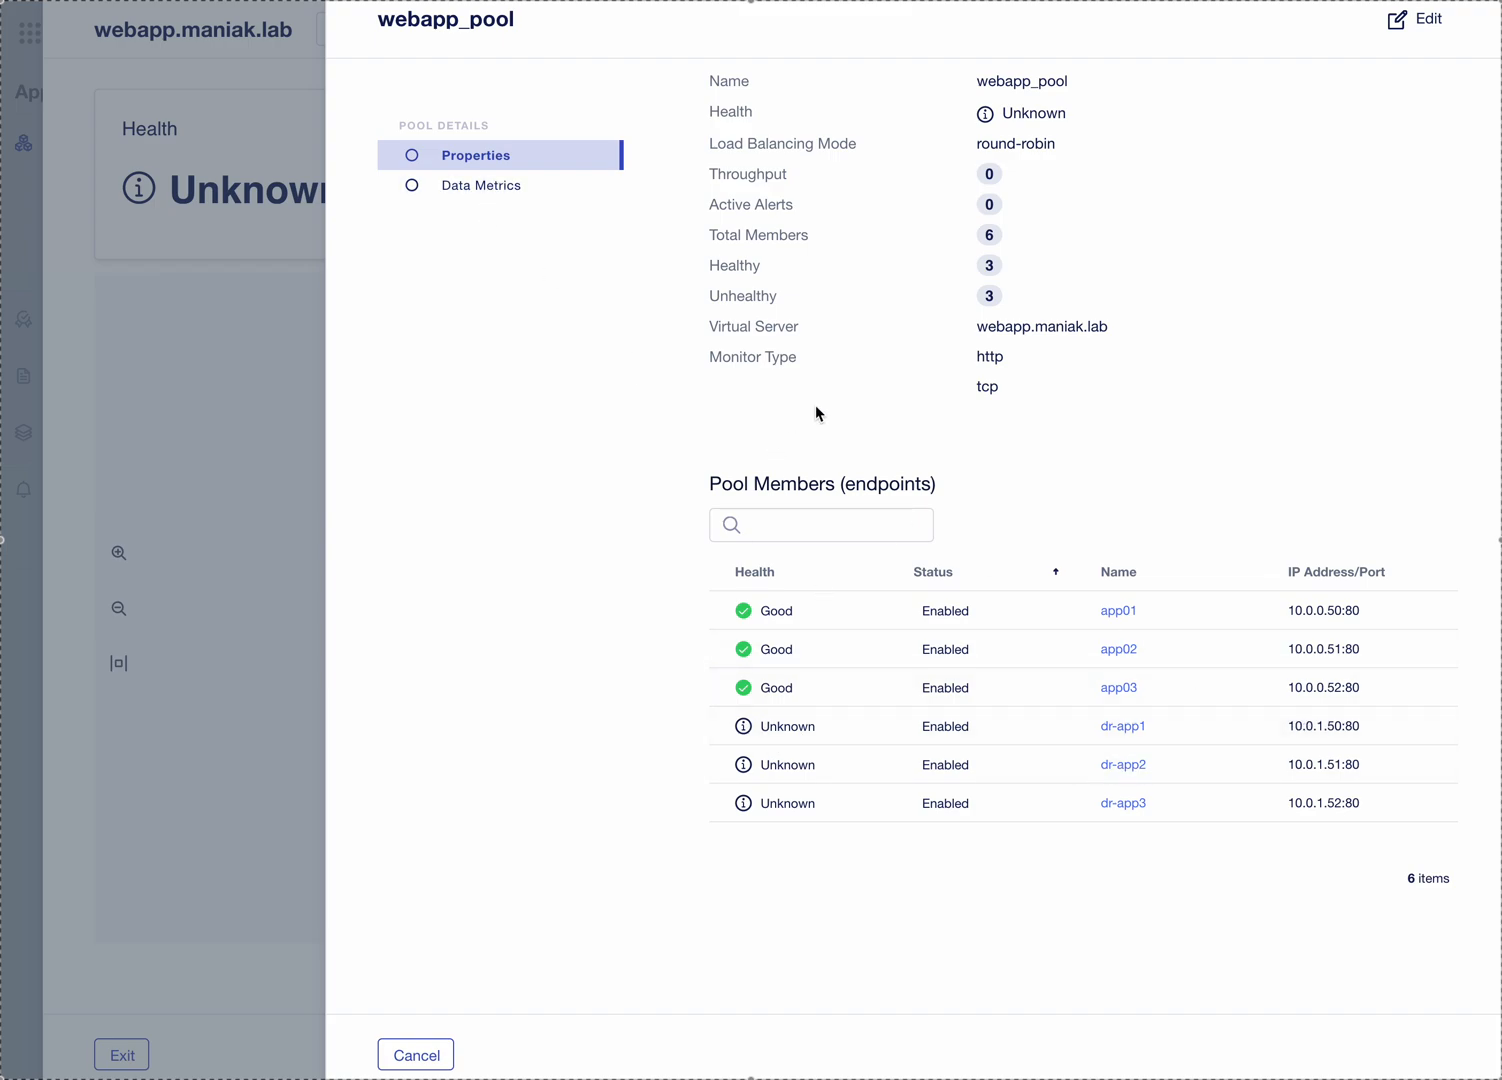
click(415, 1055)
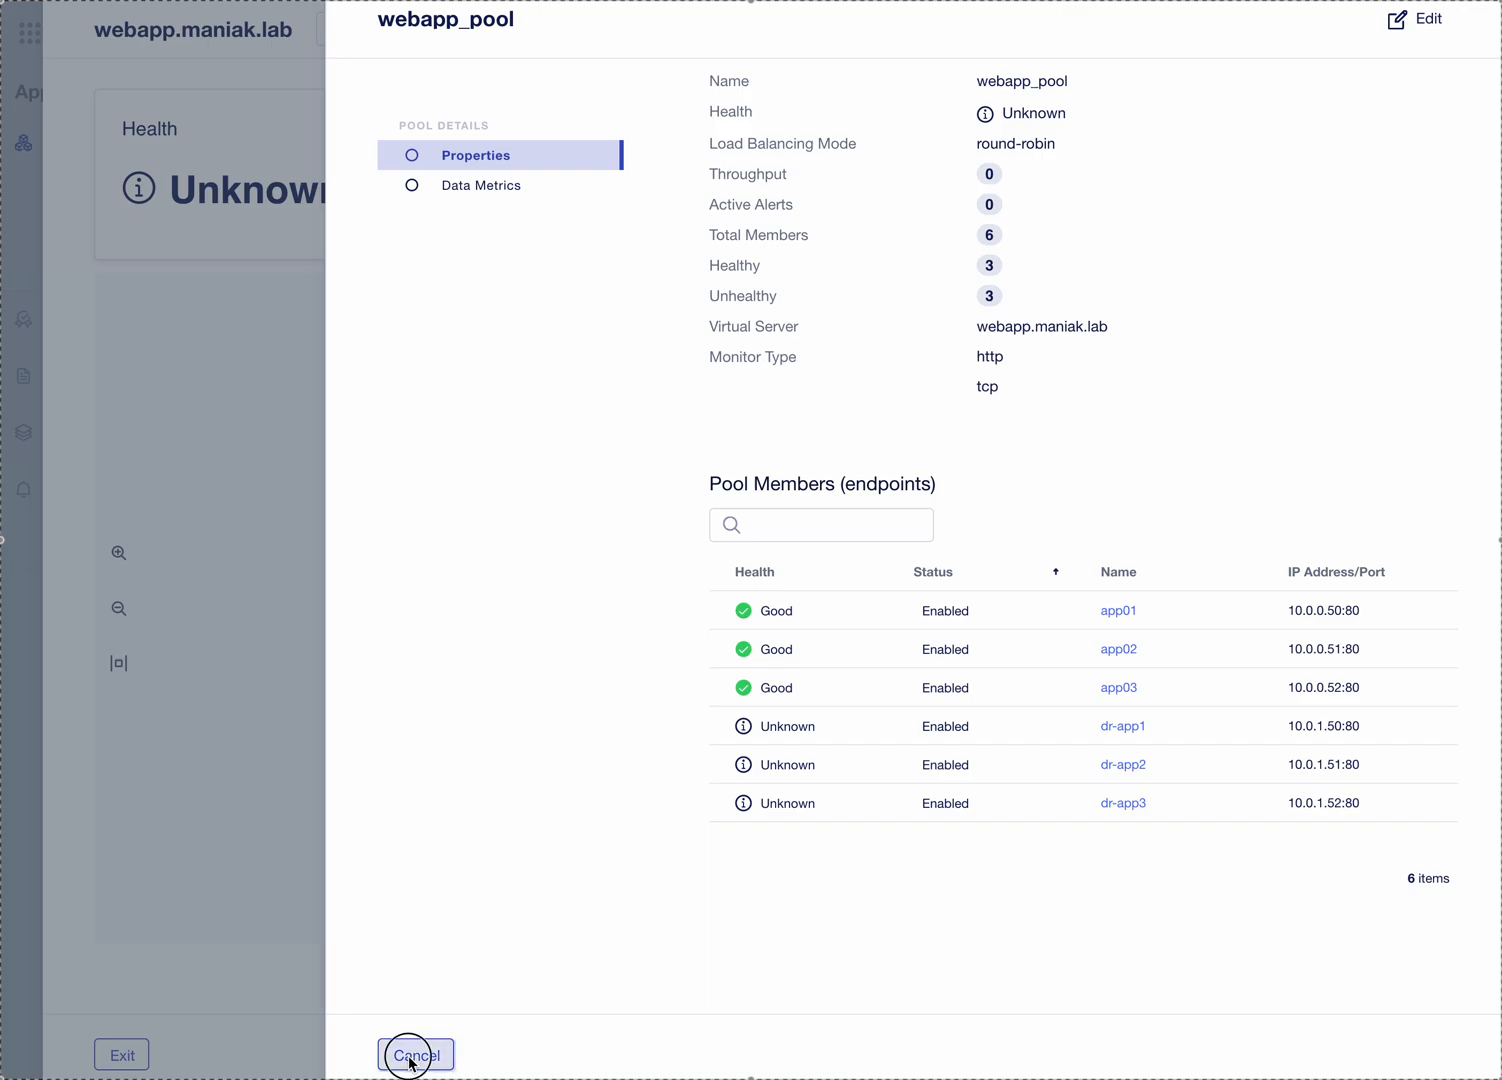
click(416, 1055)
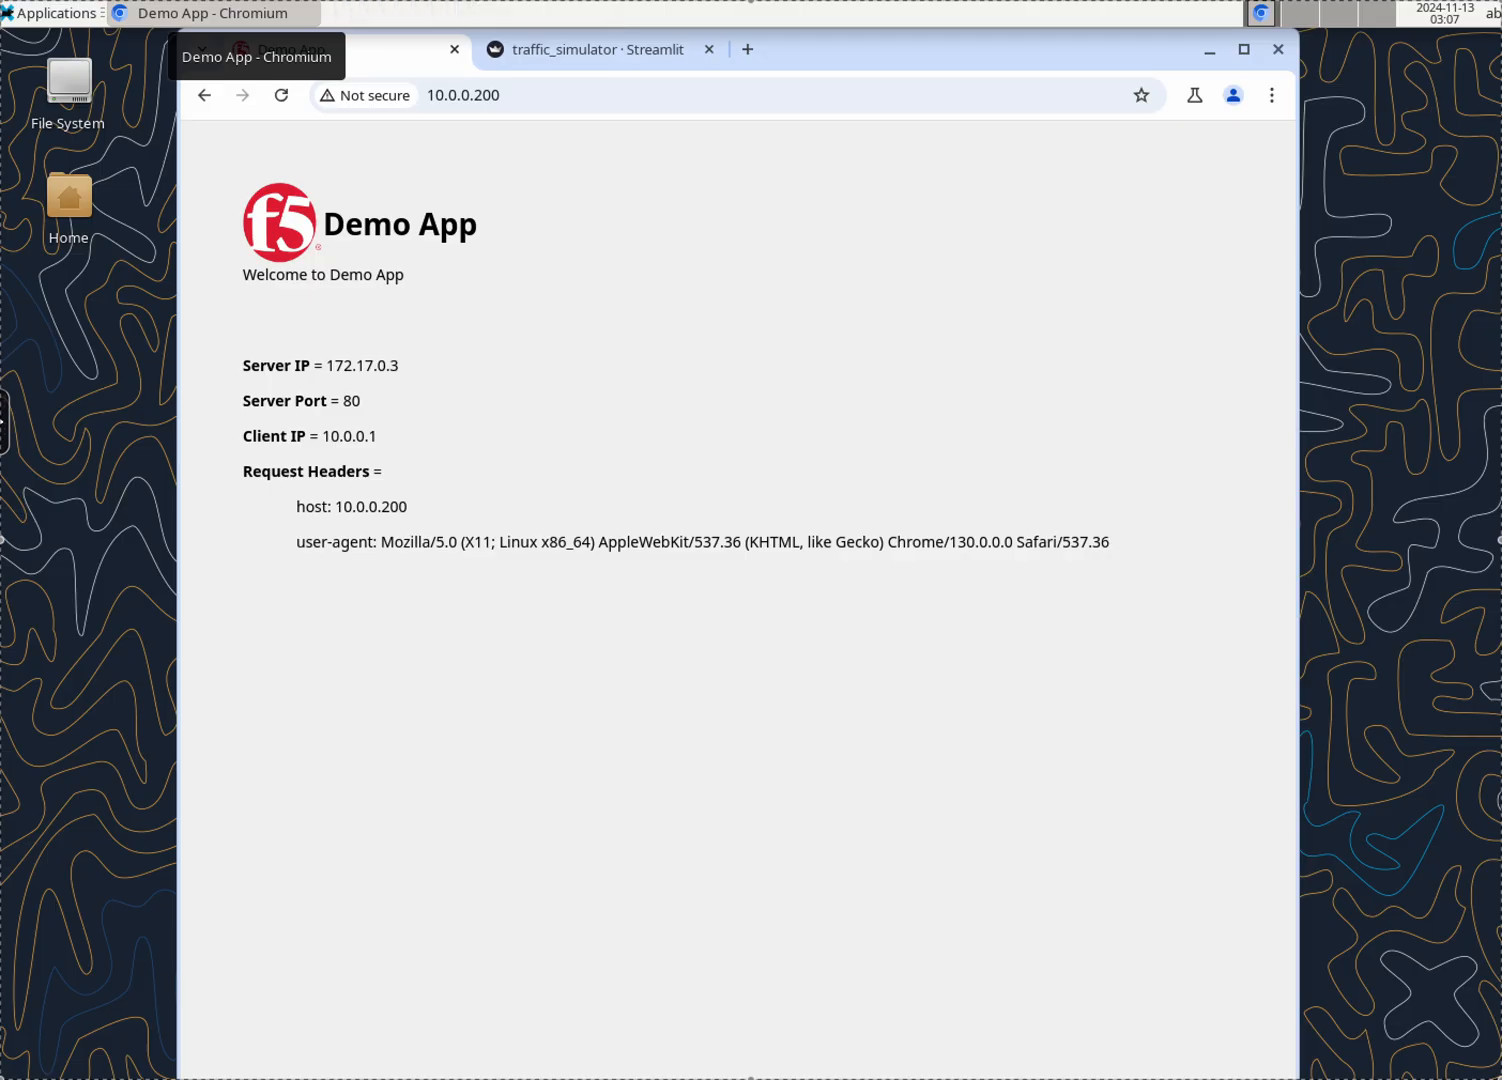
Step: Select the address of the Demo App page at 10.0.0.200
click(463, 95)
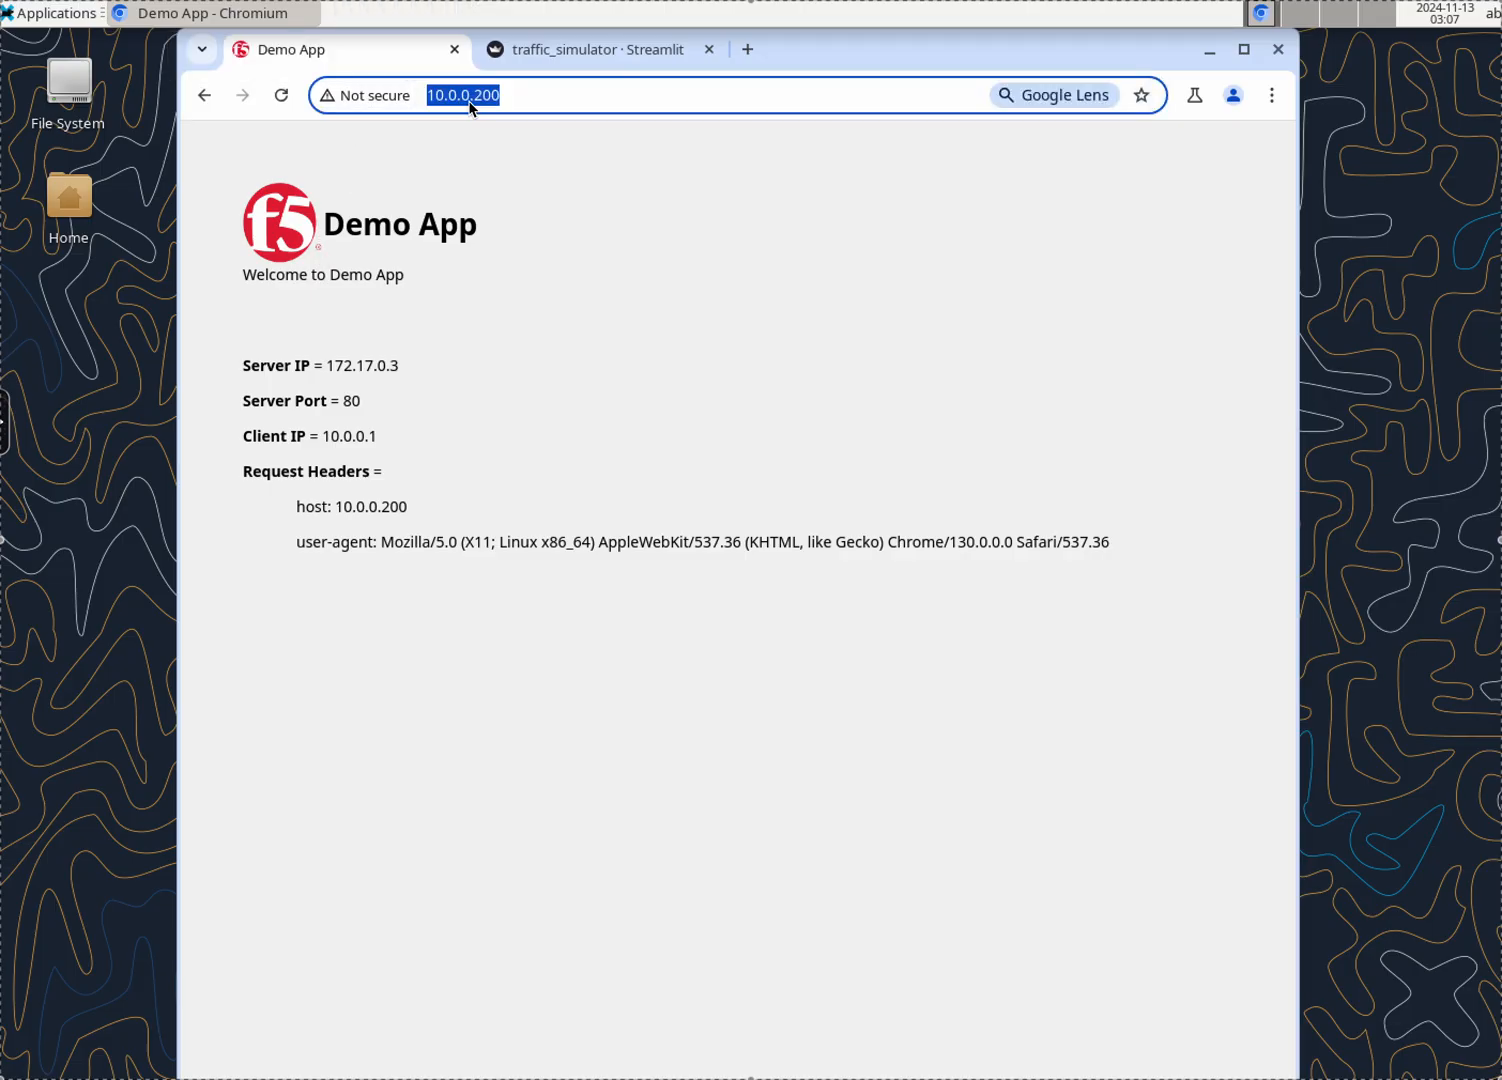